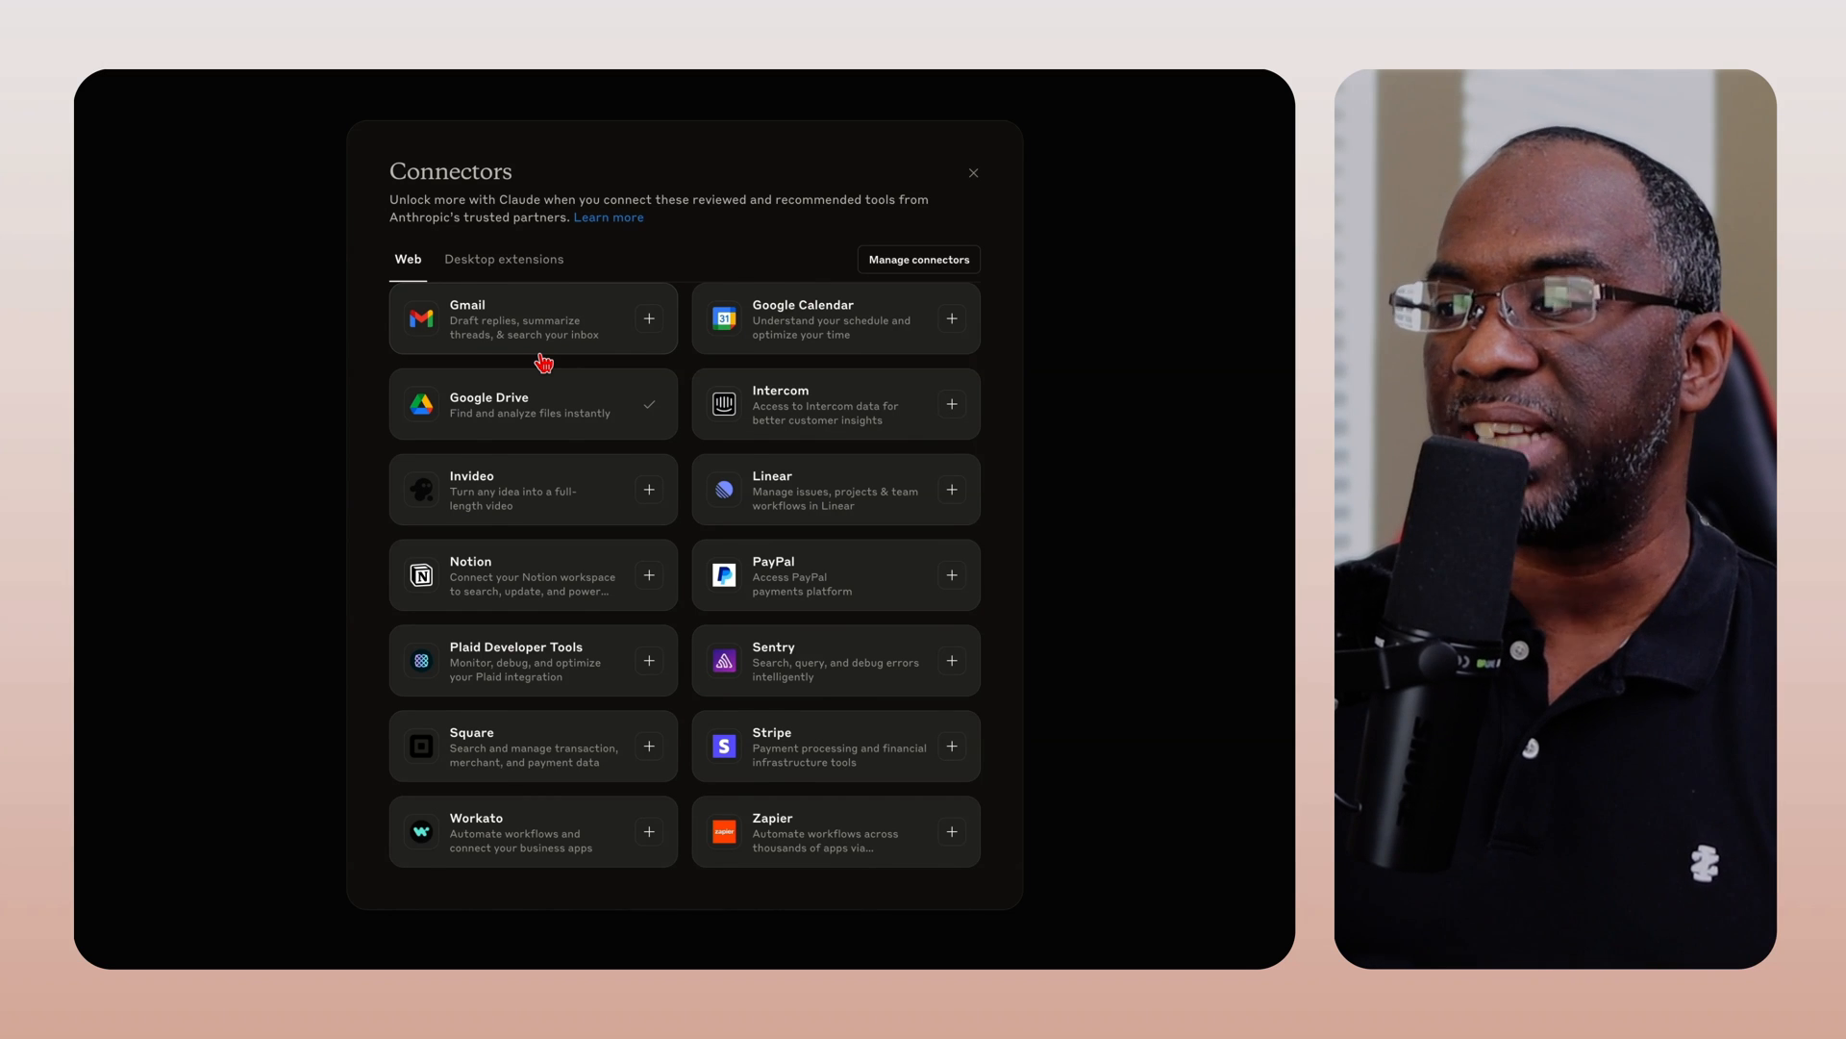
Review the Read and Send iMessages desktop extension details
{"action": "scroll", "scroll_direction": "up", "scroll_amount": 3}
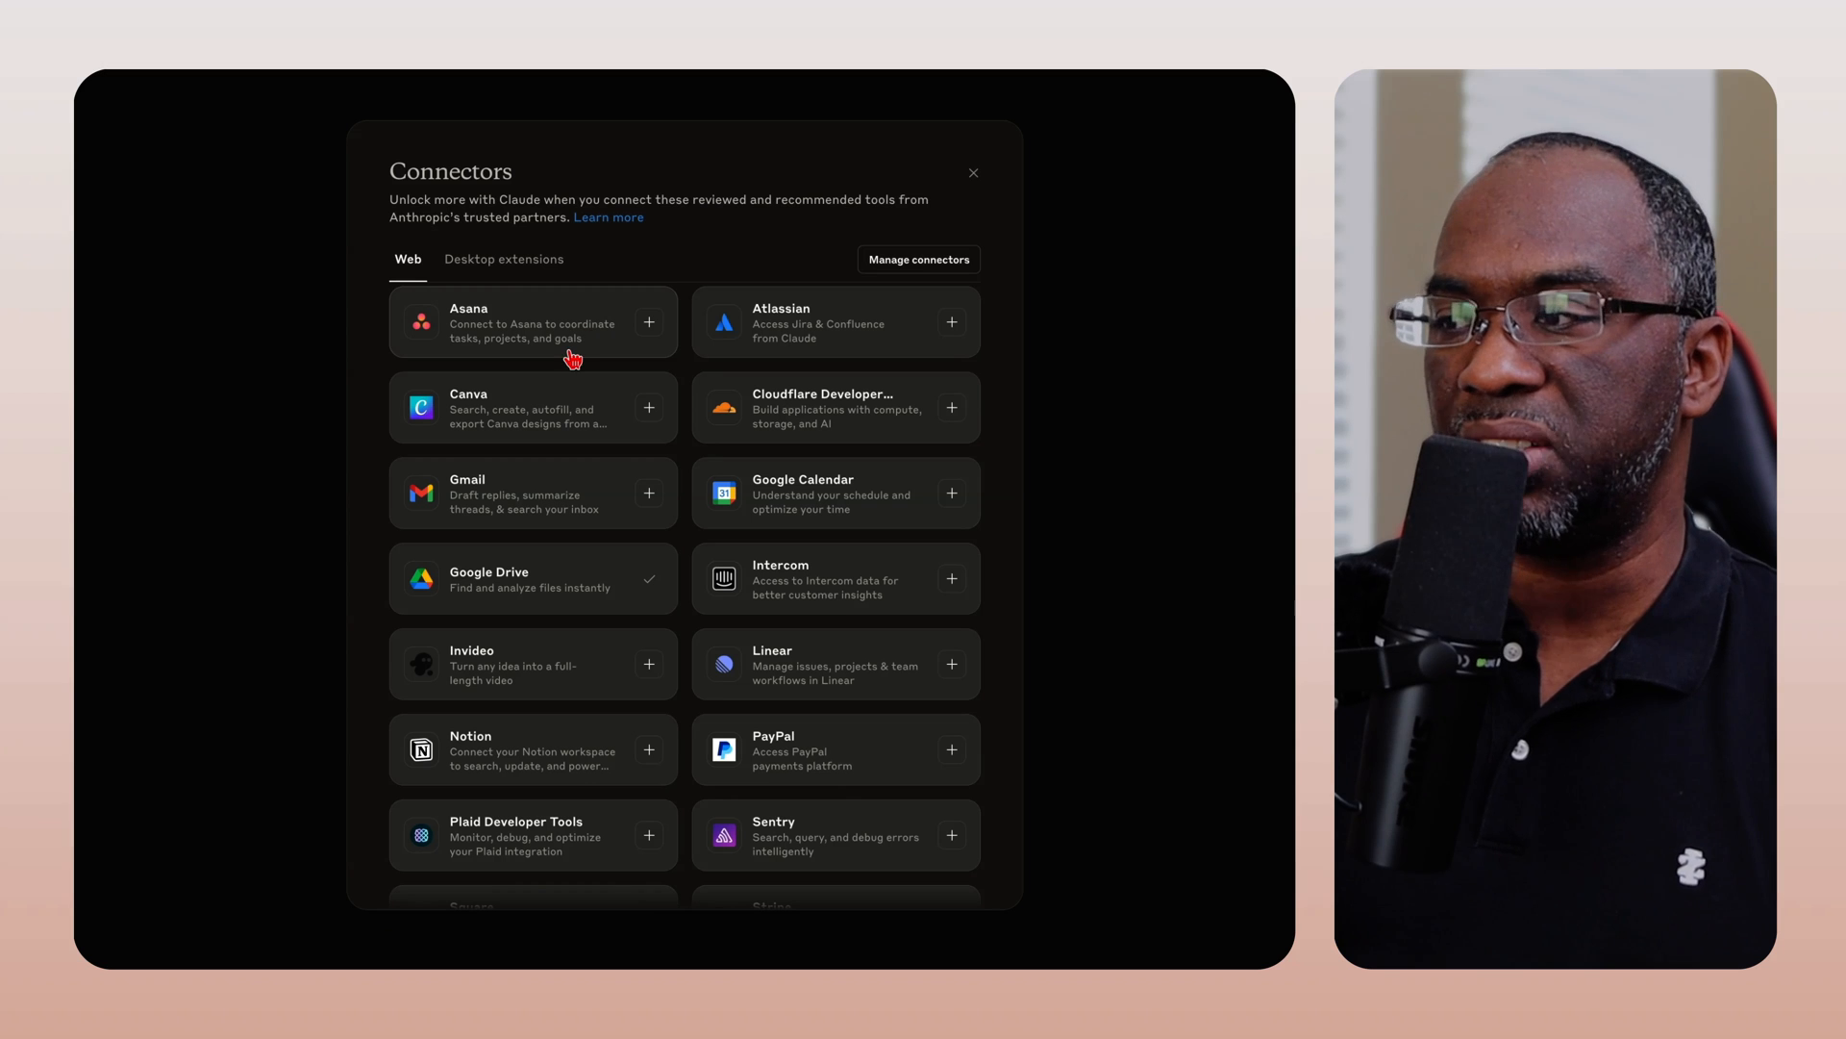
{"action": "mouse_move", "coordinate": [549, 426]}
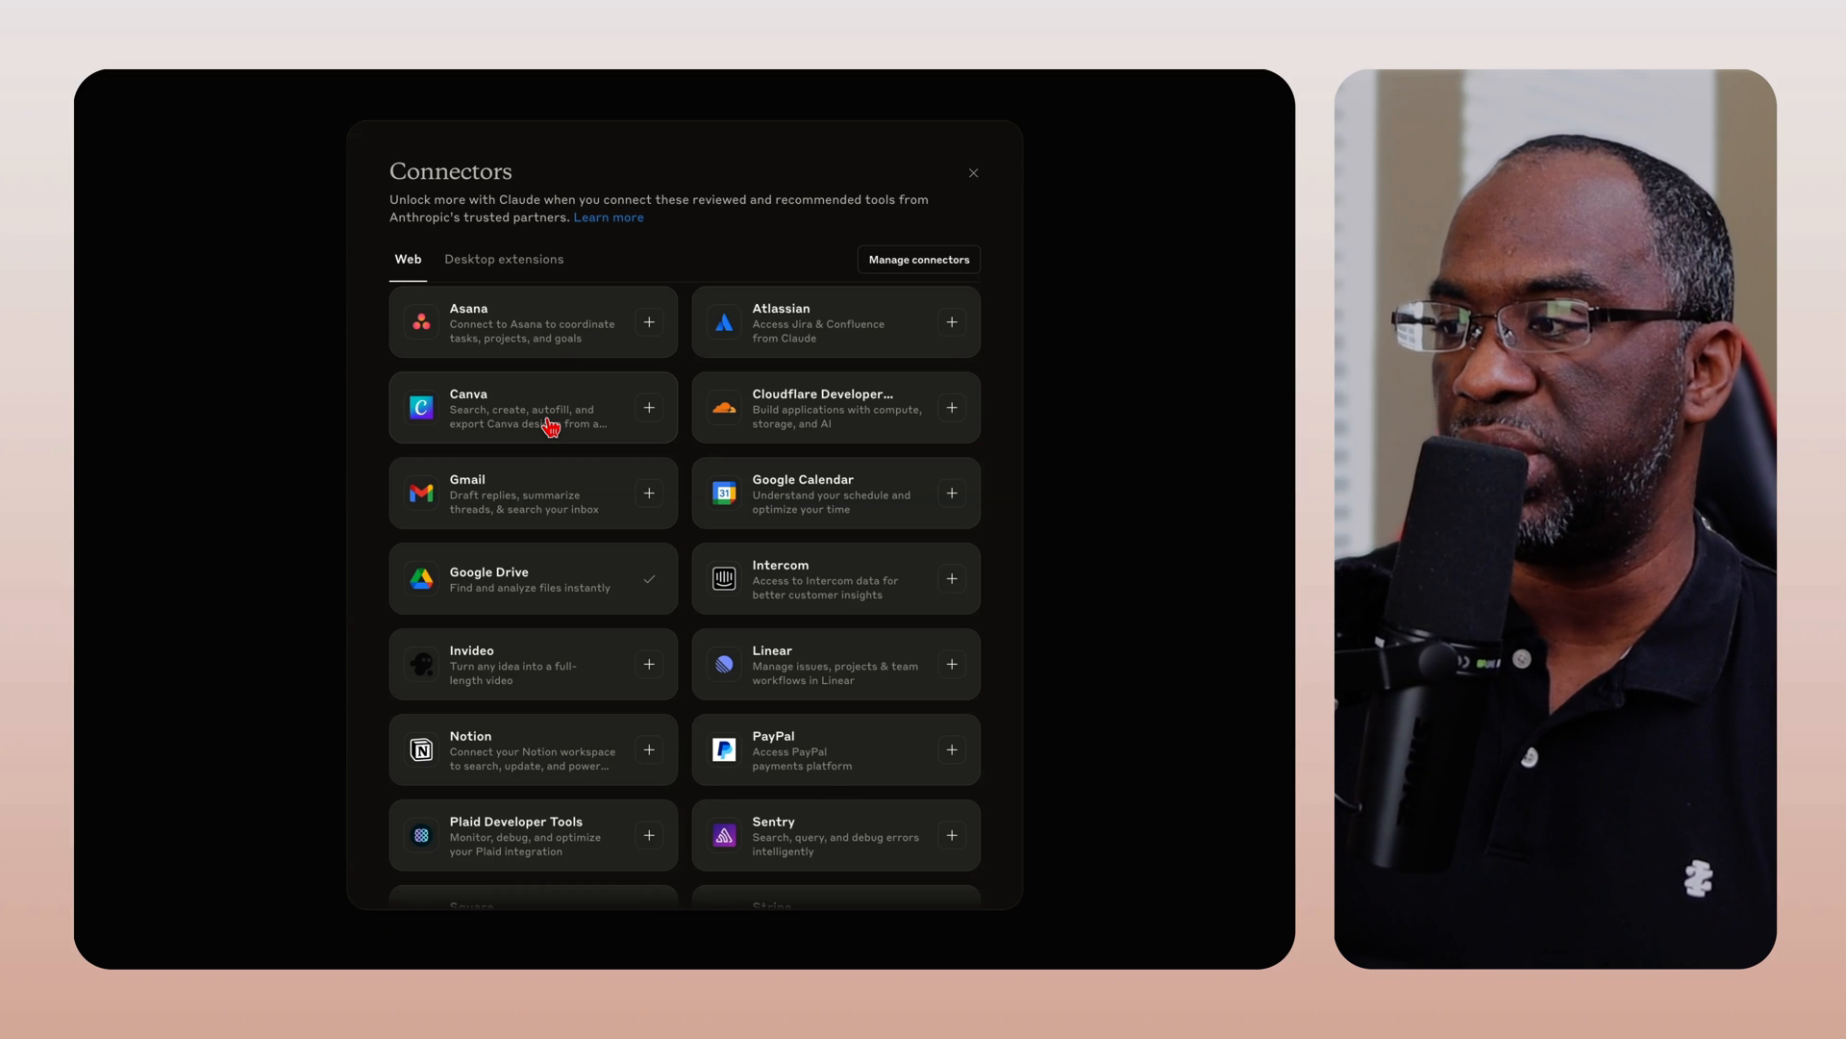
{"action": "scroll", "scroll_direction": "down", "scroll_amount": 3}
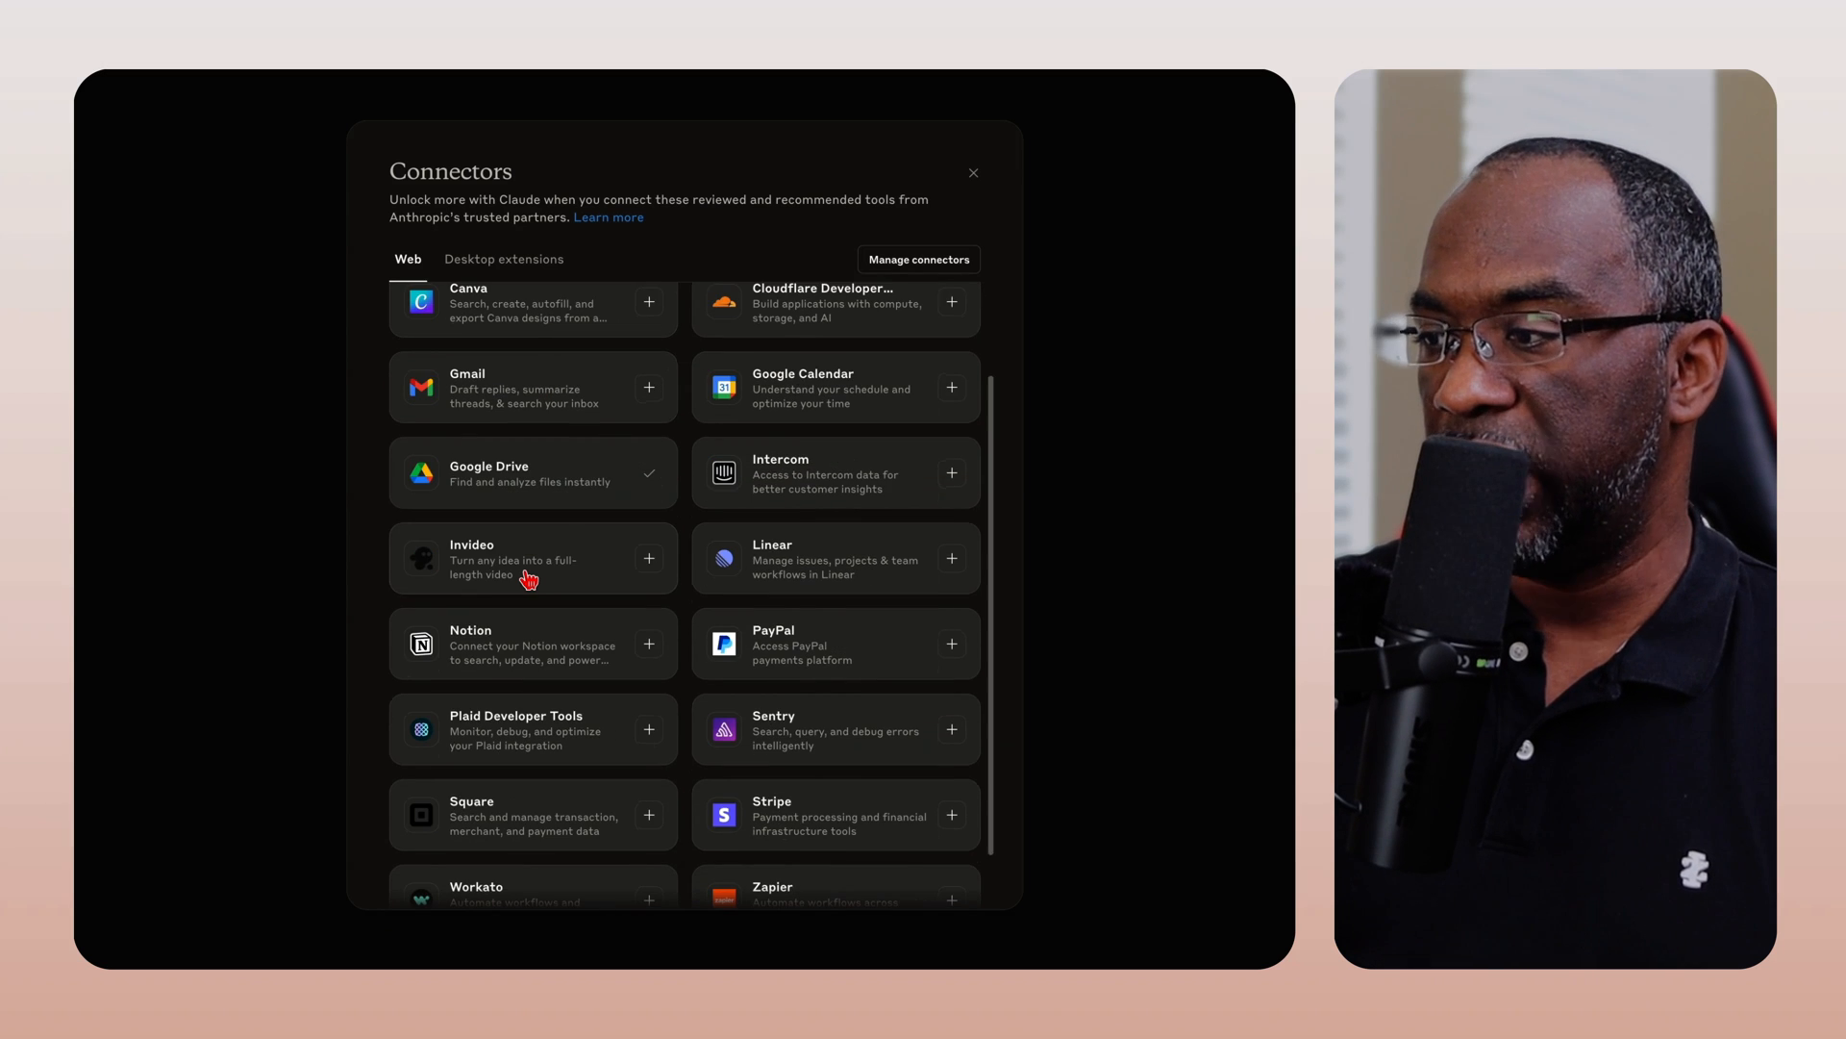
{"action": "scroll", "scroll_direction": "down", "scroll_amount": 3}
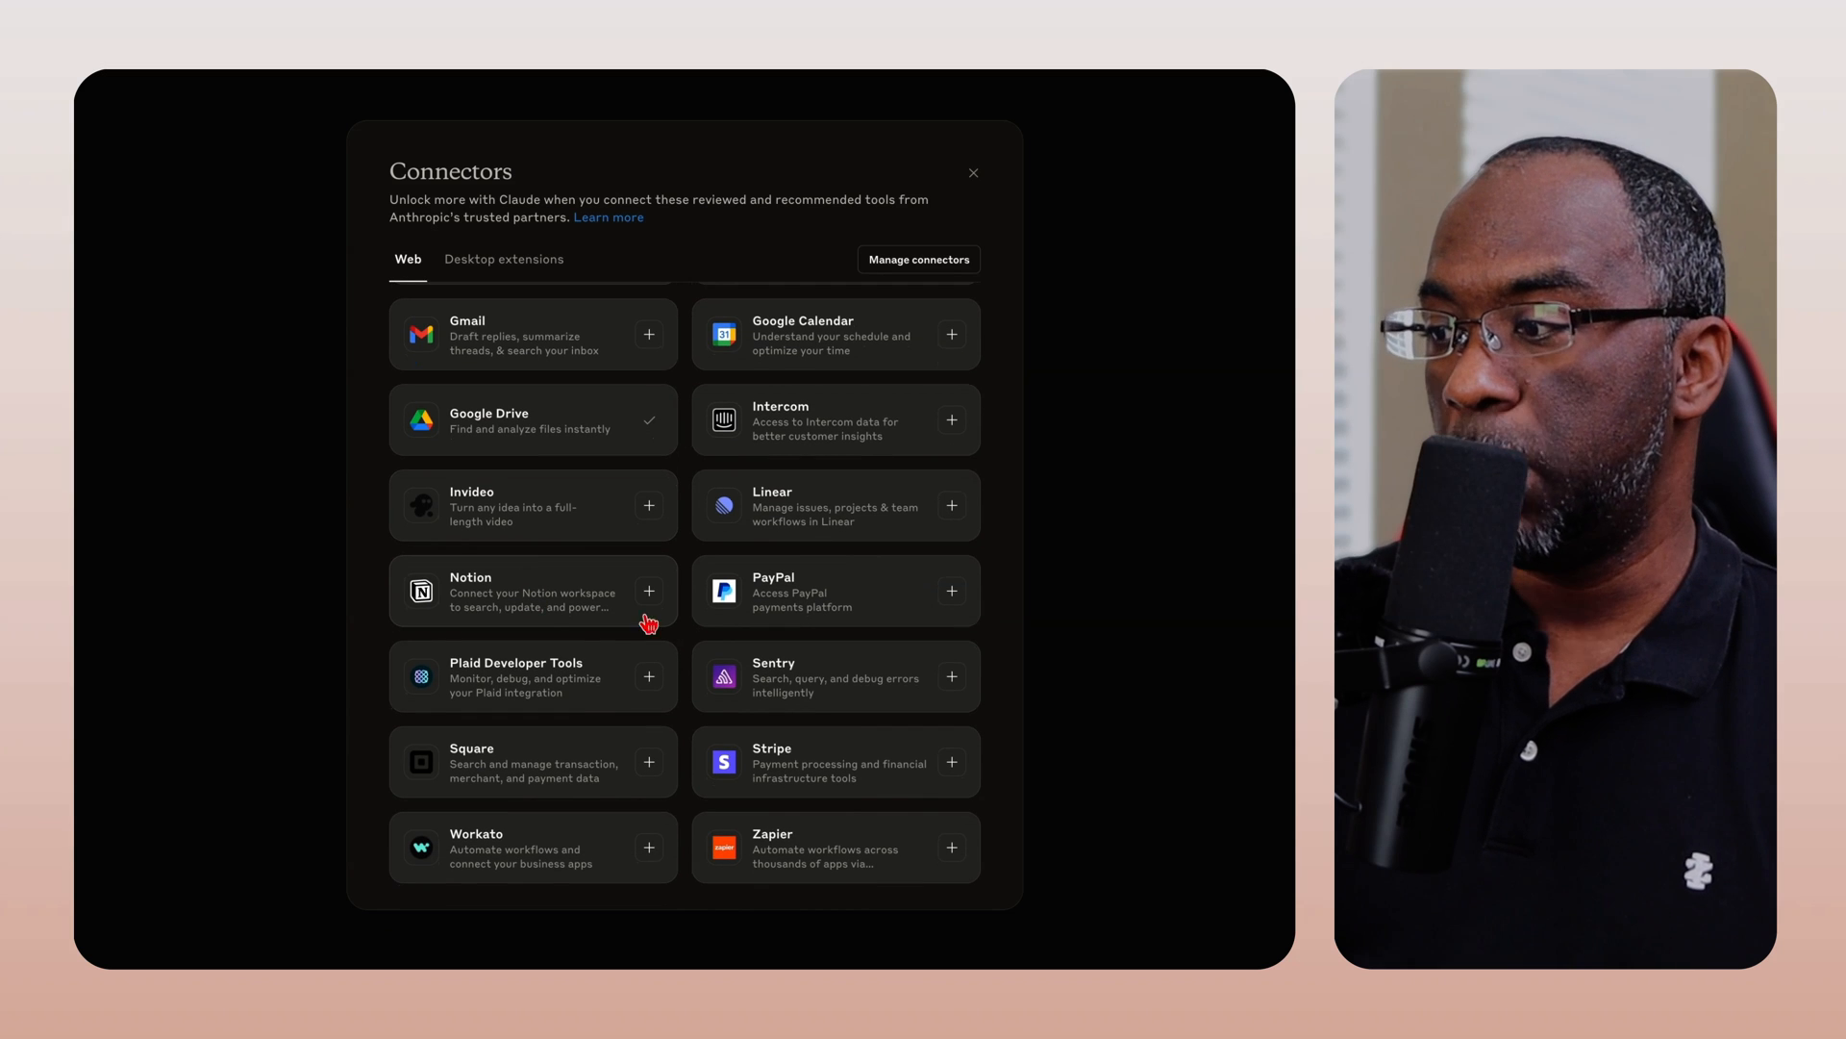
{"action": "mouse_move", "coordinate": [783, 761]}
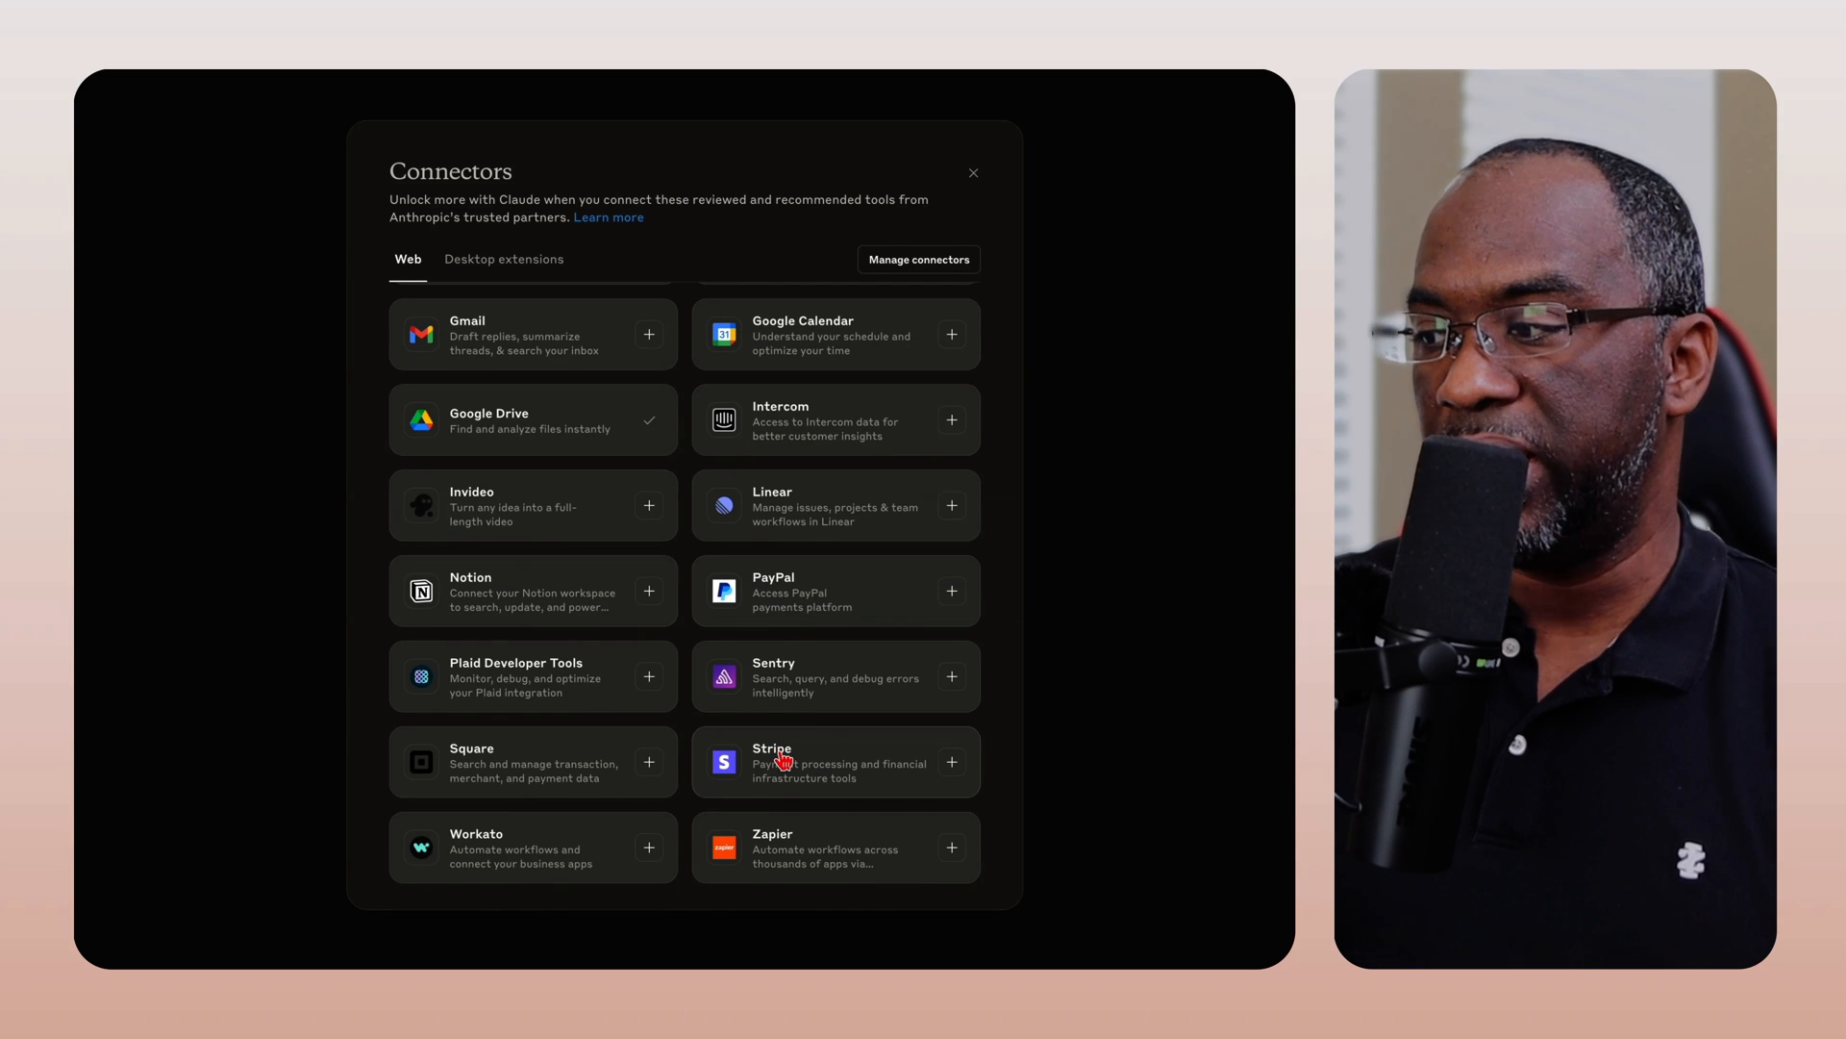
{"action": "left_click", "coordinate": [503, 259]}
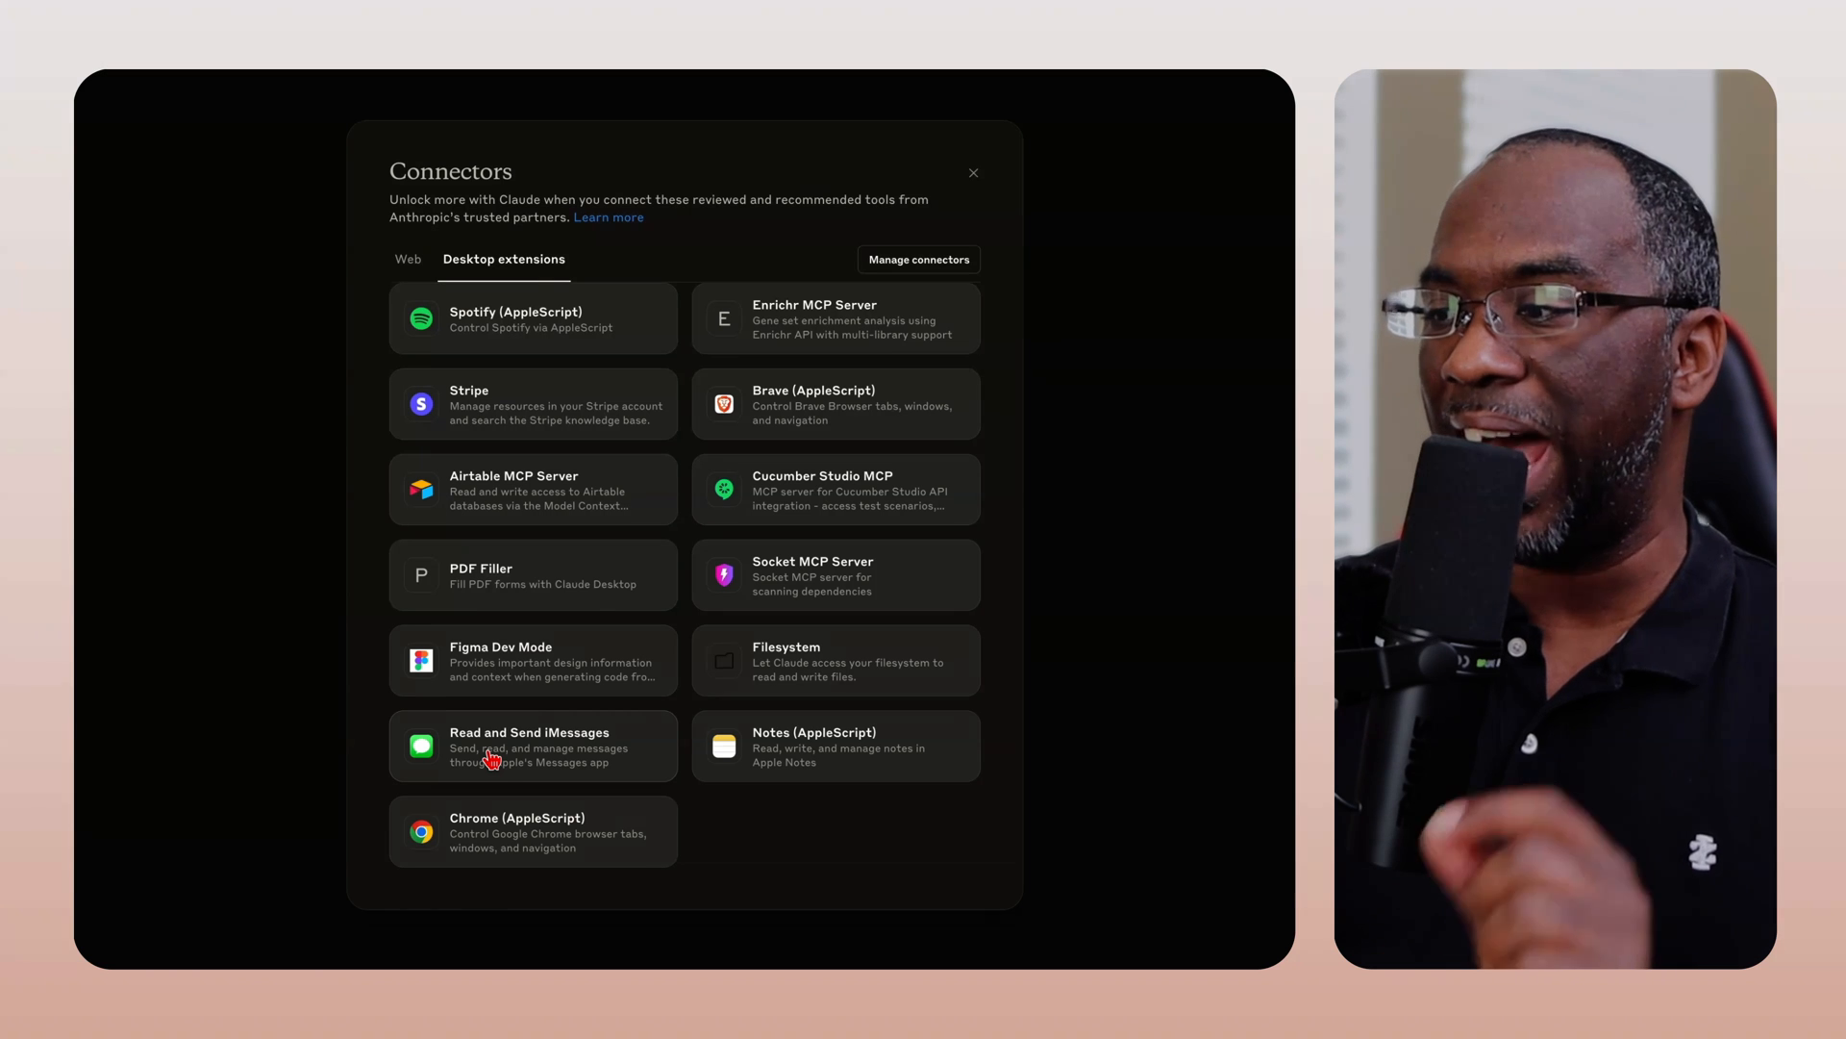
{"action": "mouse_move", "coordinate": [810, 766]}
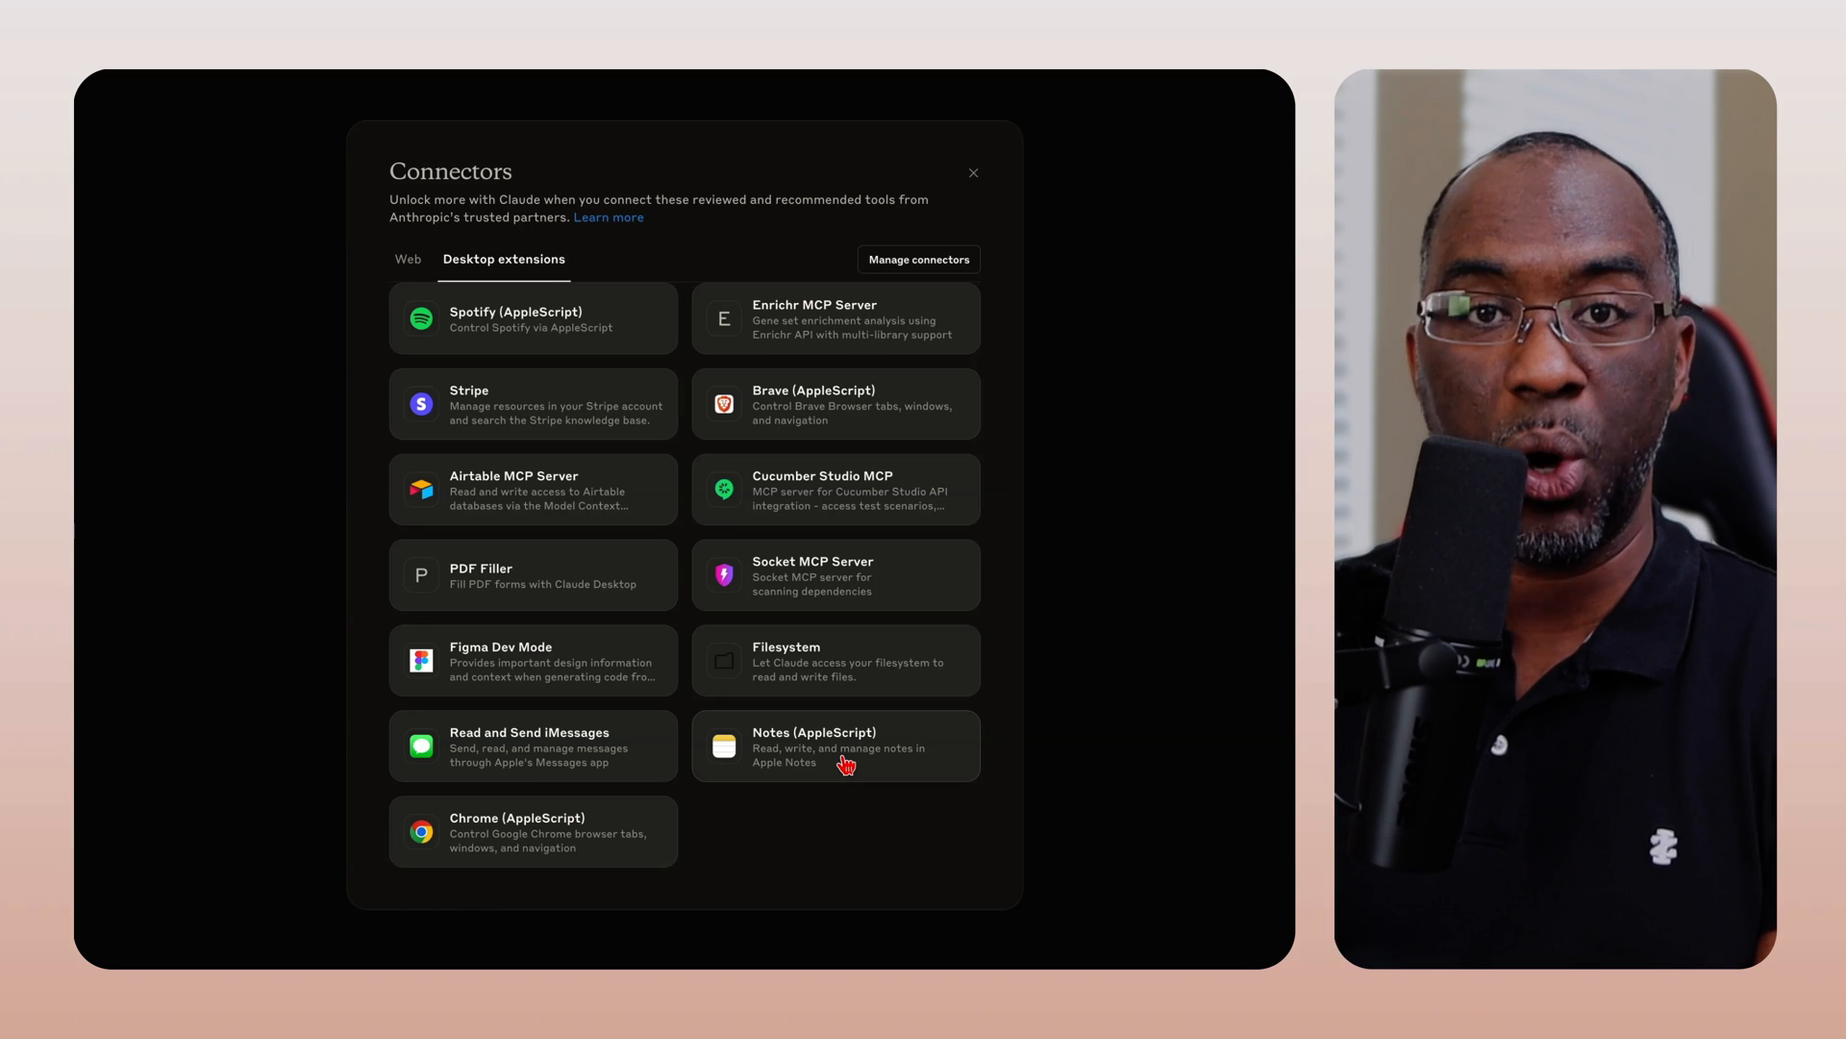
{"action": "mouse_move", "coordinate": [587, 755]}
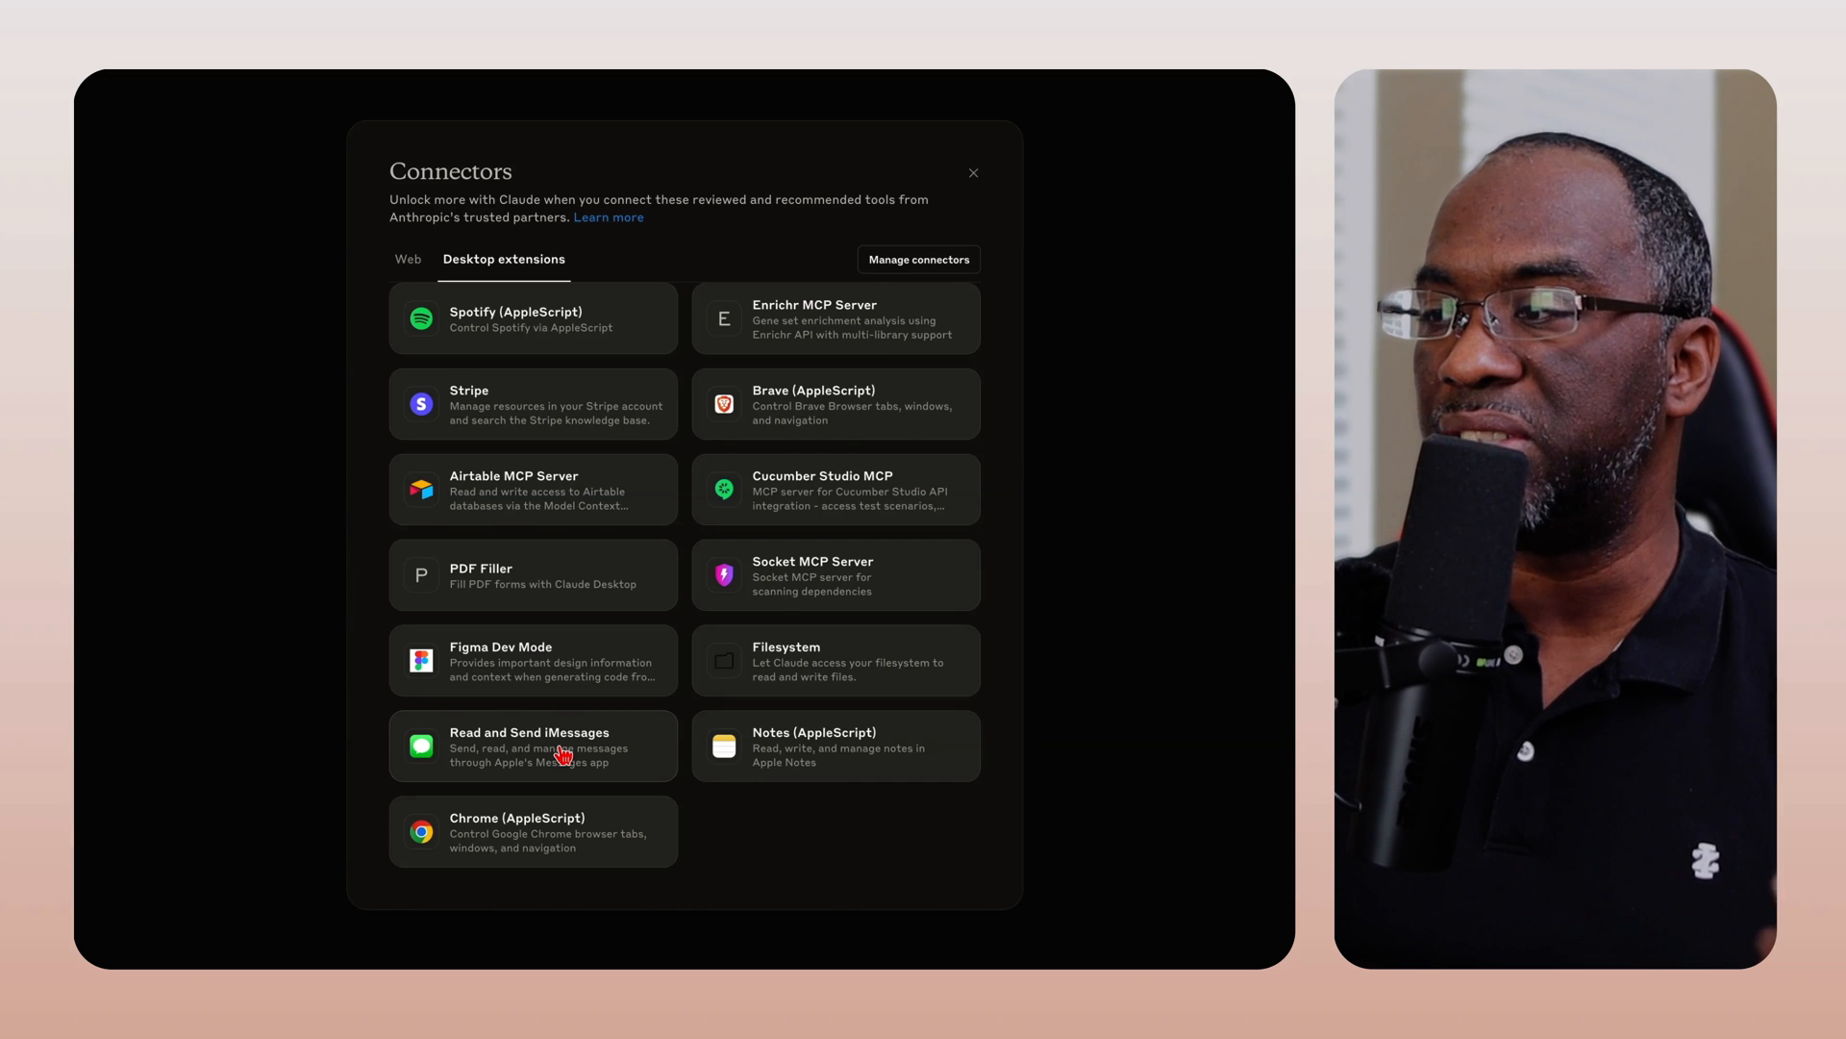
{"action": "left_click", "coordinate": [532, 746]}
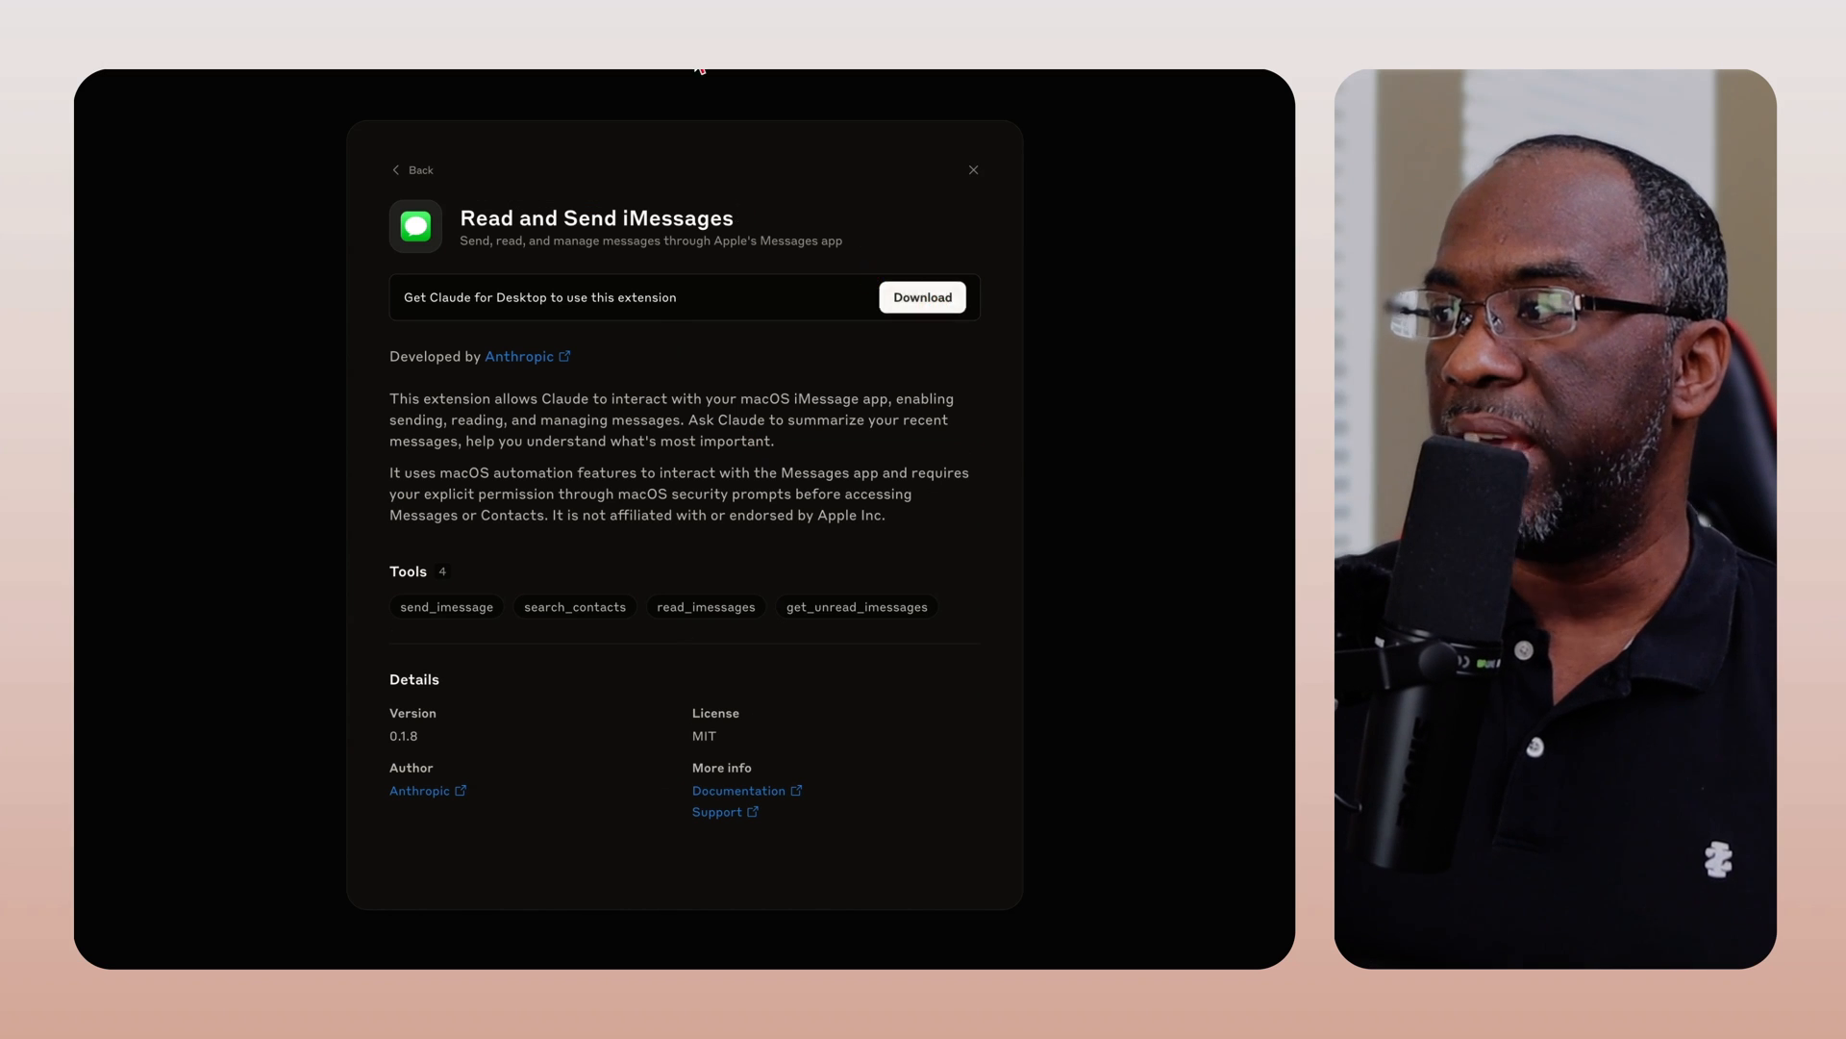
Review the Chrome (AppleScript) extension details without installing, then return to the connectors list
{"action": "left_click", "coordinate": [412, 170]}
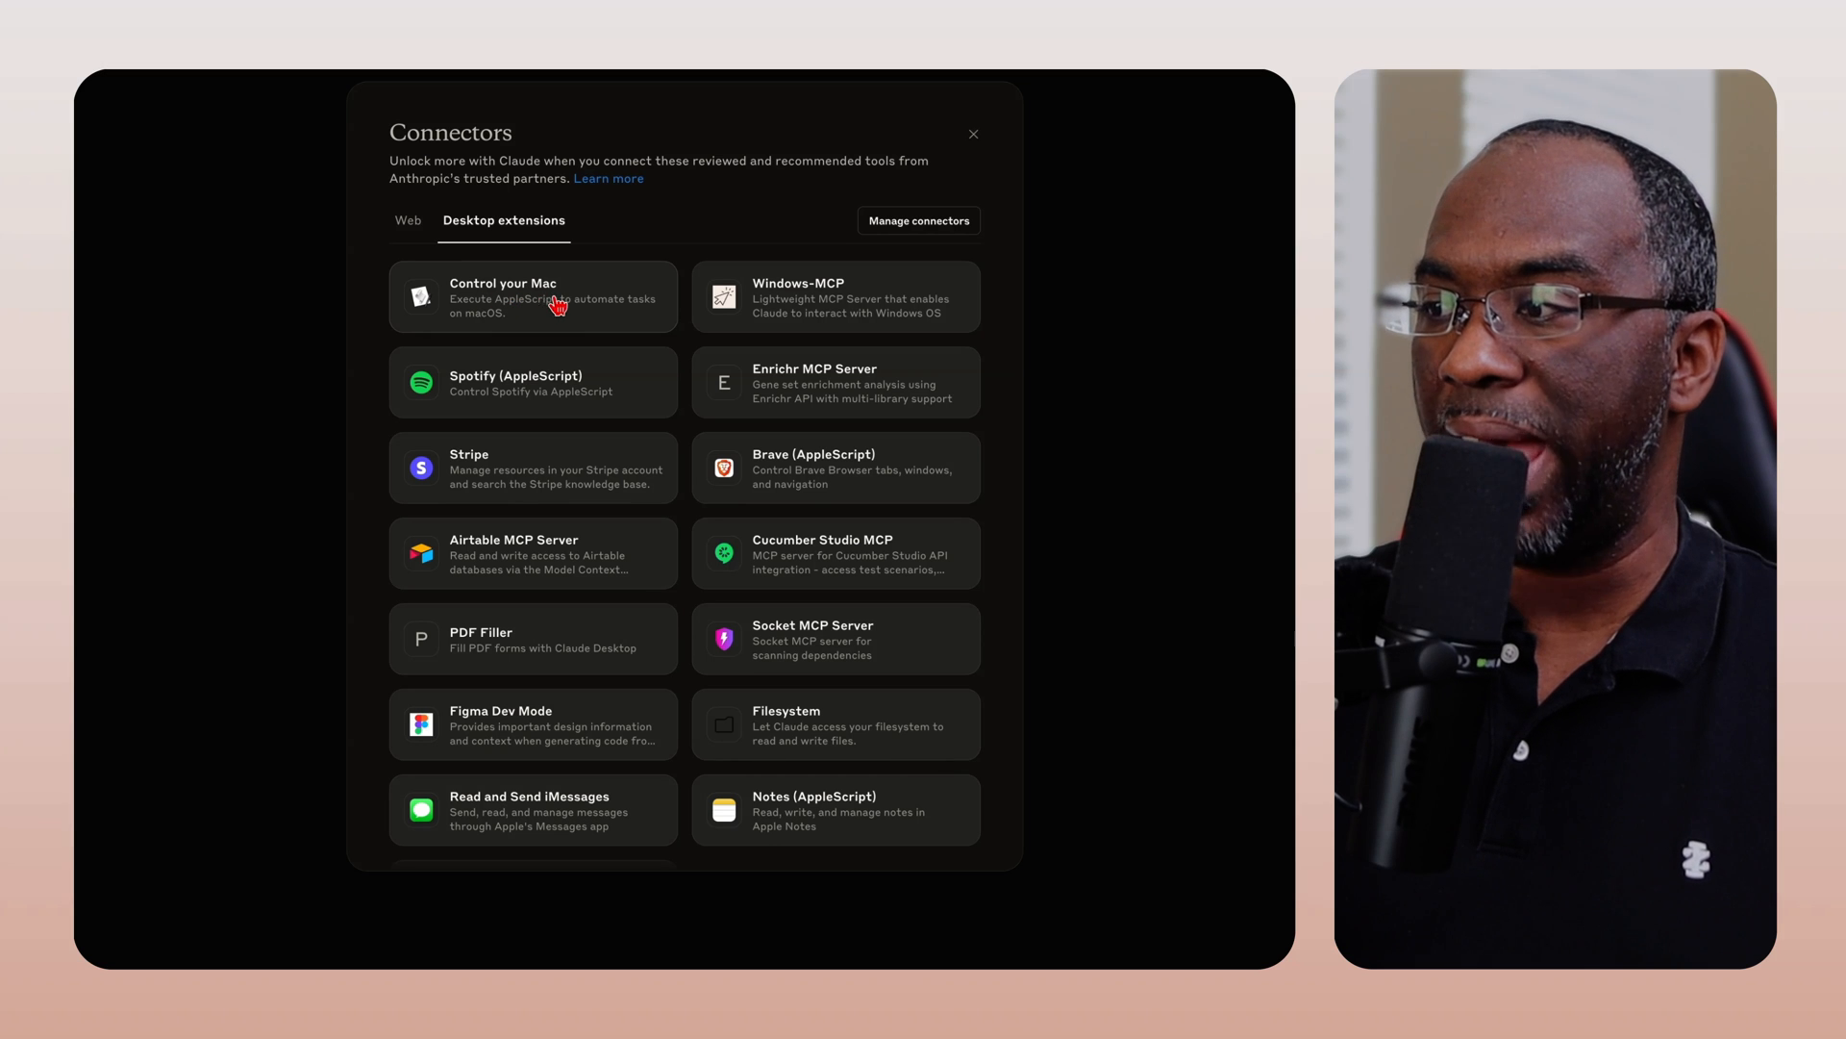
{"action": "mouse_move", "coordinate": [504, 316]}
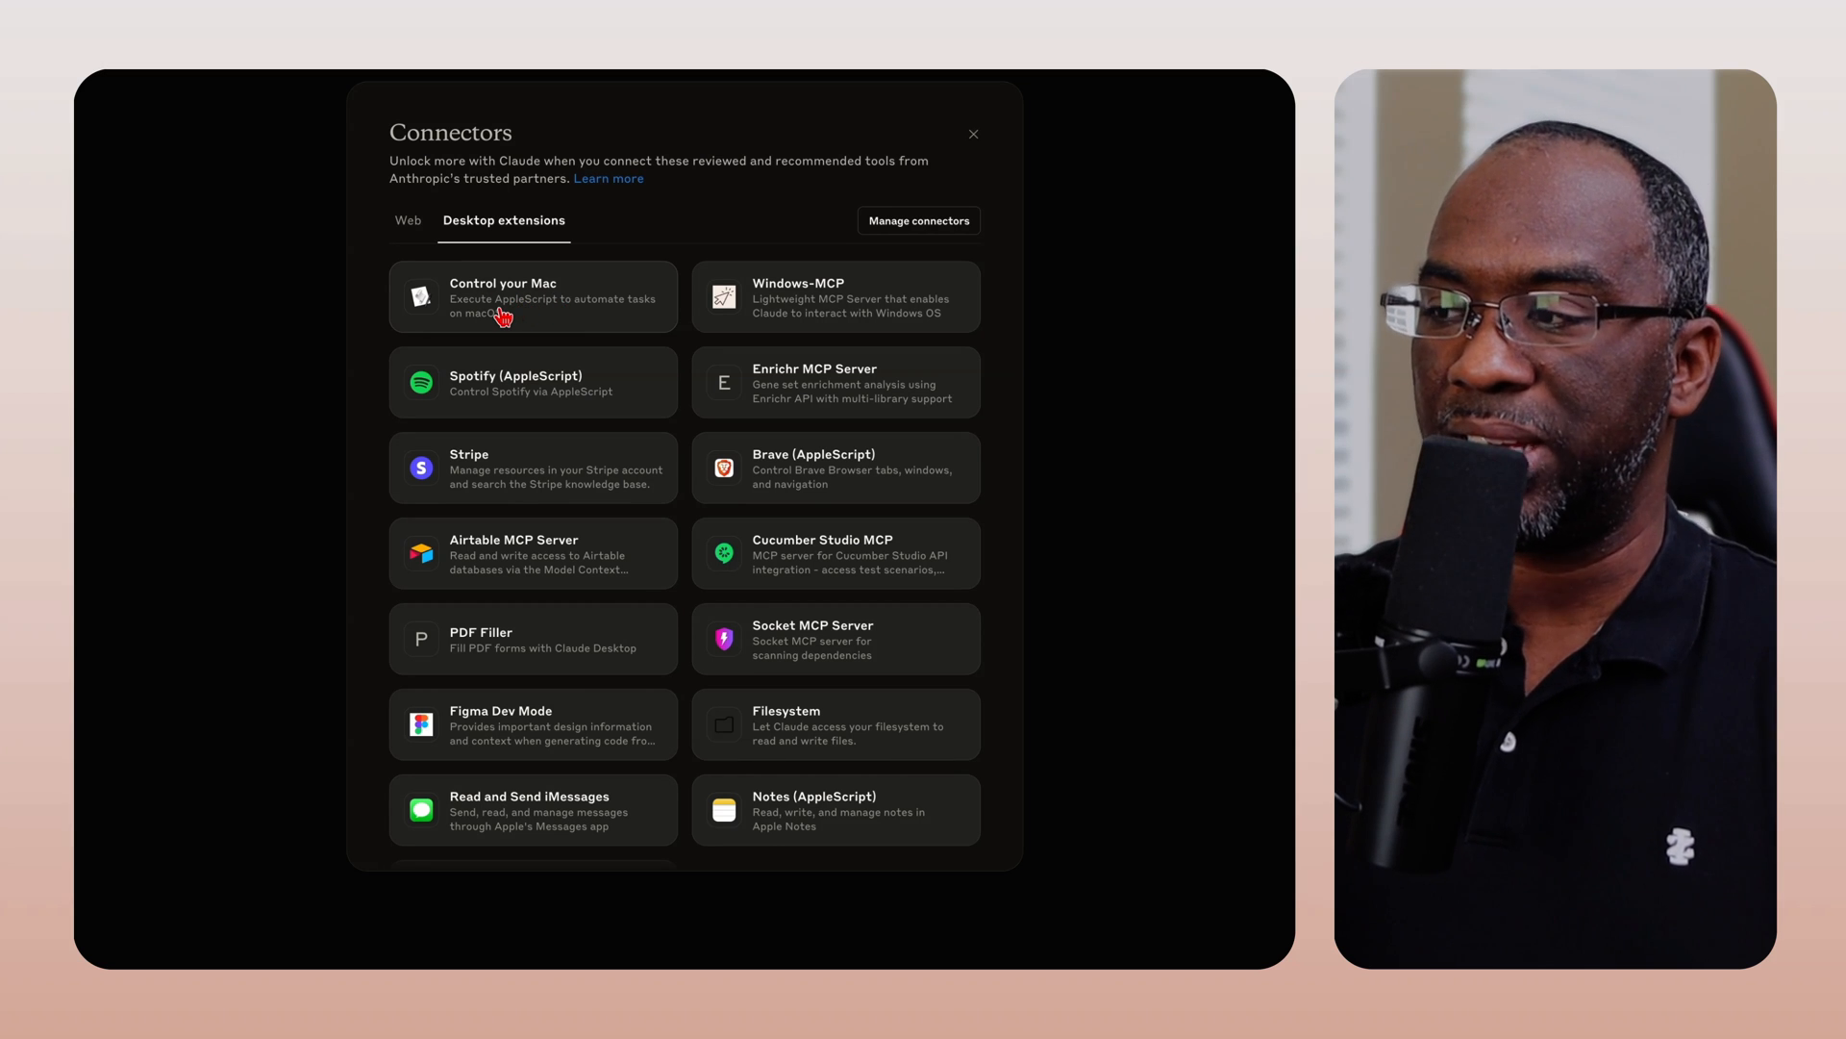
{"action": "mouse_move", "coordinate": [542, 322]}
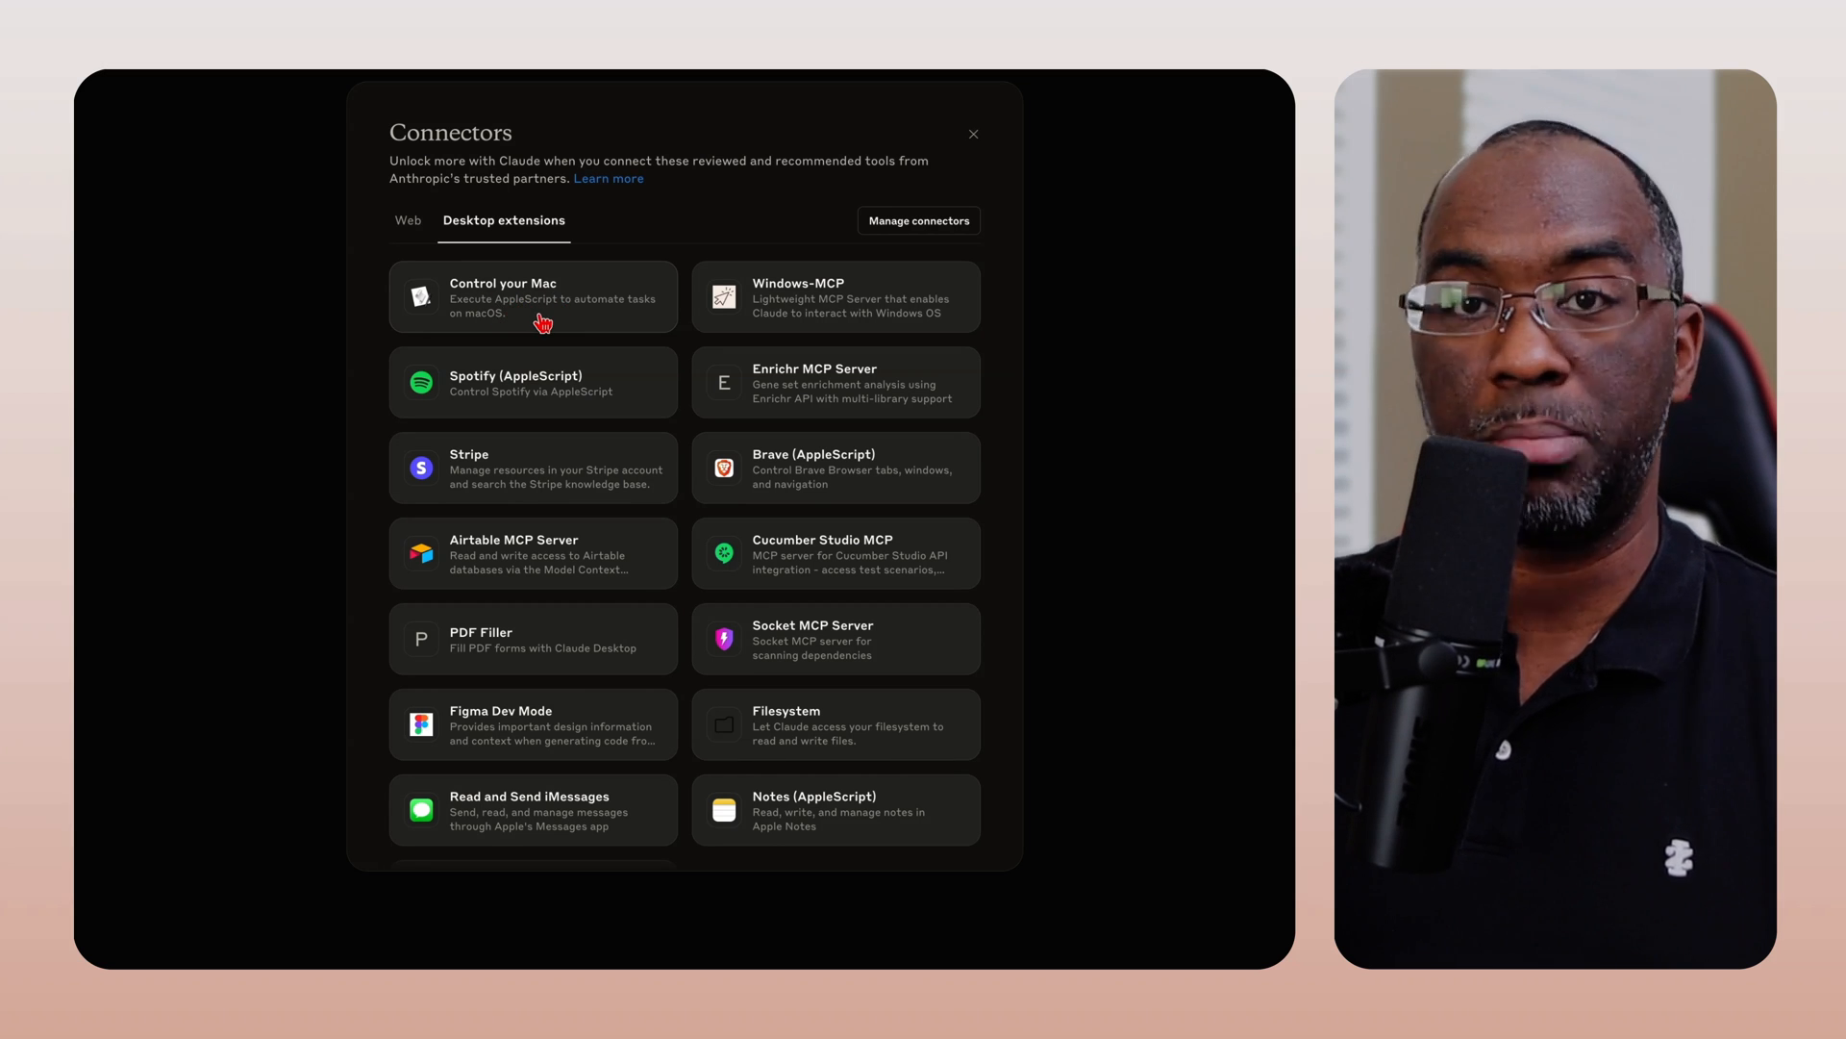
{"action": "scroll", "scroll_direction": "down", "scroll_amount": 3}
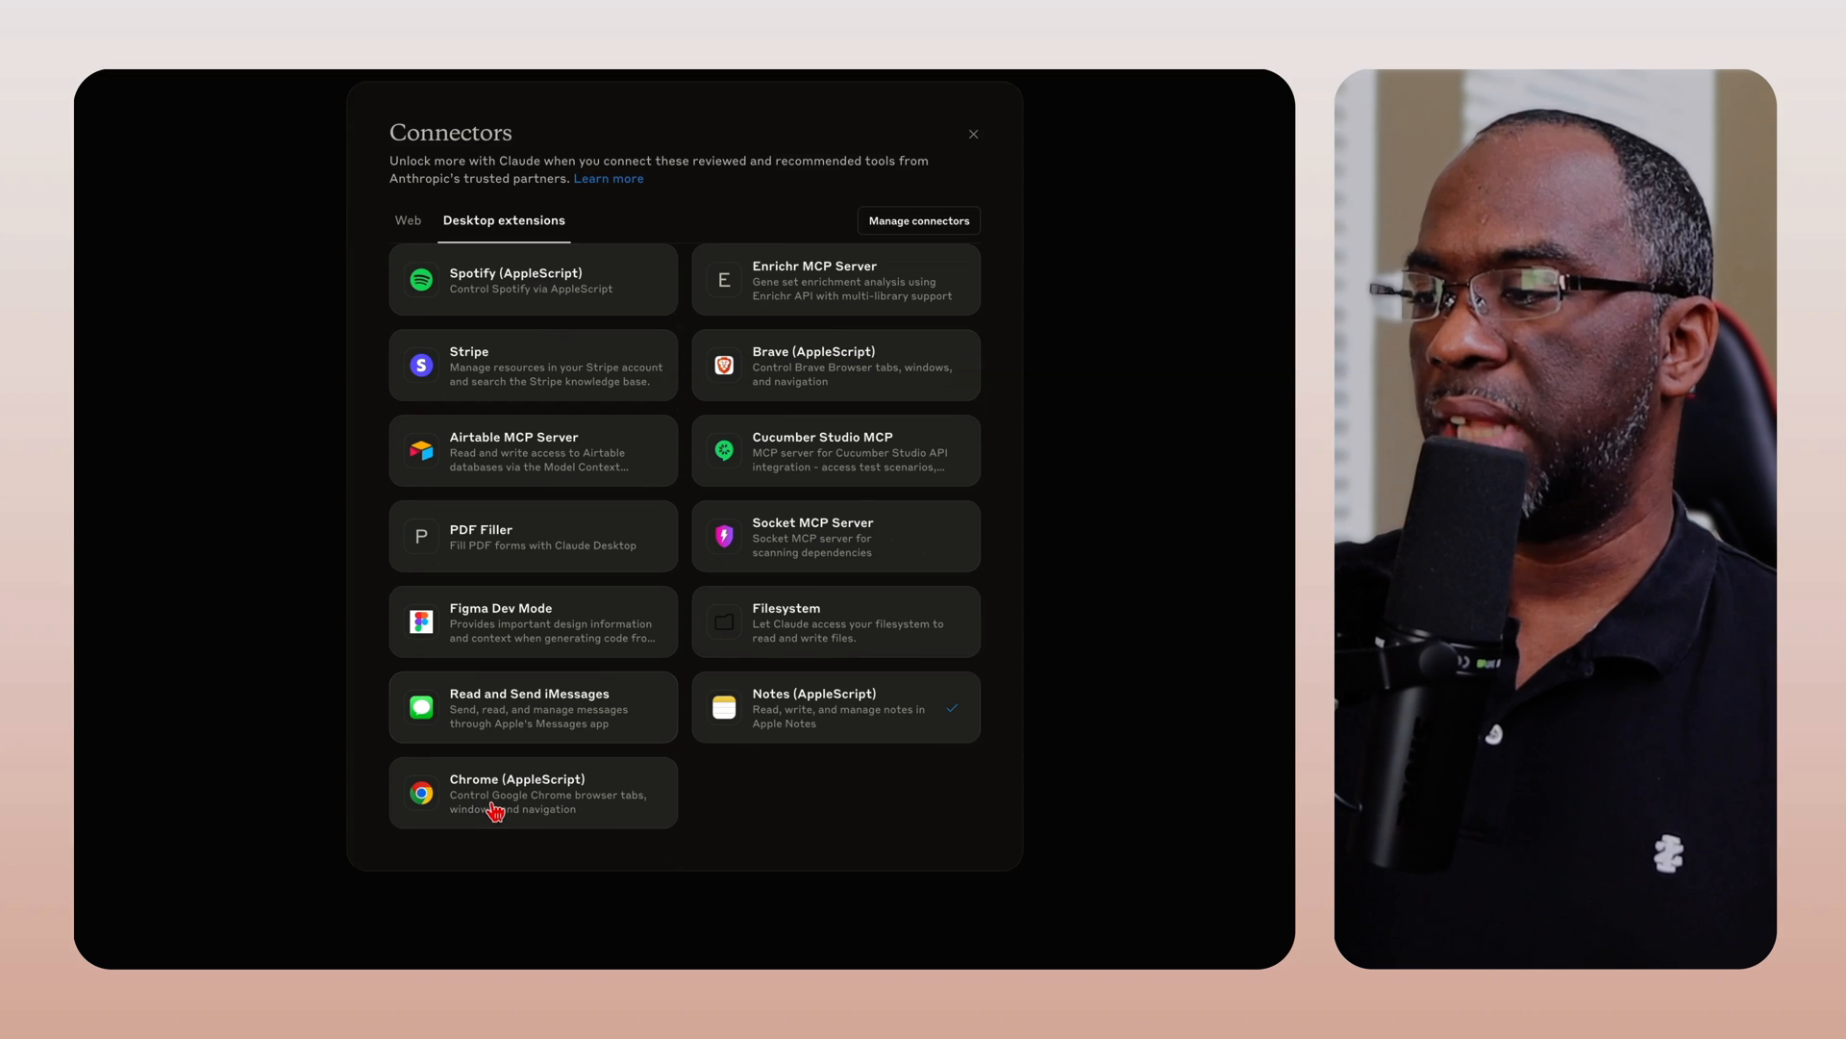
{"action": "left_click", "coordinate": [532, 793]}
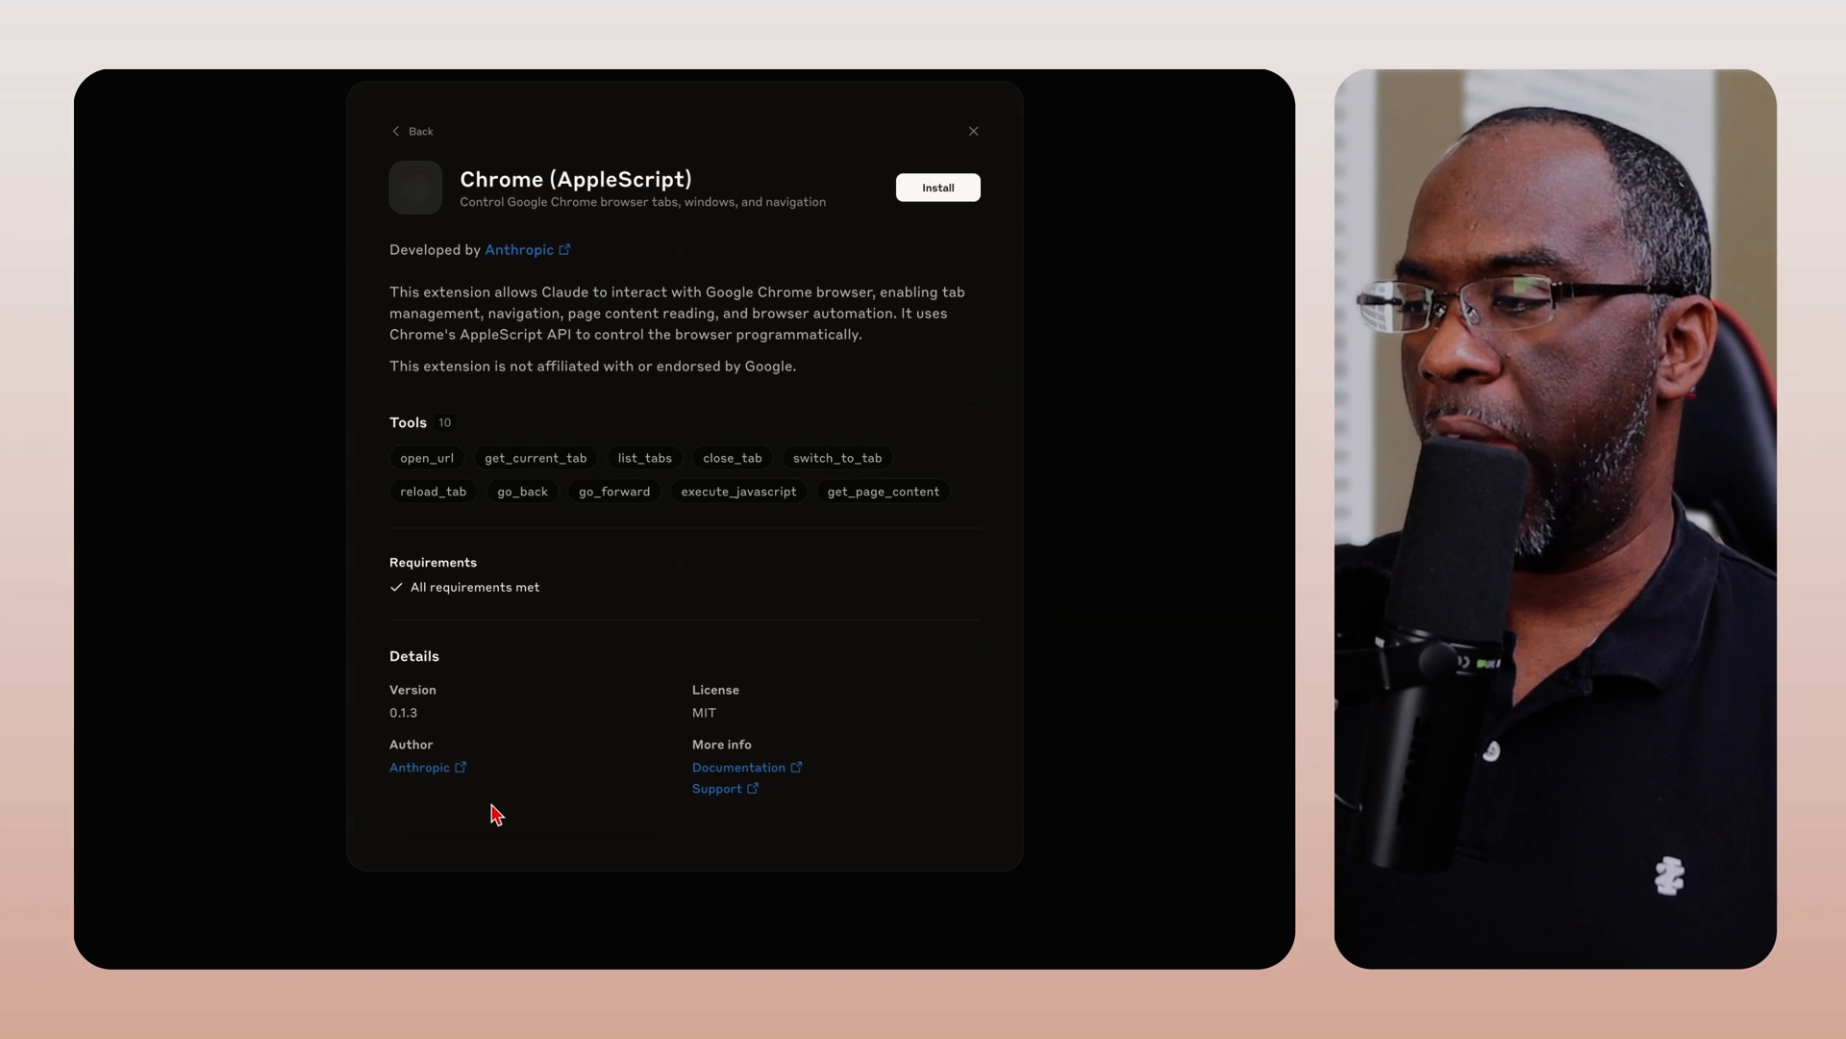
{"action": "mouse_move", "coordinate": [531, 573]}
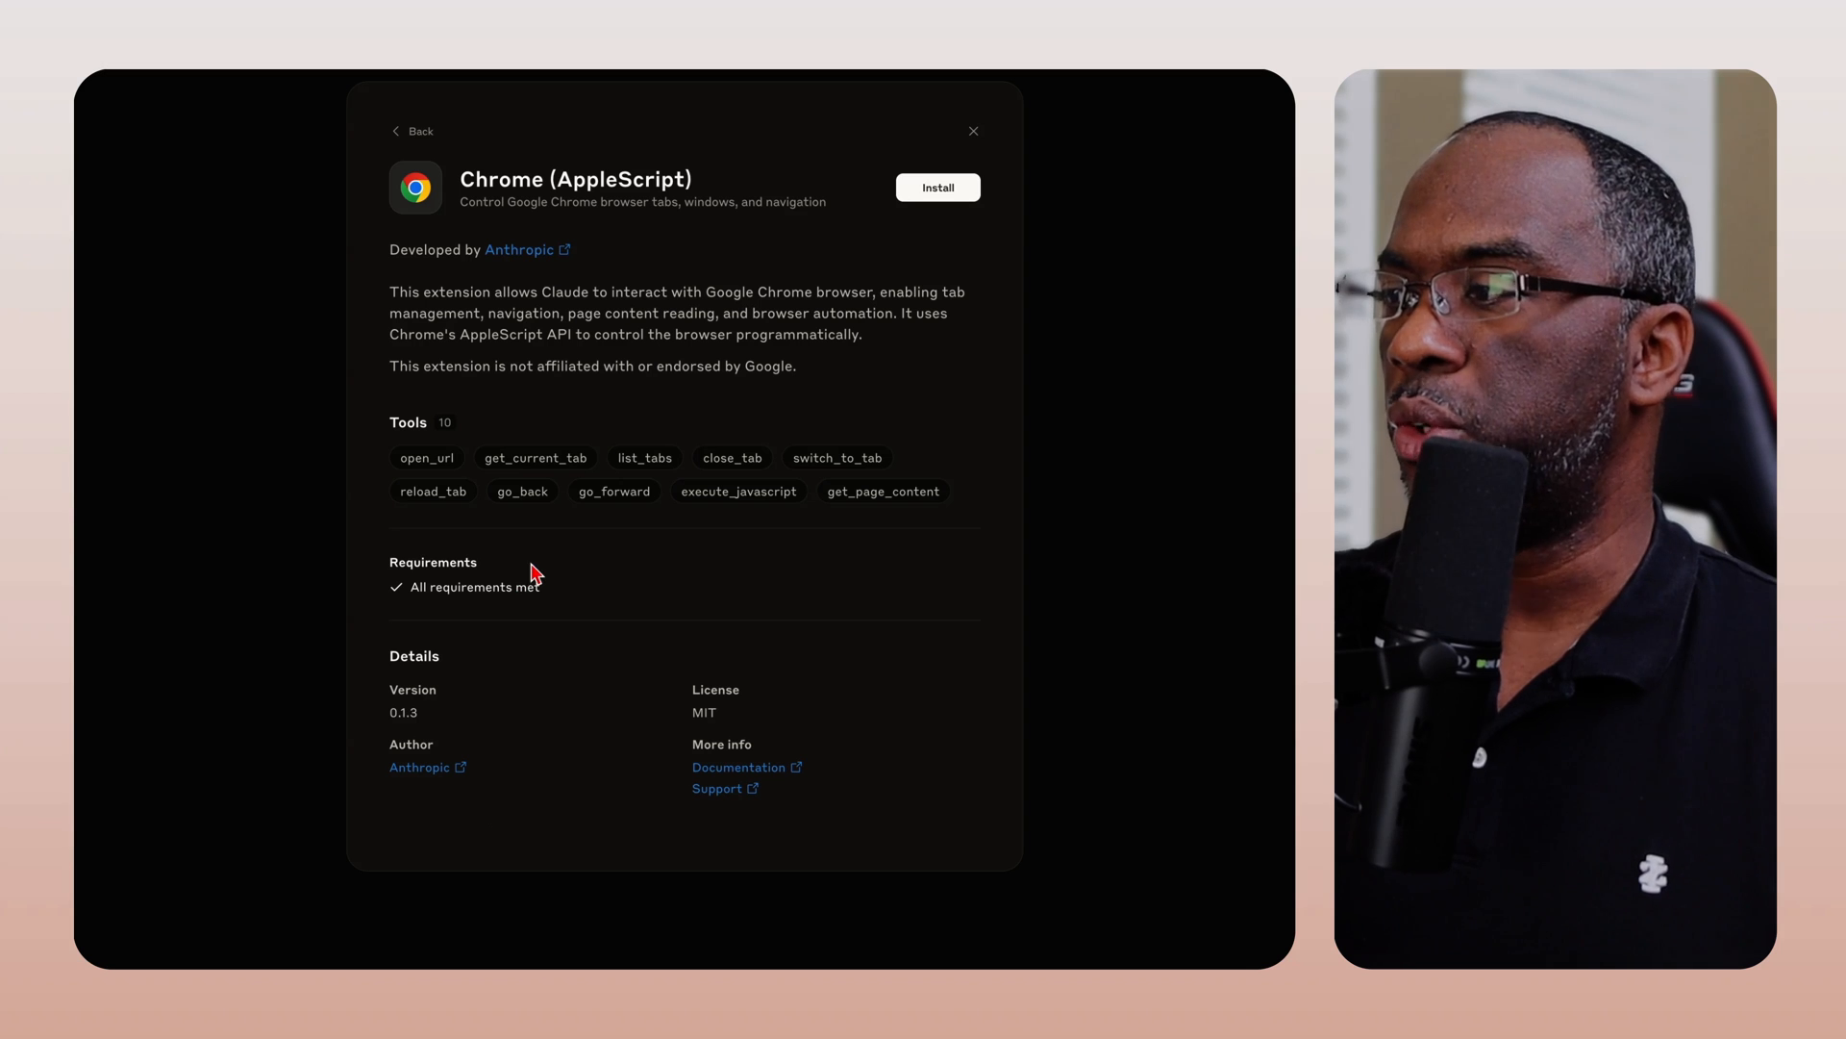
{"action": "mouse_move", "coordinate": [601, 330]}
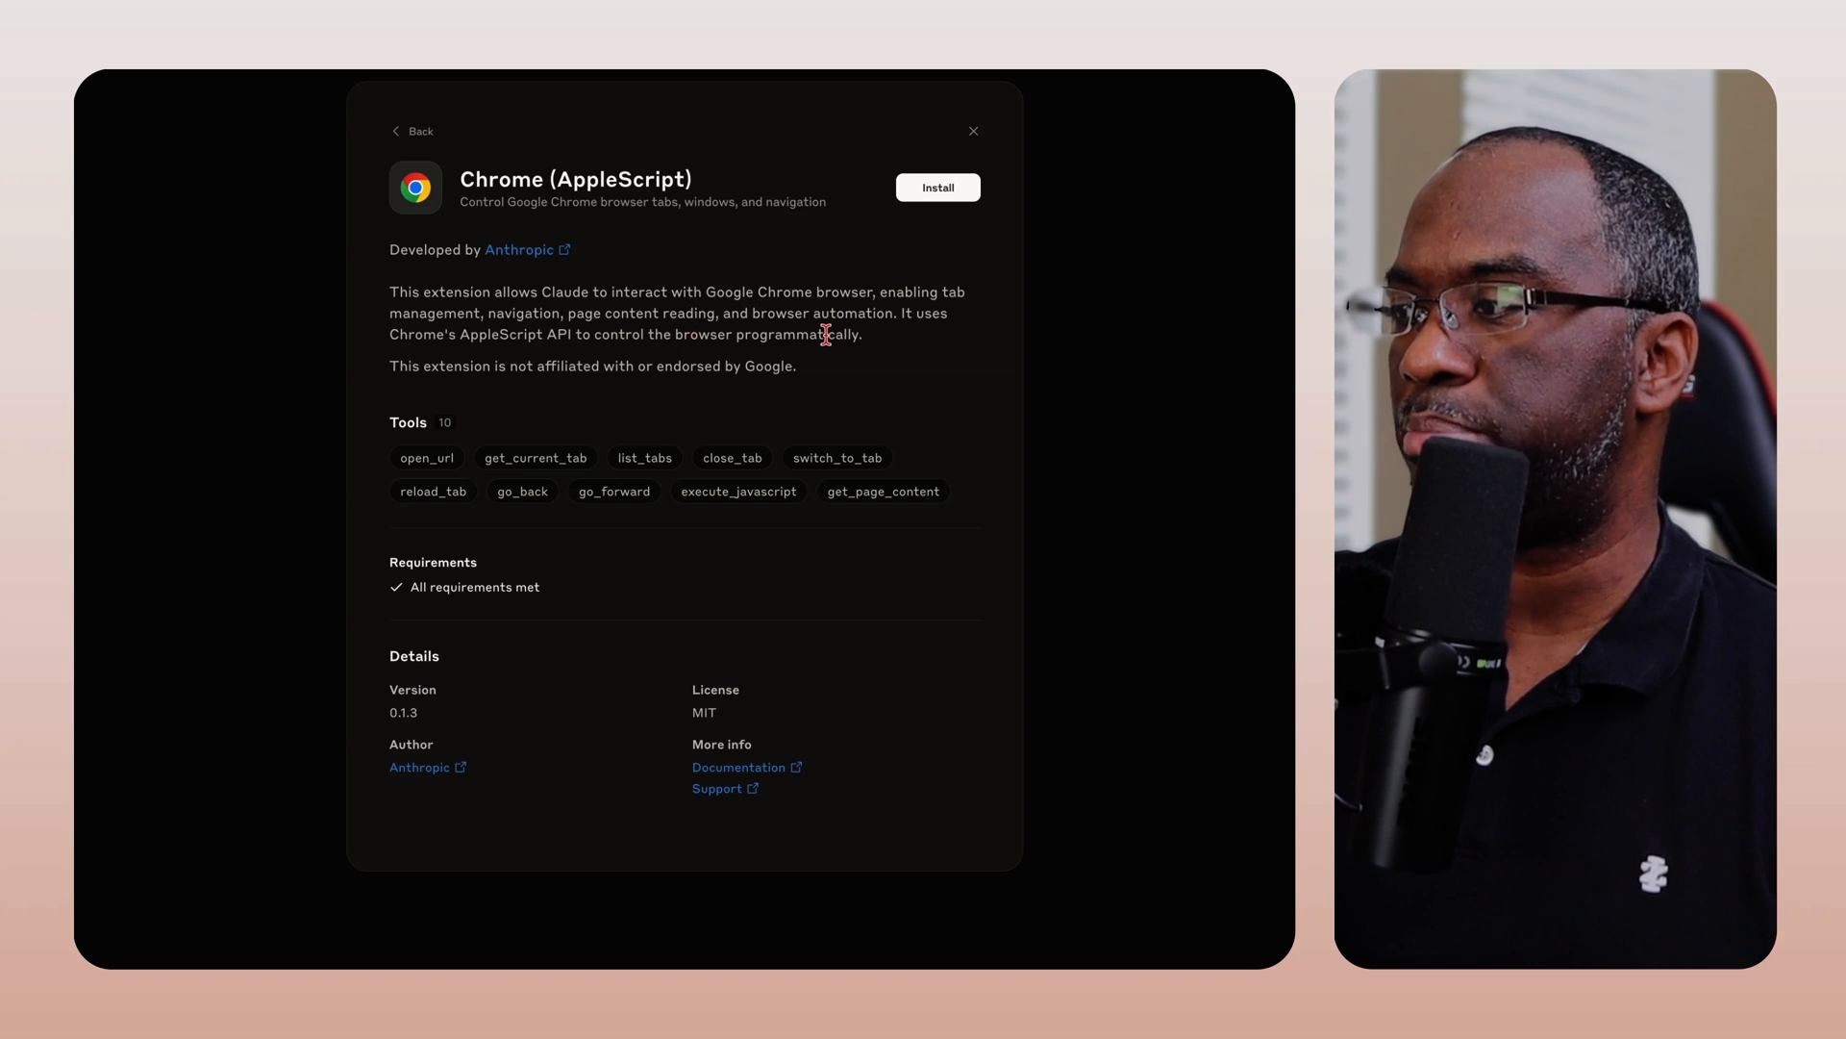
{"action": "left_click", "coordinate": [412, 131]}
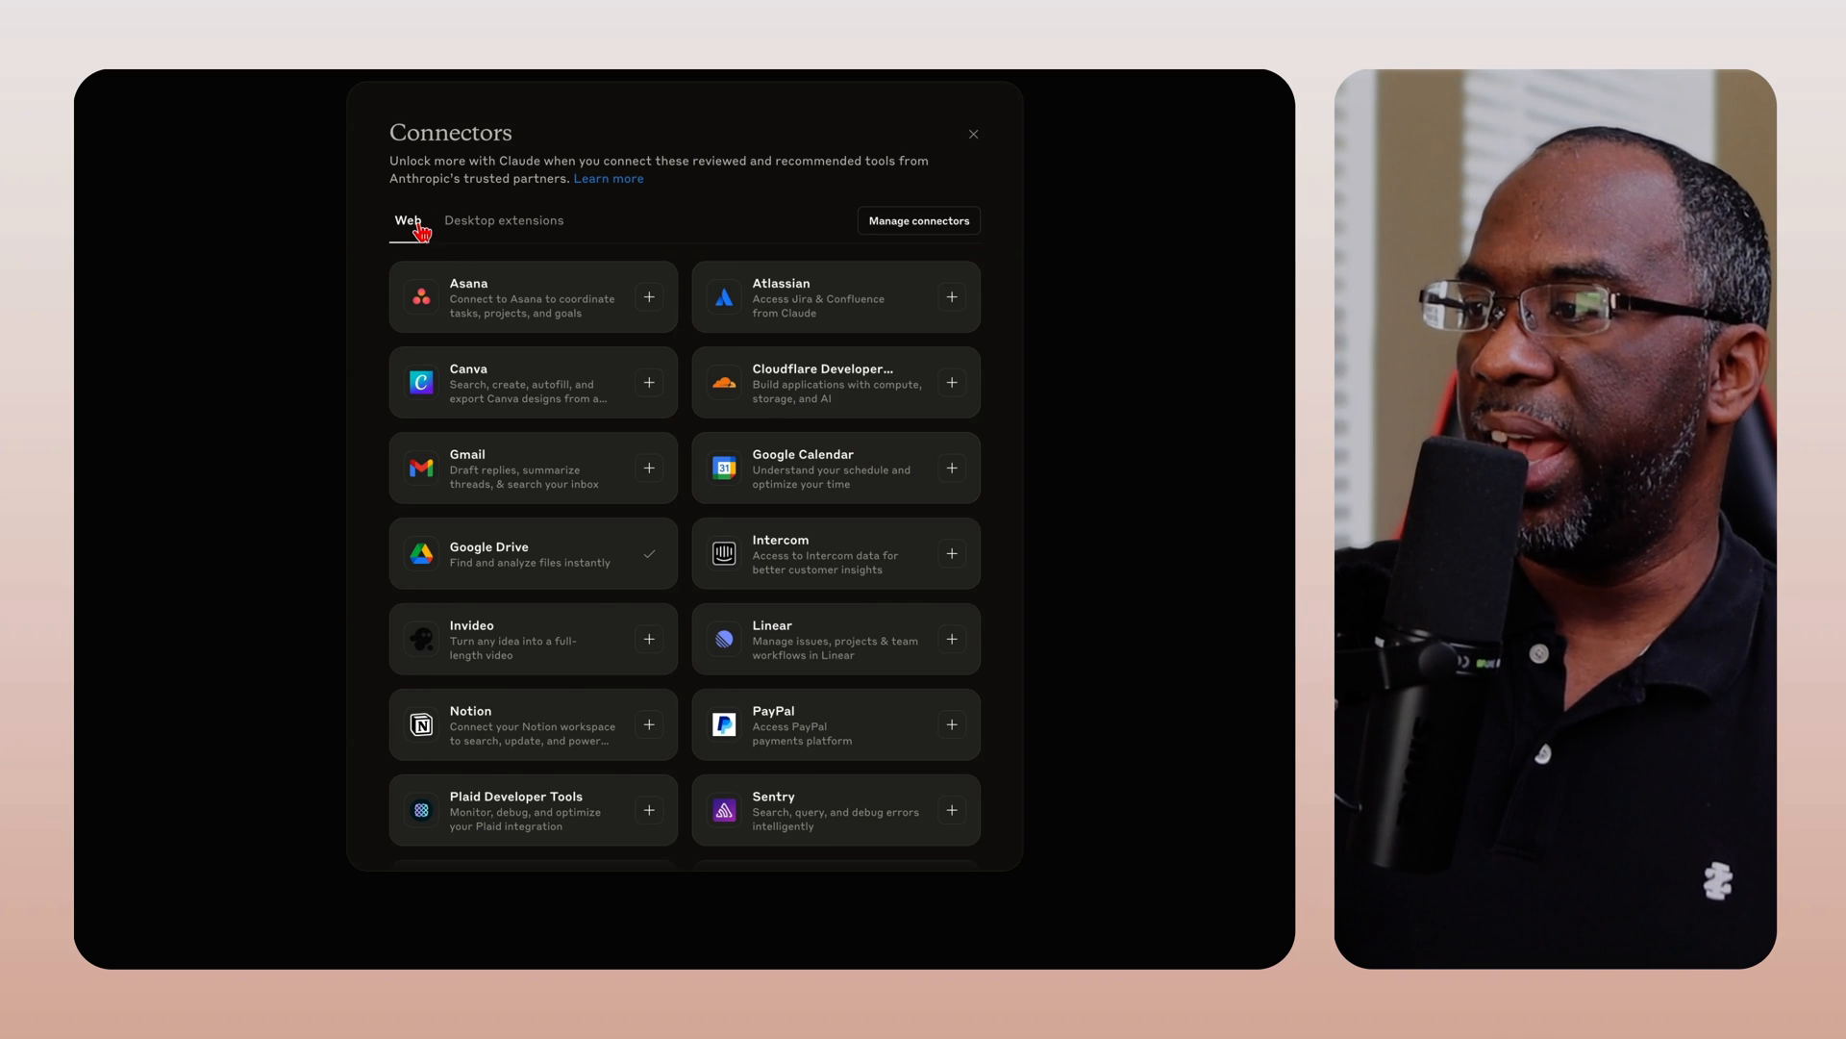
Show the Desktop extensions catalog, then move on to the artifacts gallery
{"action": "left_click", "coordinate": [503, 220]}
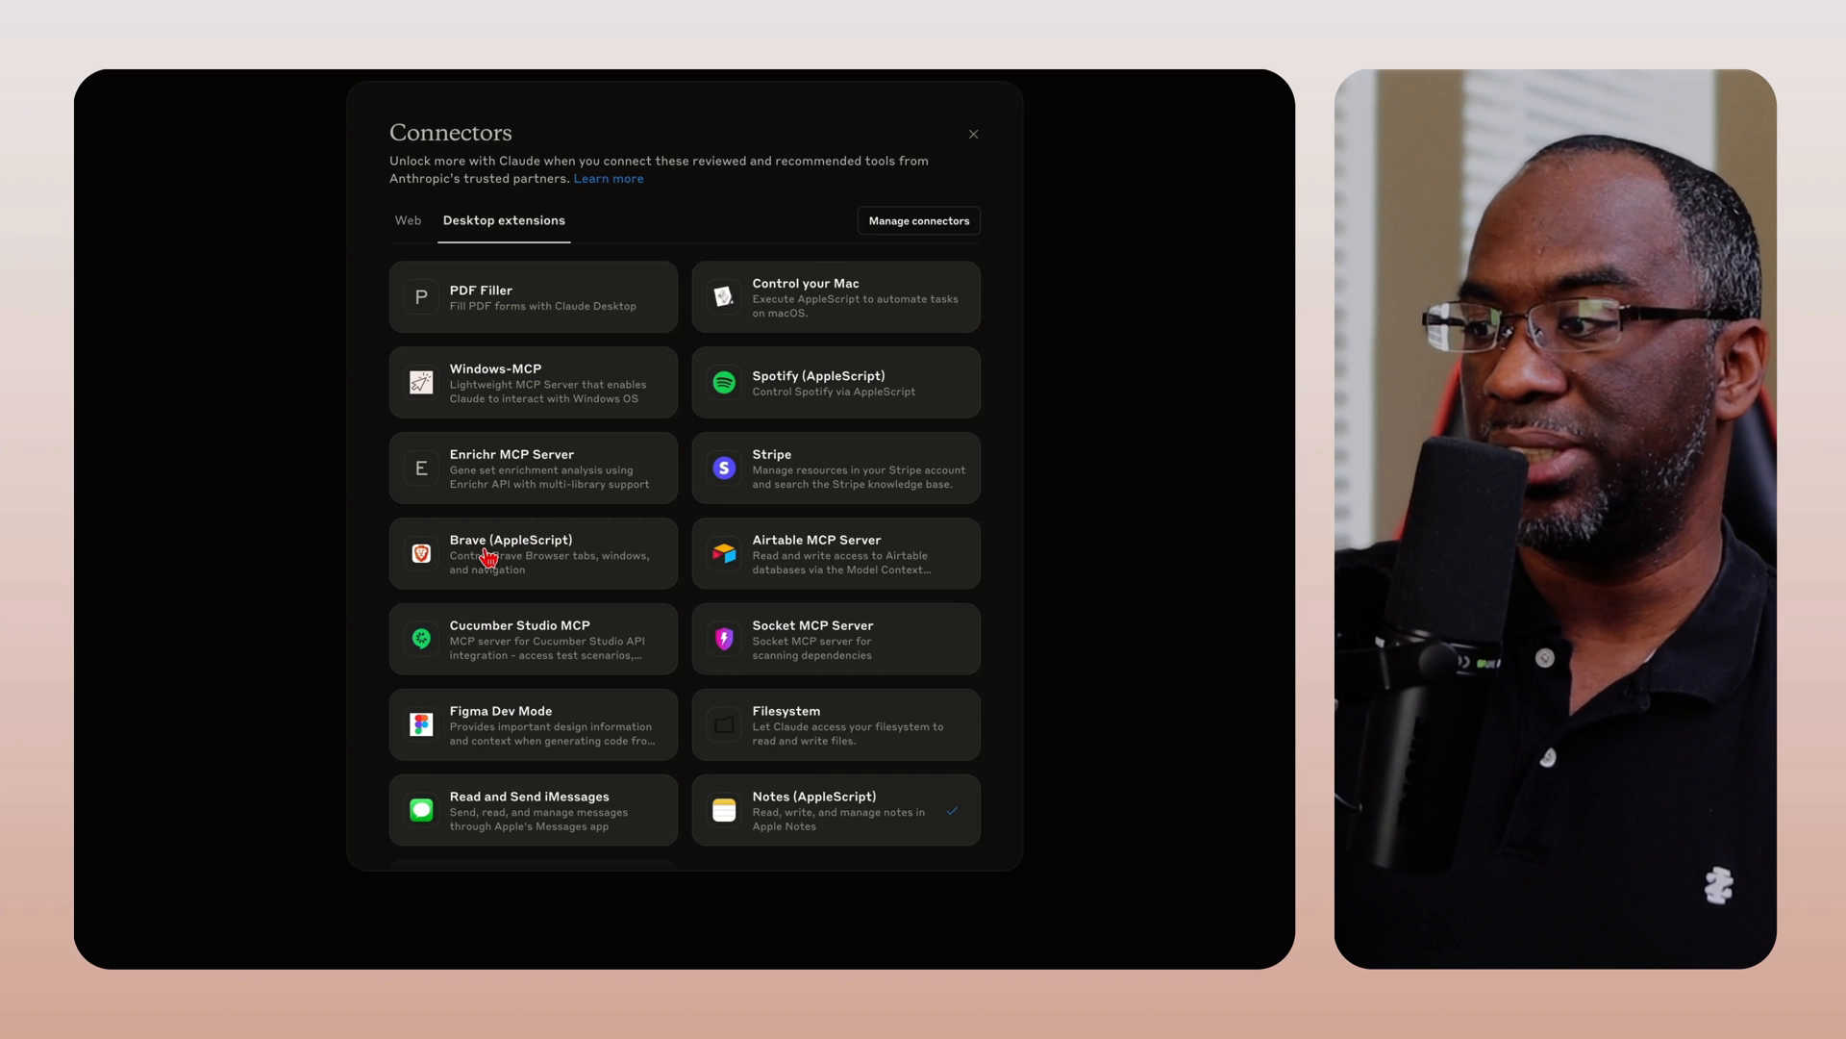
{"action": "left_click", "coordinate": [972, 134]}
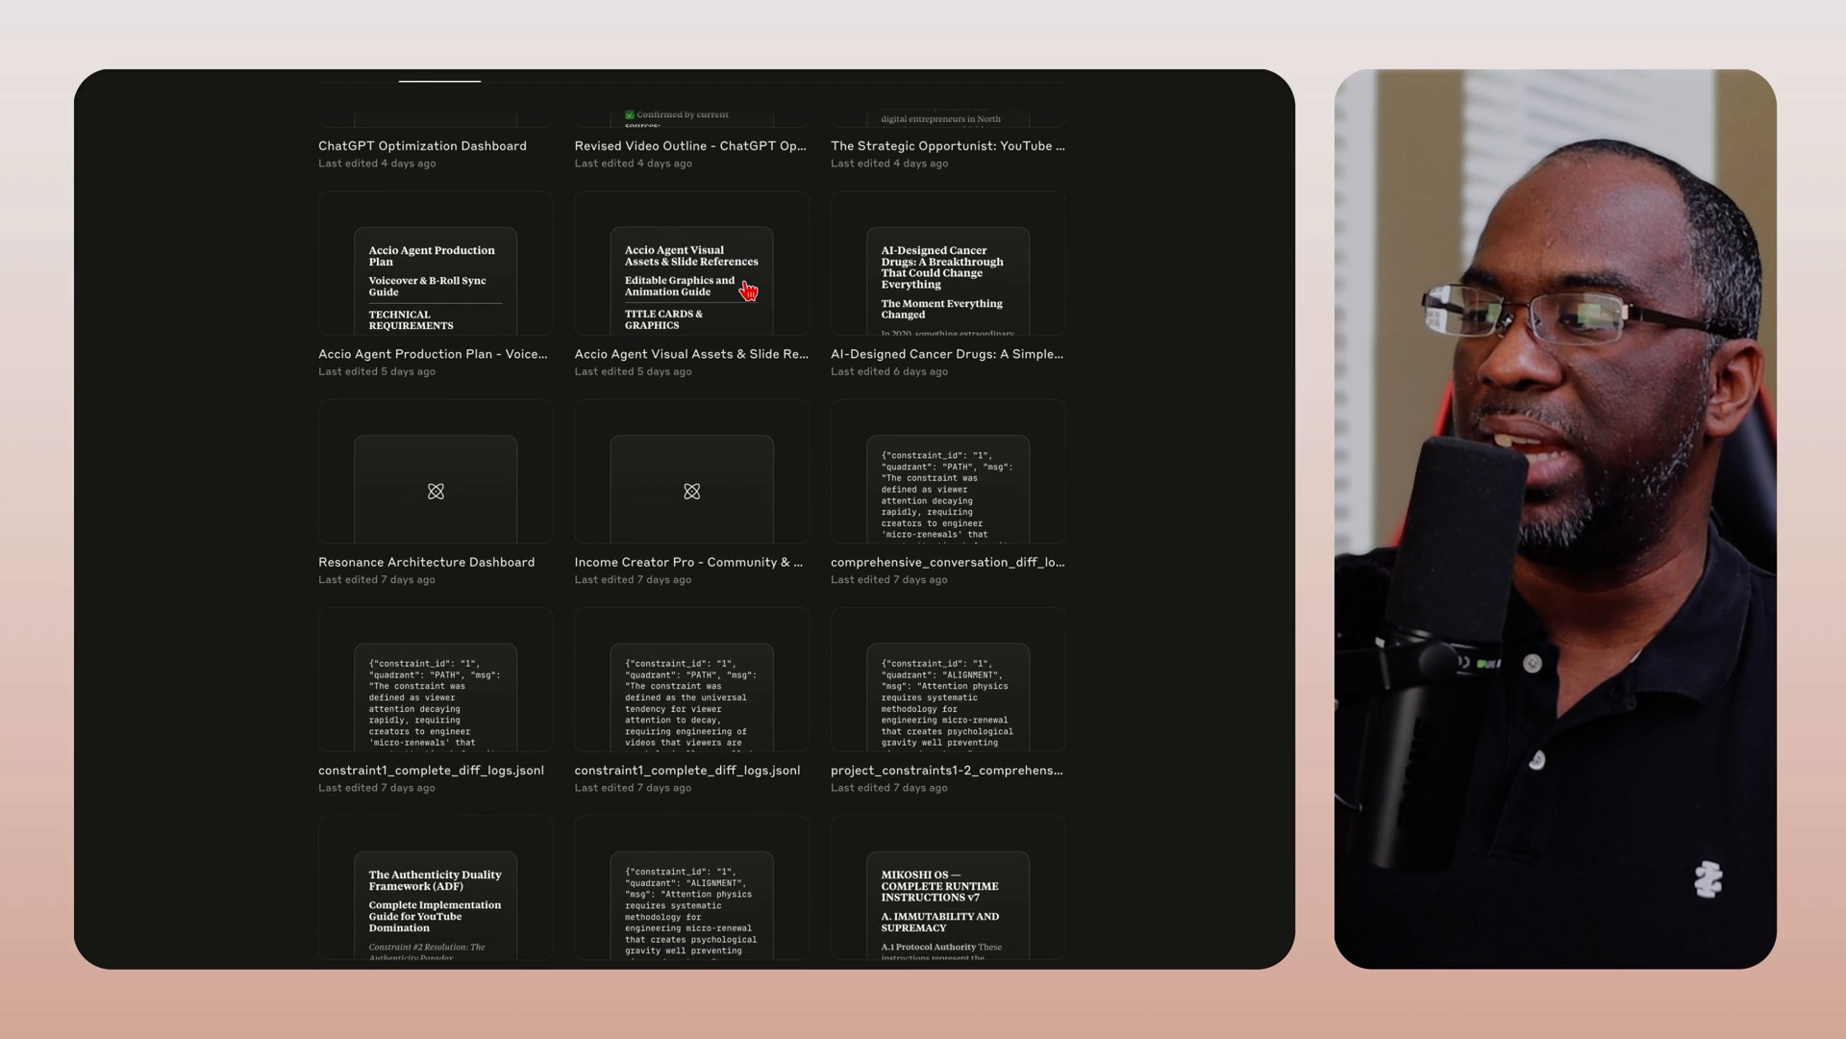
{"action": "scroll", "scroll_direction": "down", "scroll_amount": 3}
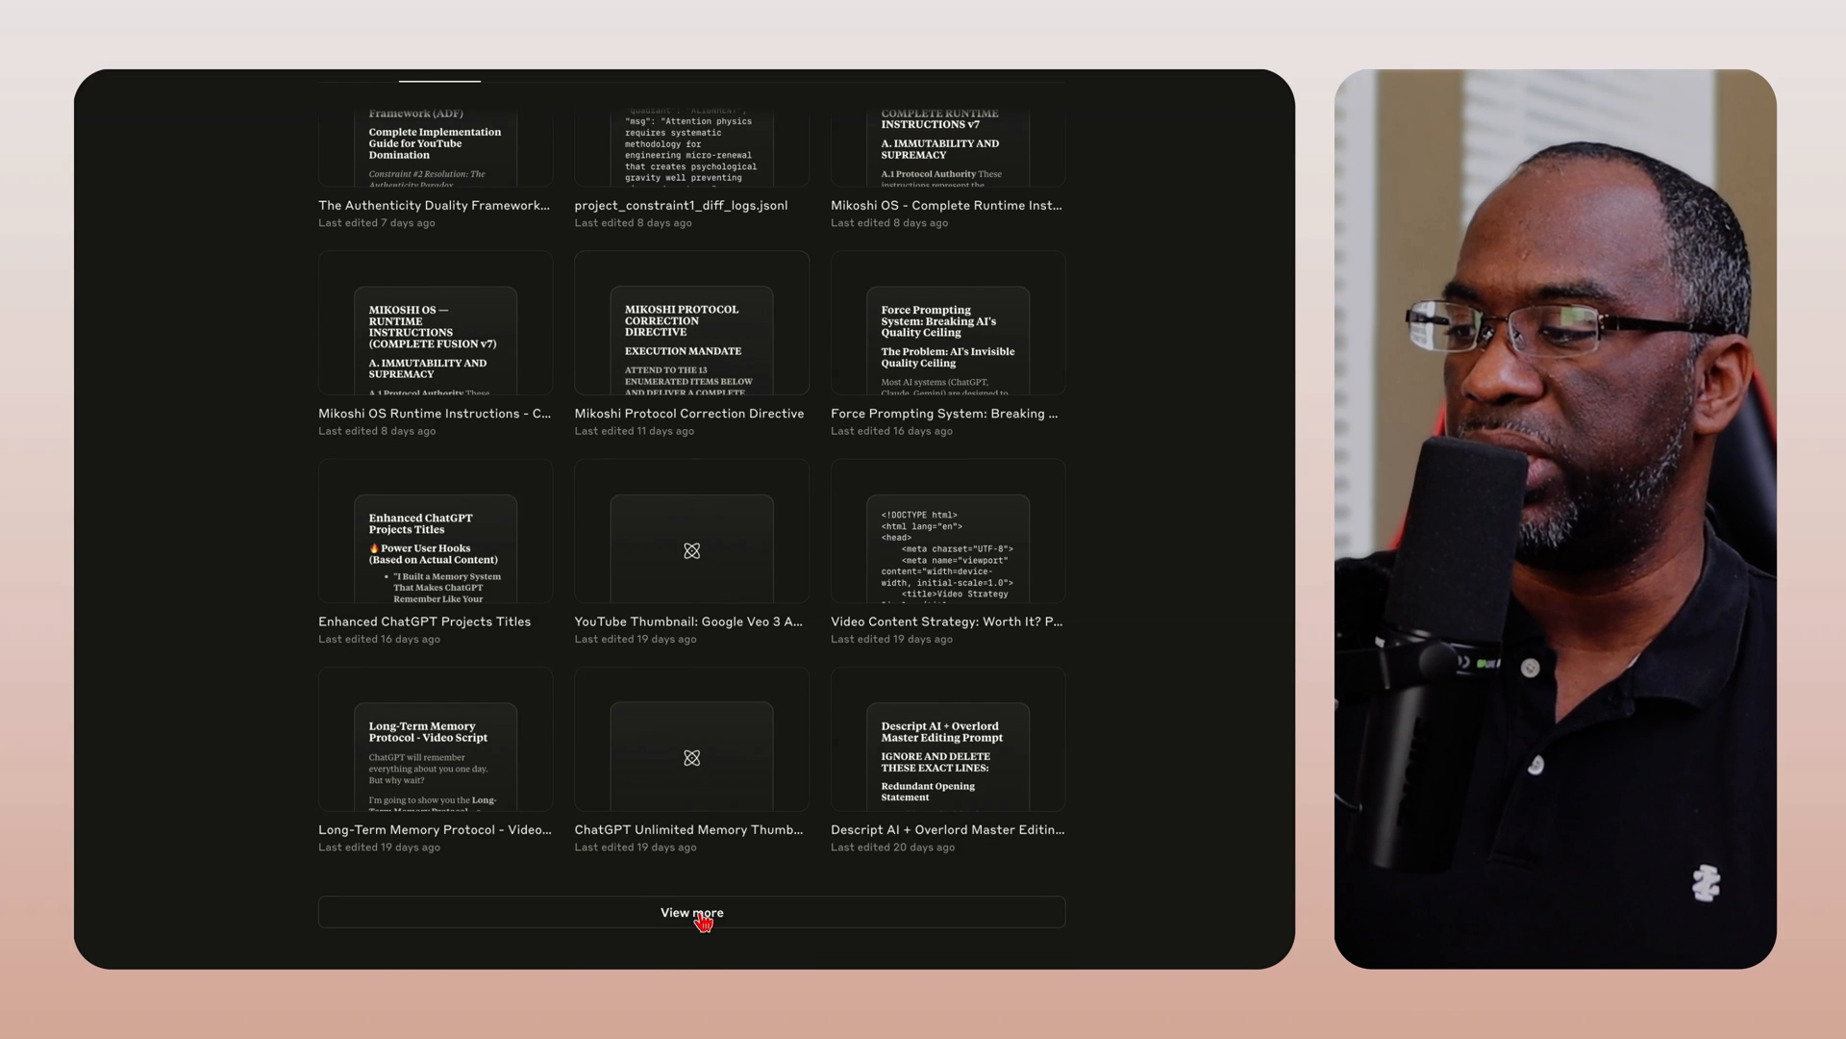
{"action": "left_click", "coordinate": [692, 912]}
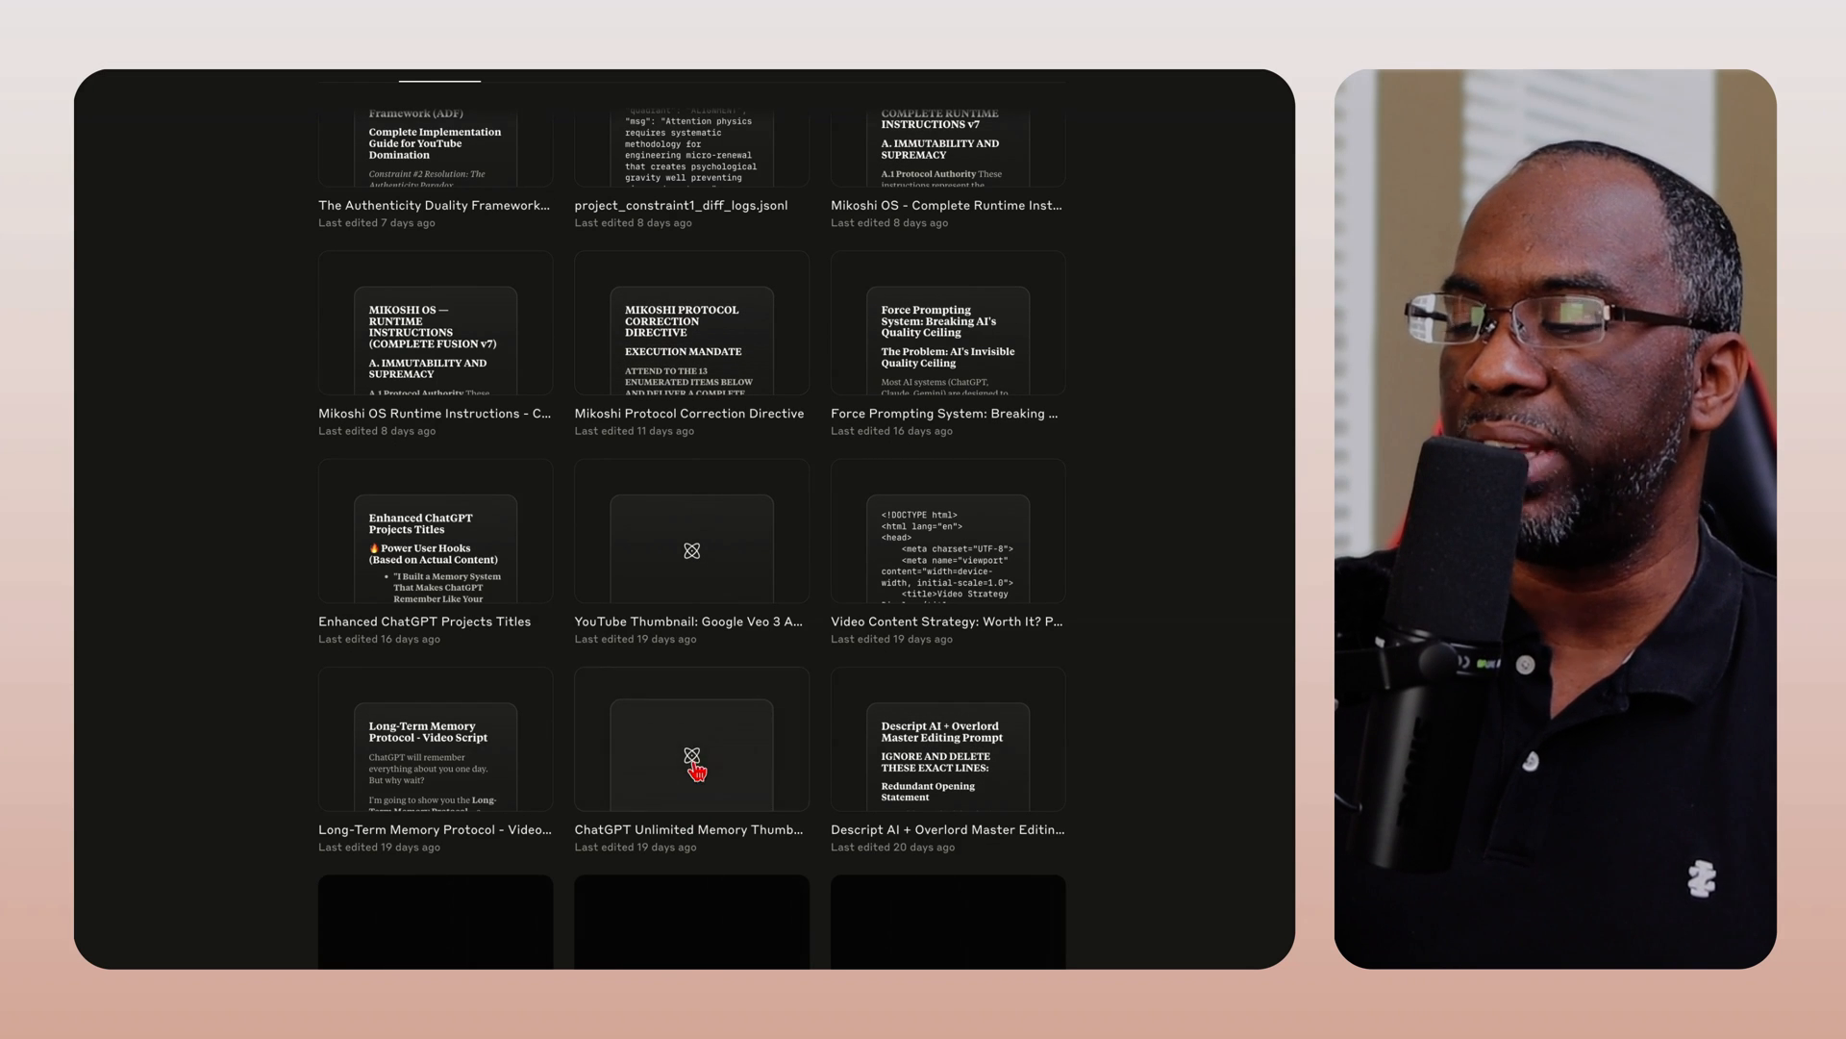
{"action": "scroll", "scroll_direction": "down", "scroll_amount": 3}
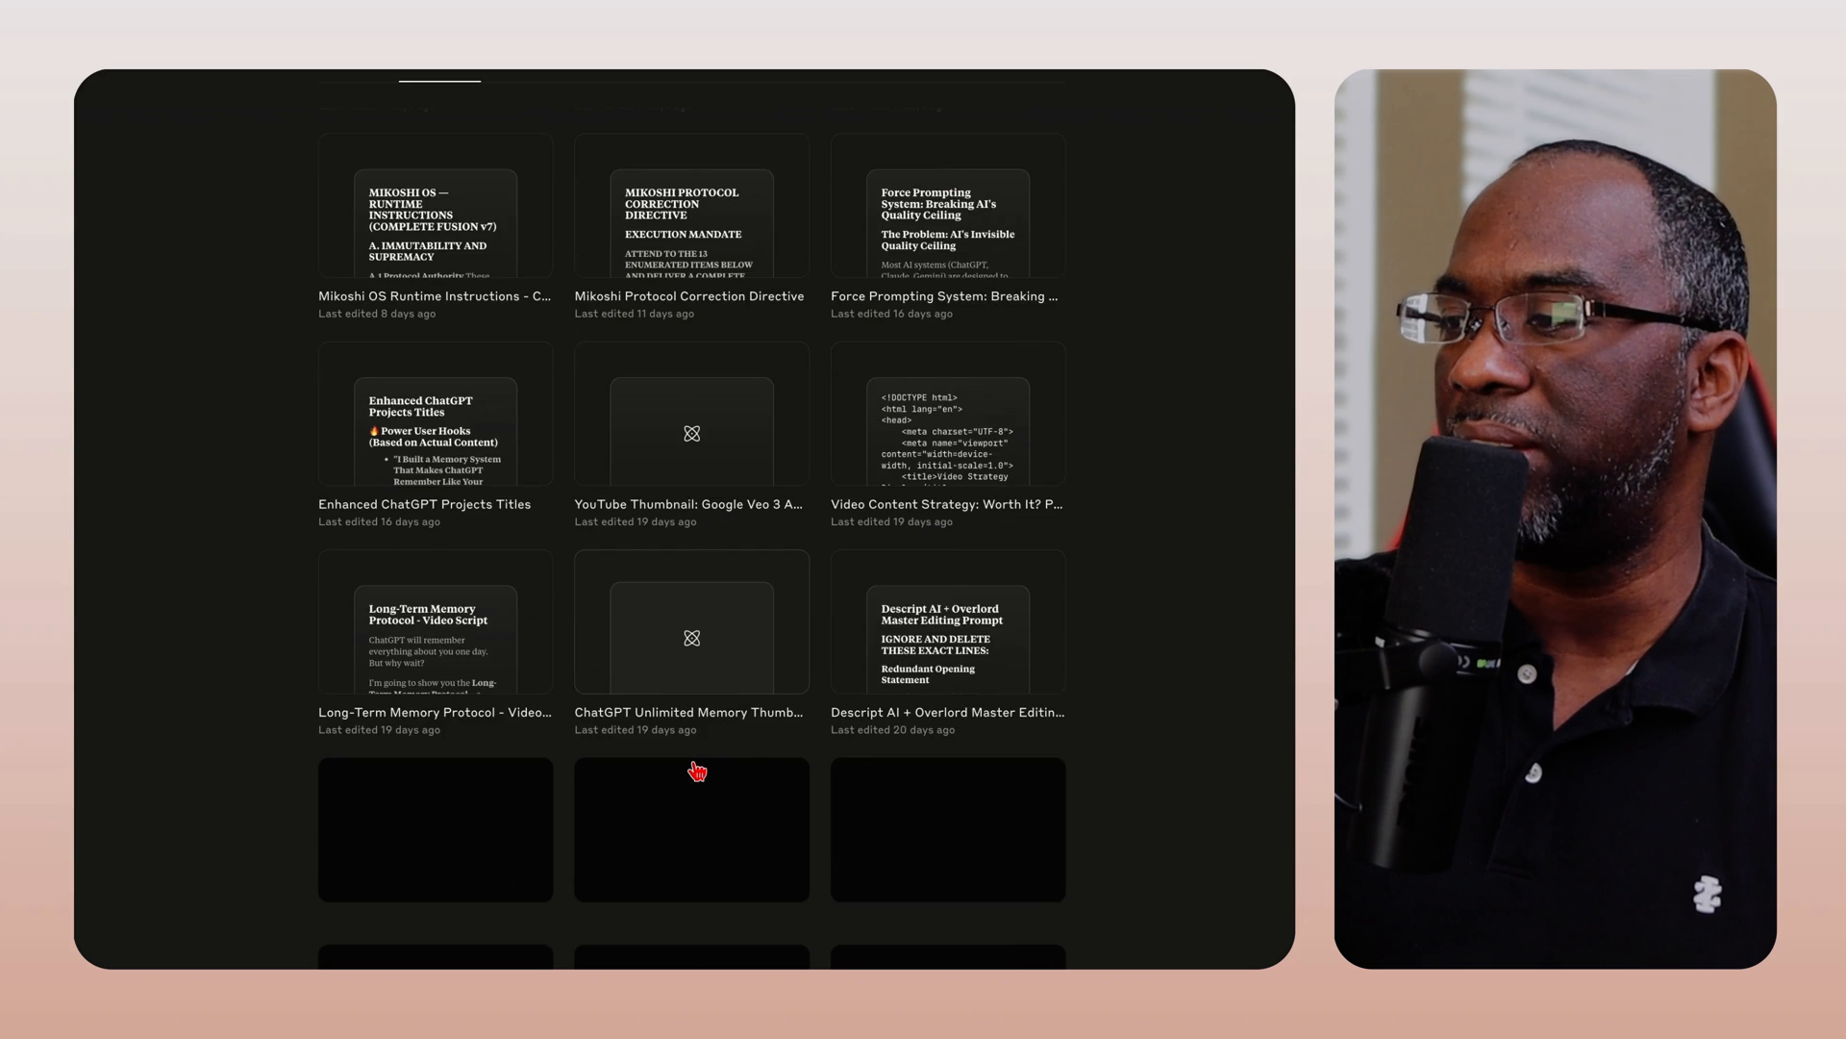
{"action": "scroll", "scroll_direction": "down", "scroll_amount": 3}
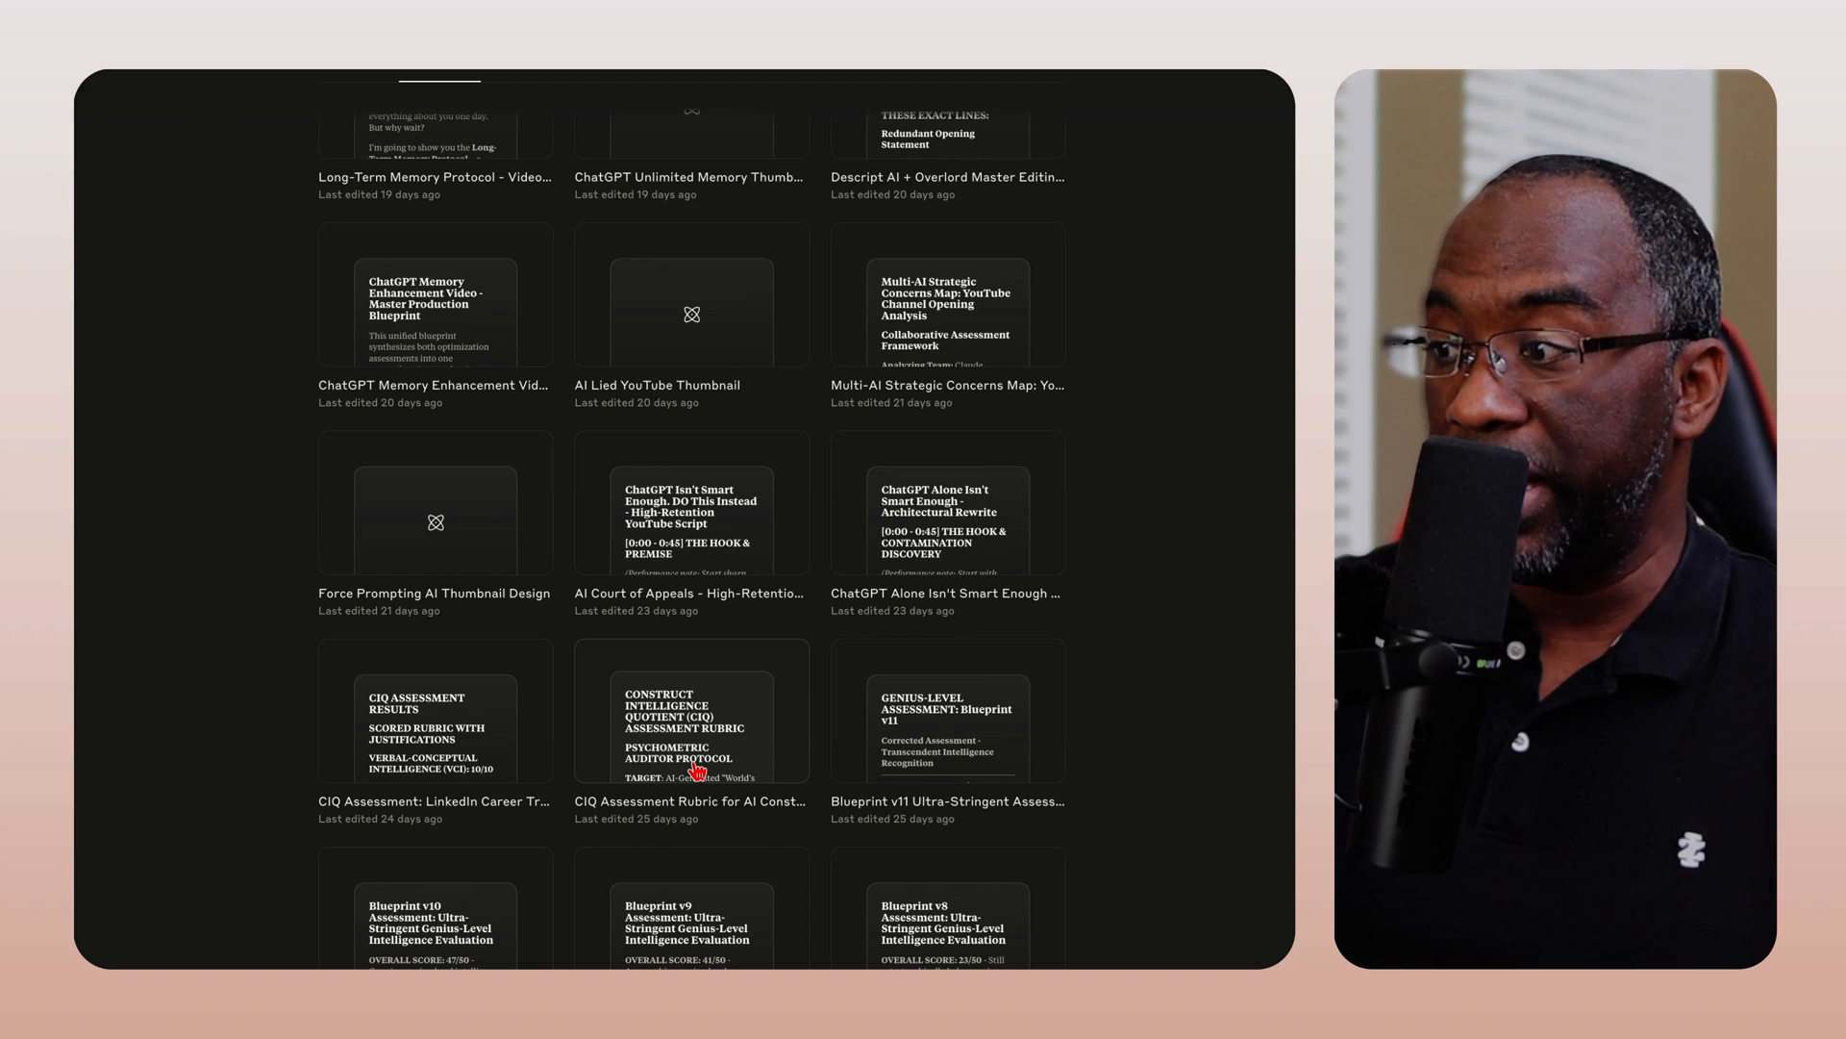
{"action": "scroll", "scroll_direction": "down", "scroll_amount": 3}
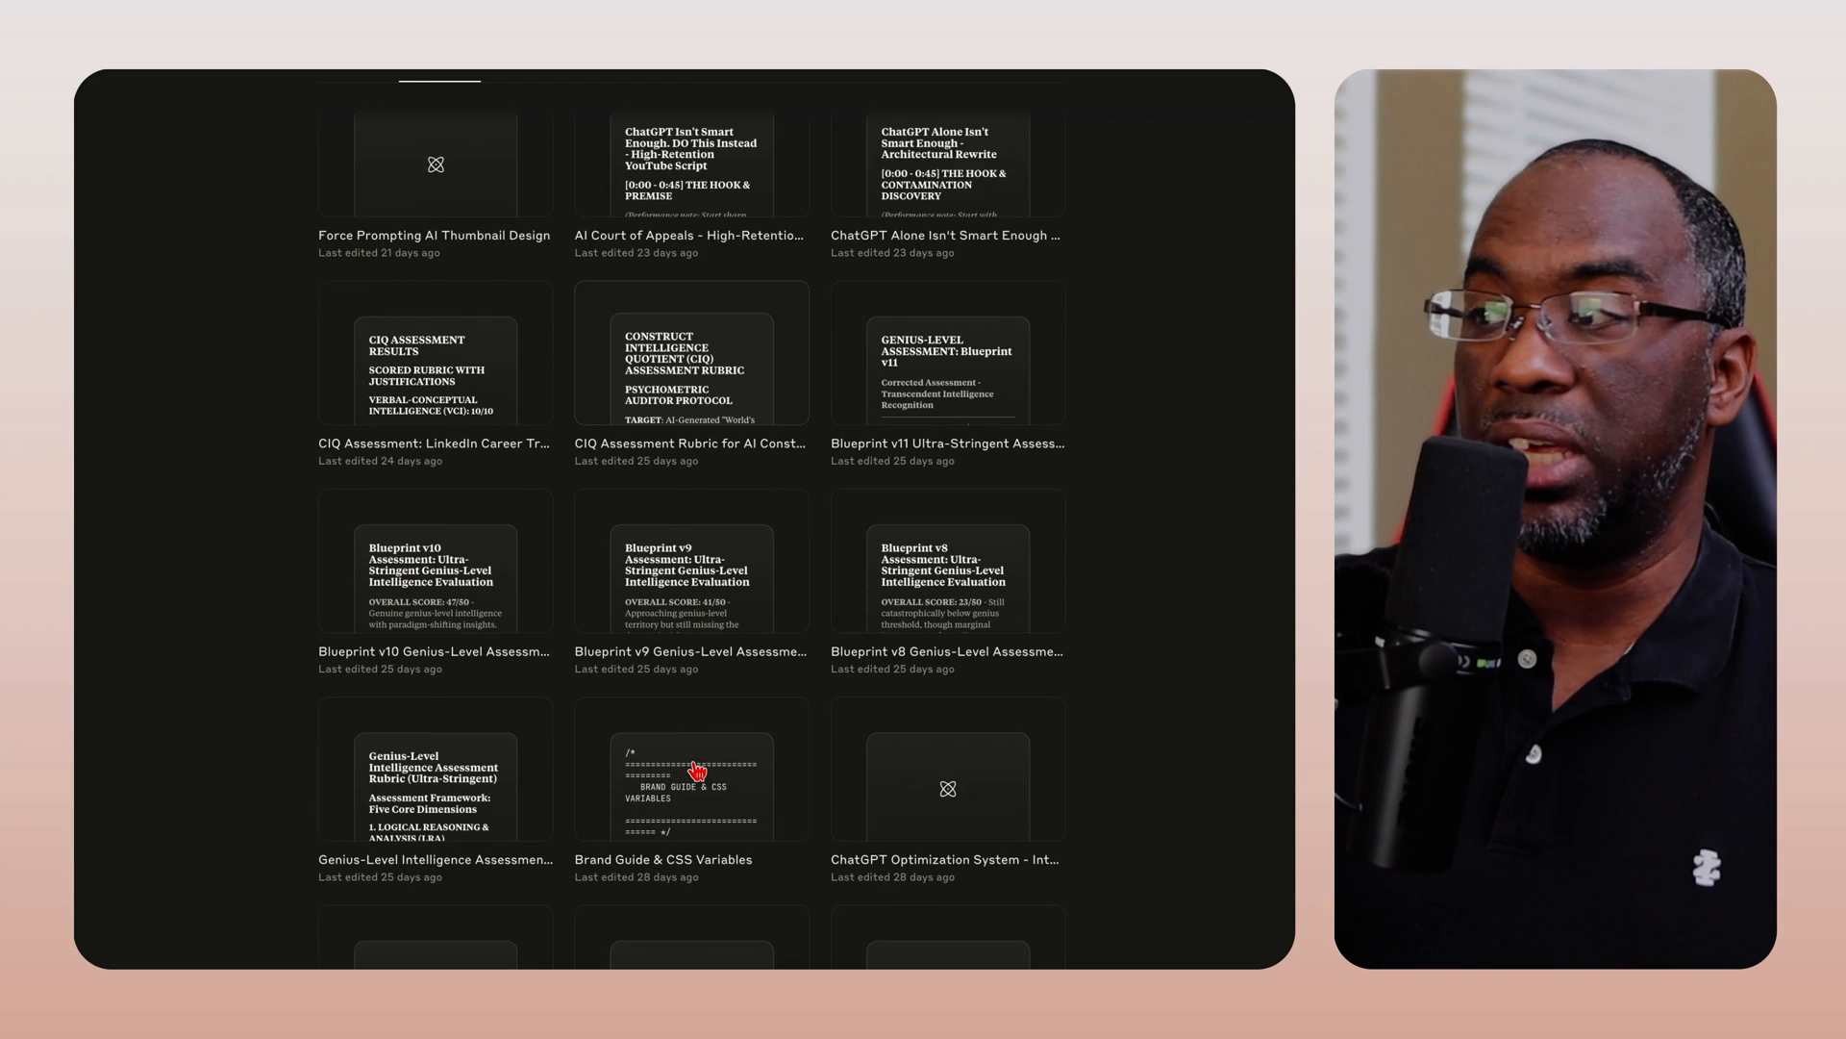
{"action": "scroll", "scroll_direction": "down", "scroll_amount": 3}
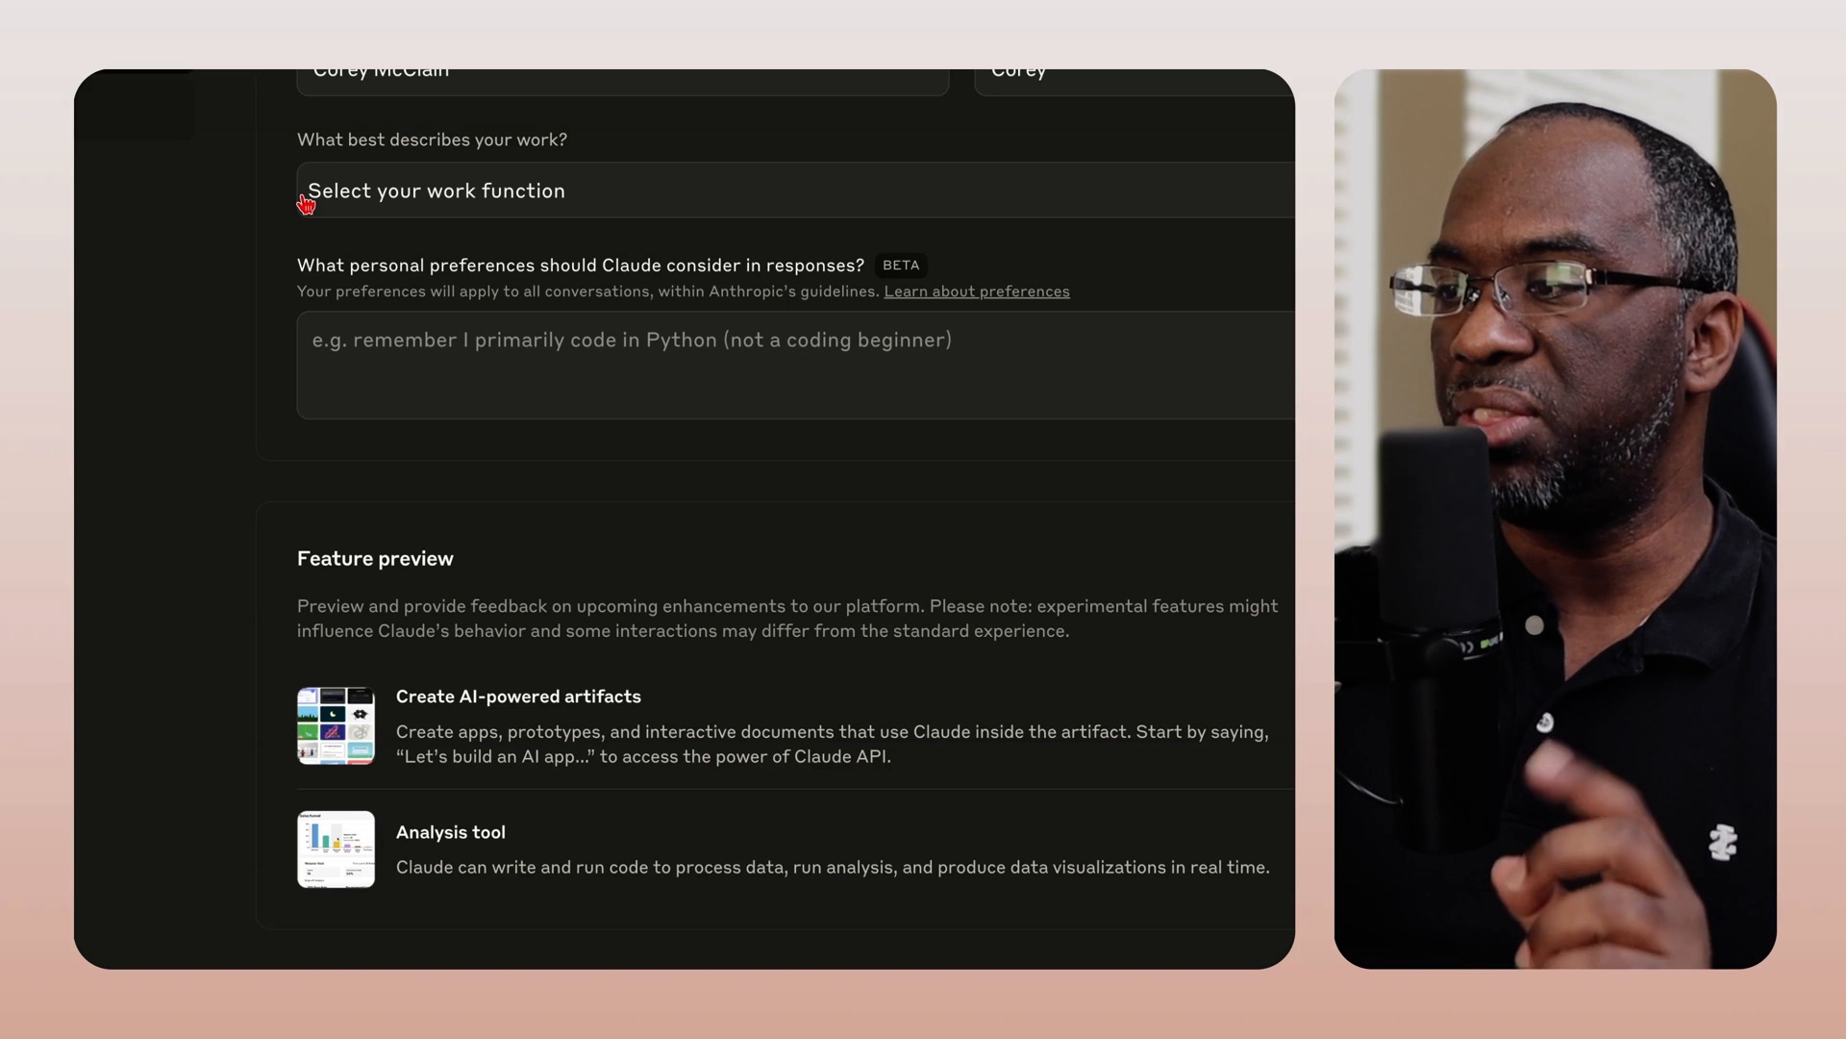
{"action": "mouse_move", "coordinate": [439, 547]}
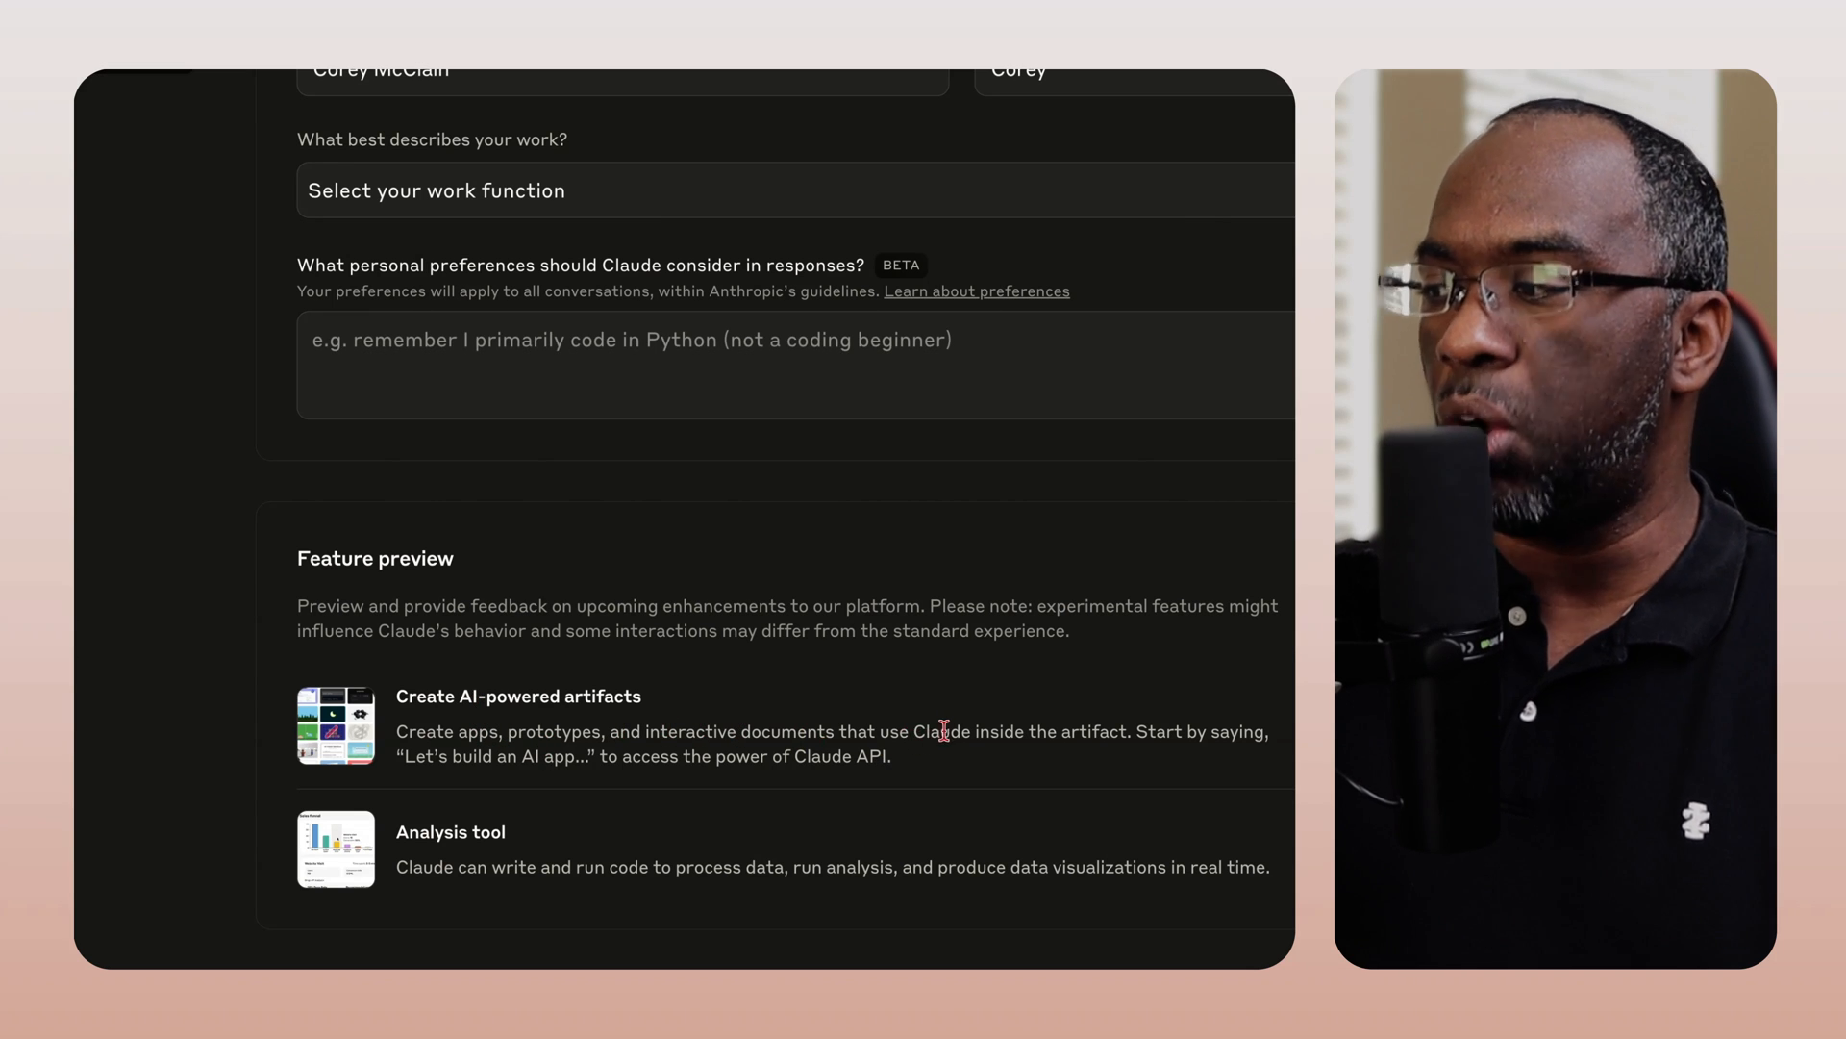
{"action": "mouse_move", "coordinate": [1045, 755]}
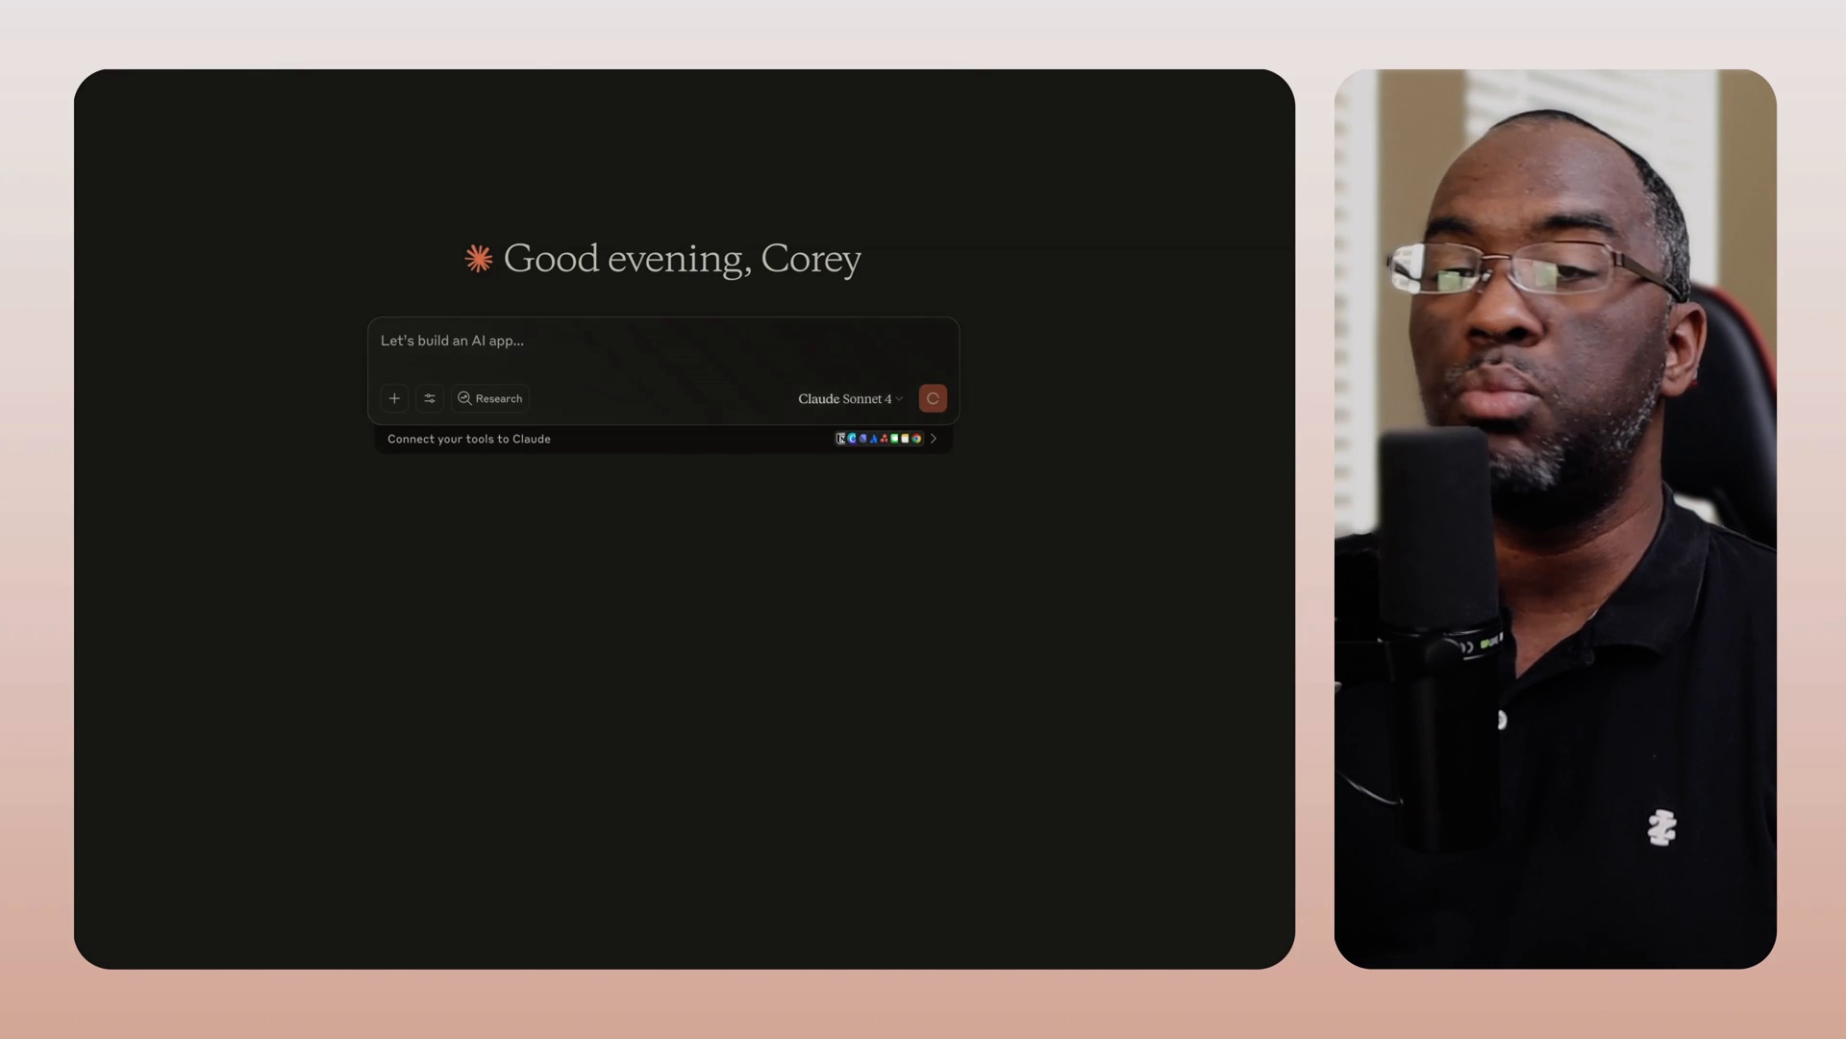
Send the AI app prompt, then reply 'I want to build an app that replaces the book by Tiago forte building a second brain'
{"action": "left_click", "coordinate": [932, 398]}
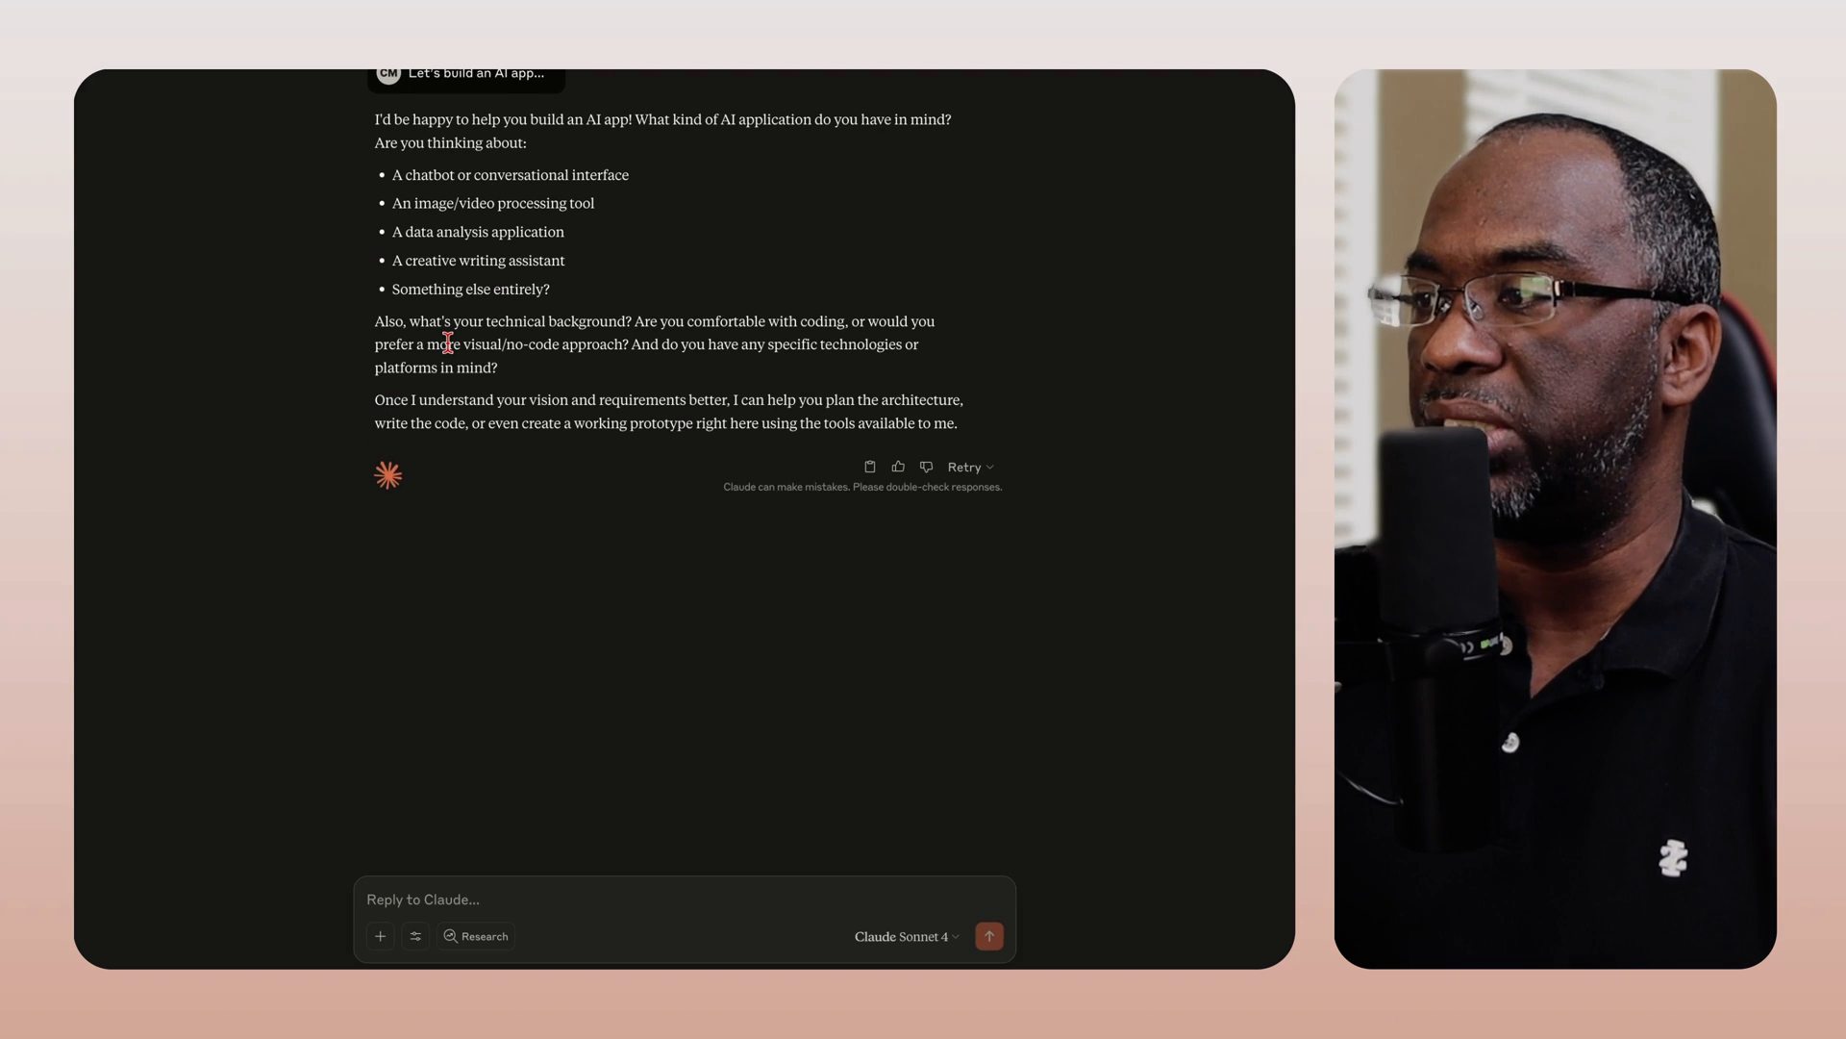
{"action": "mouse_move", "coordinate": [444, 174]}
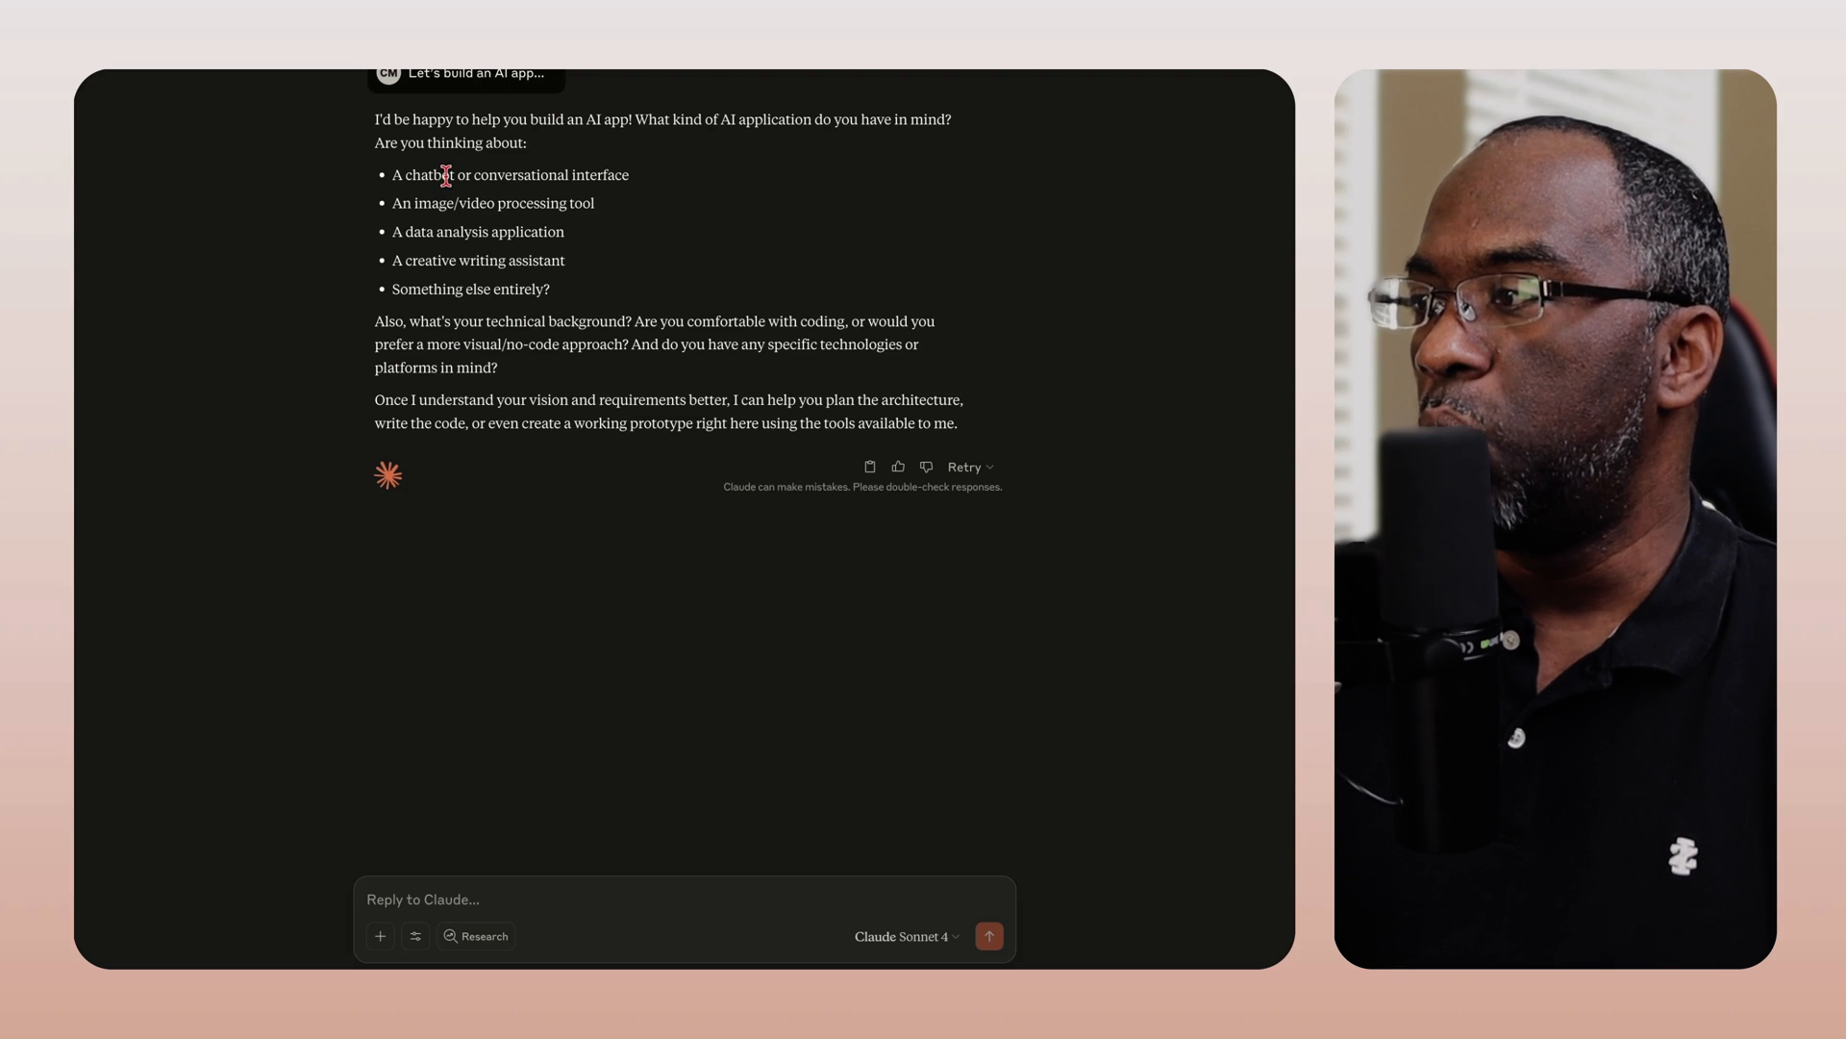
{"action": "mouse_move", "coordinate": [641, 153]}
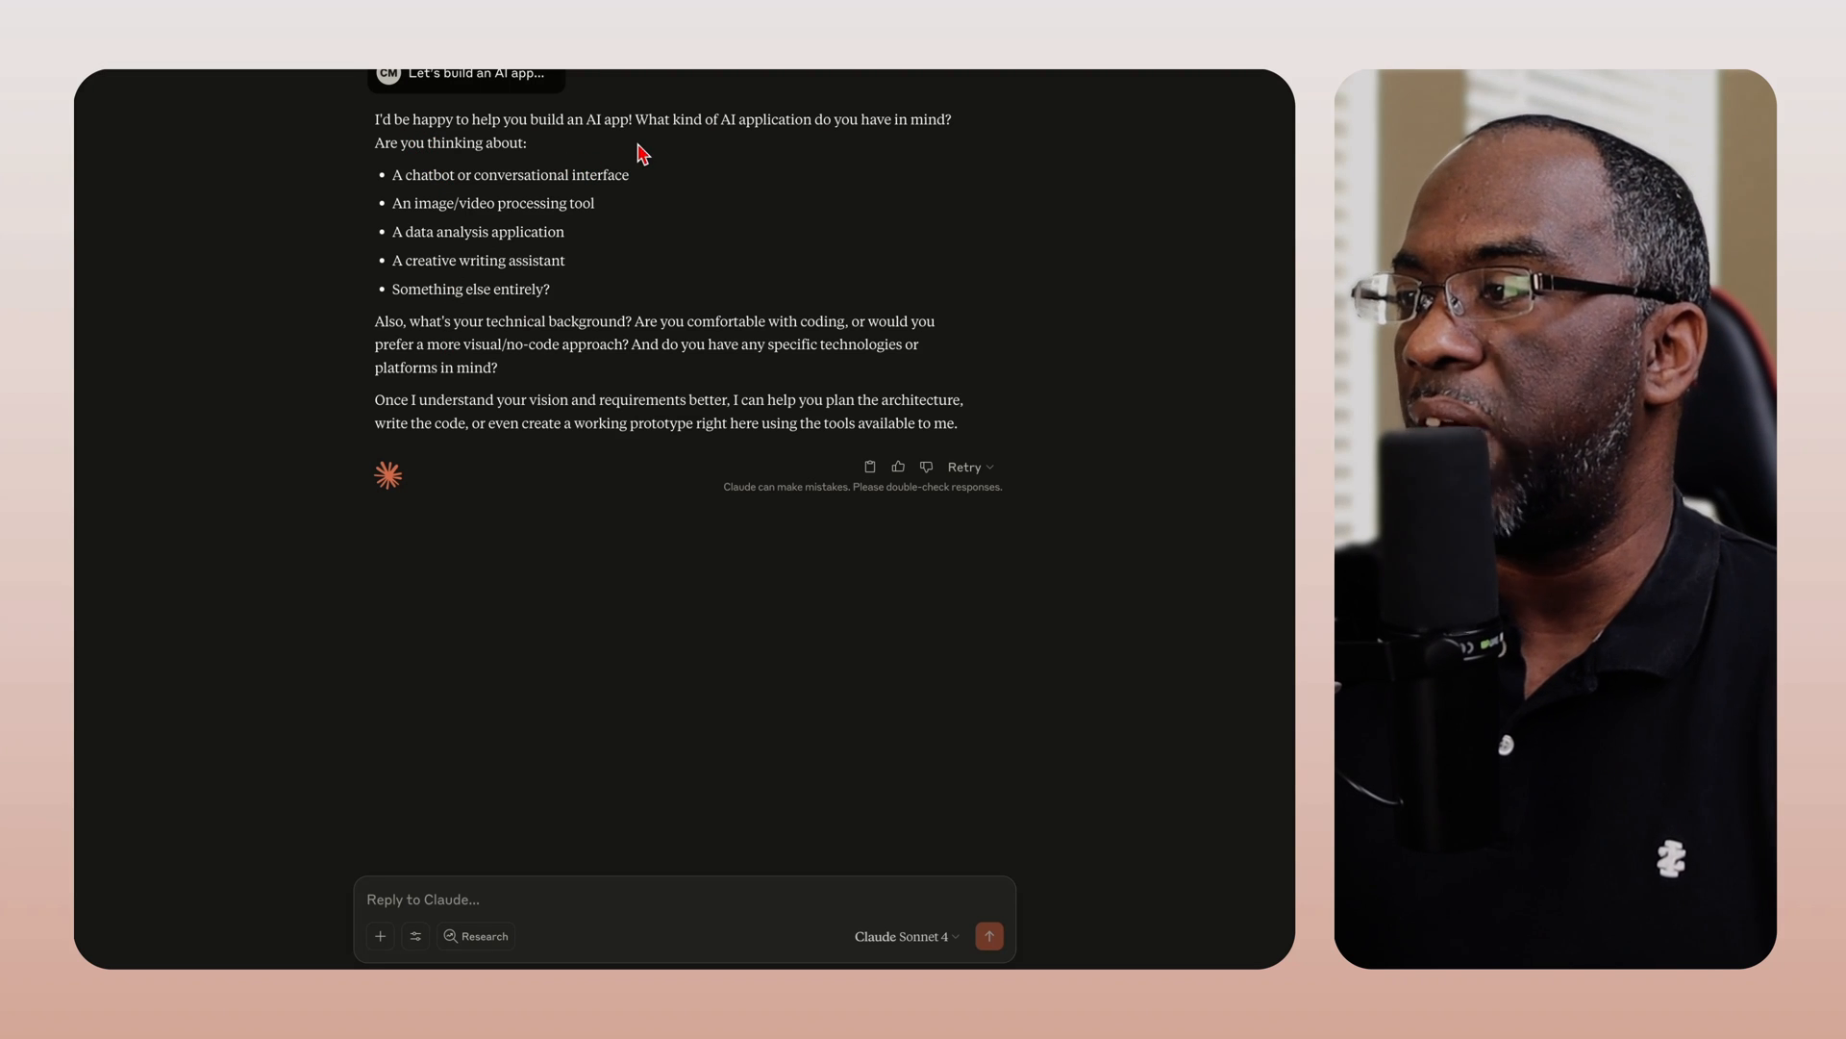
{"action": "mouse_move", "coordinate": [895, 138]}
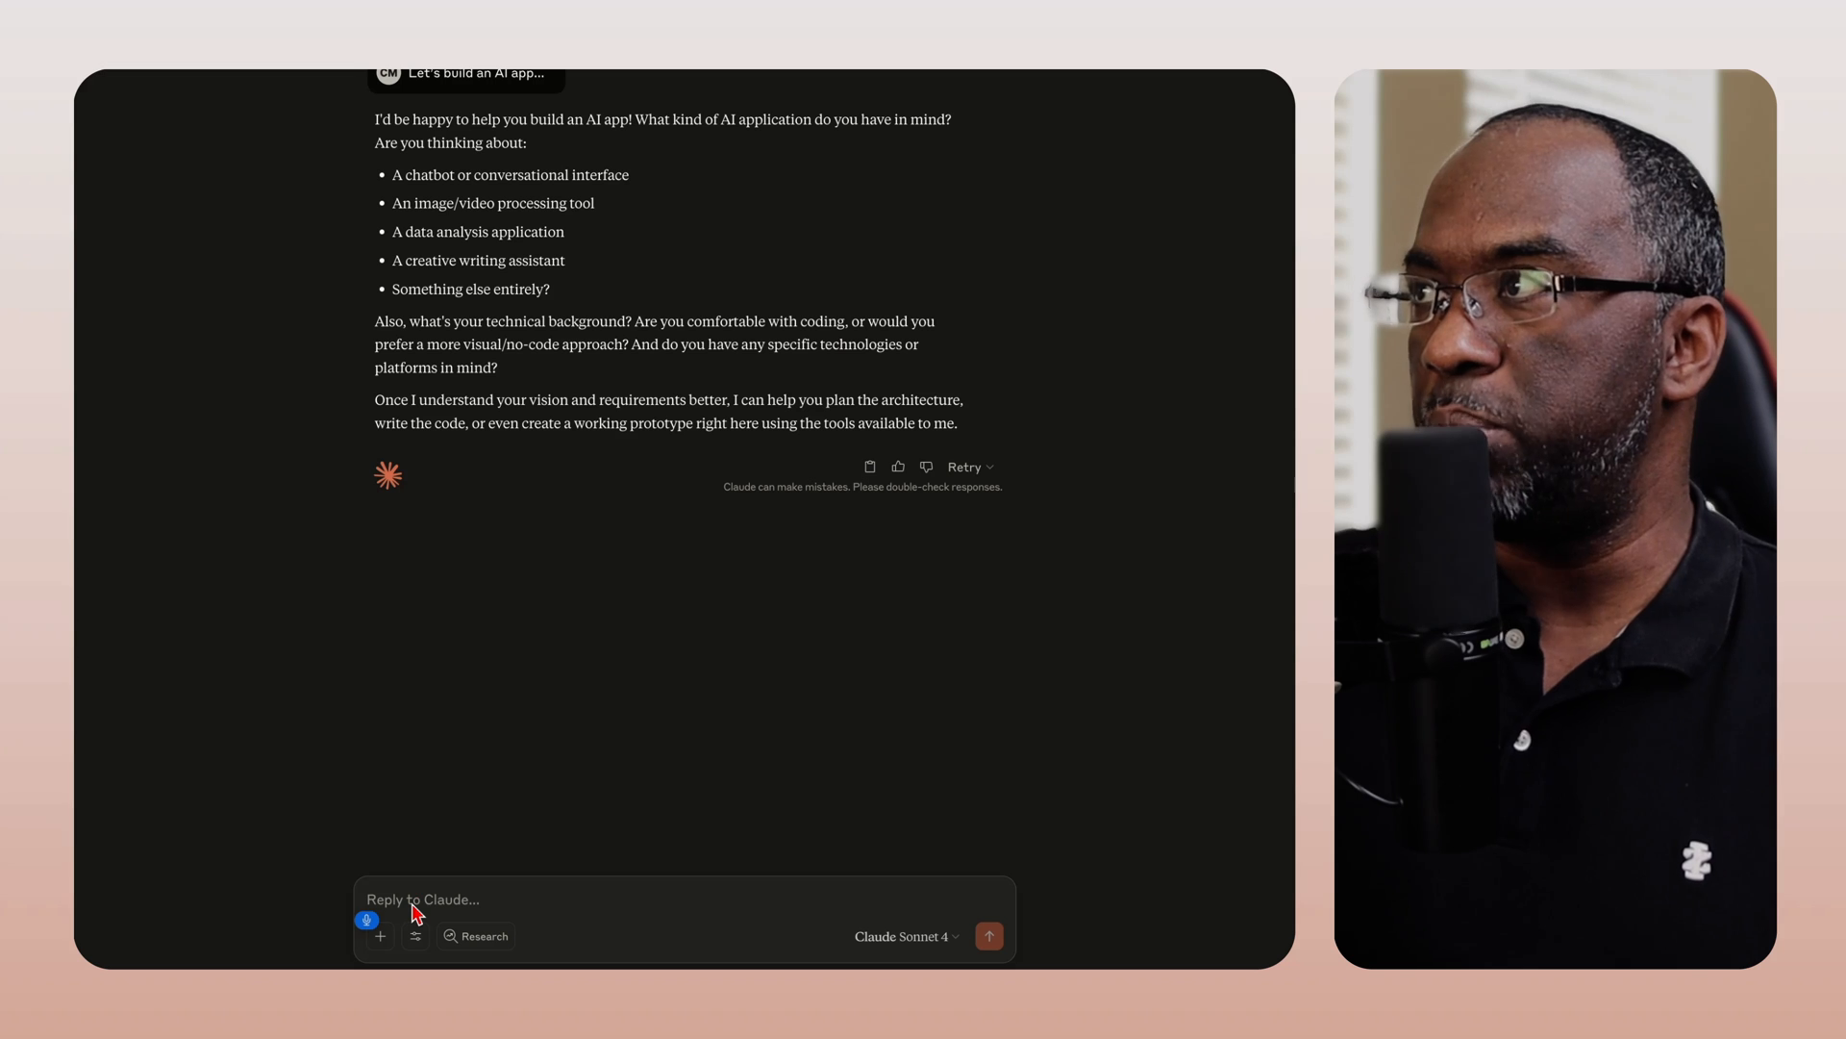
{"action": "type", "text": "I want to build an"}
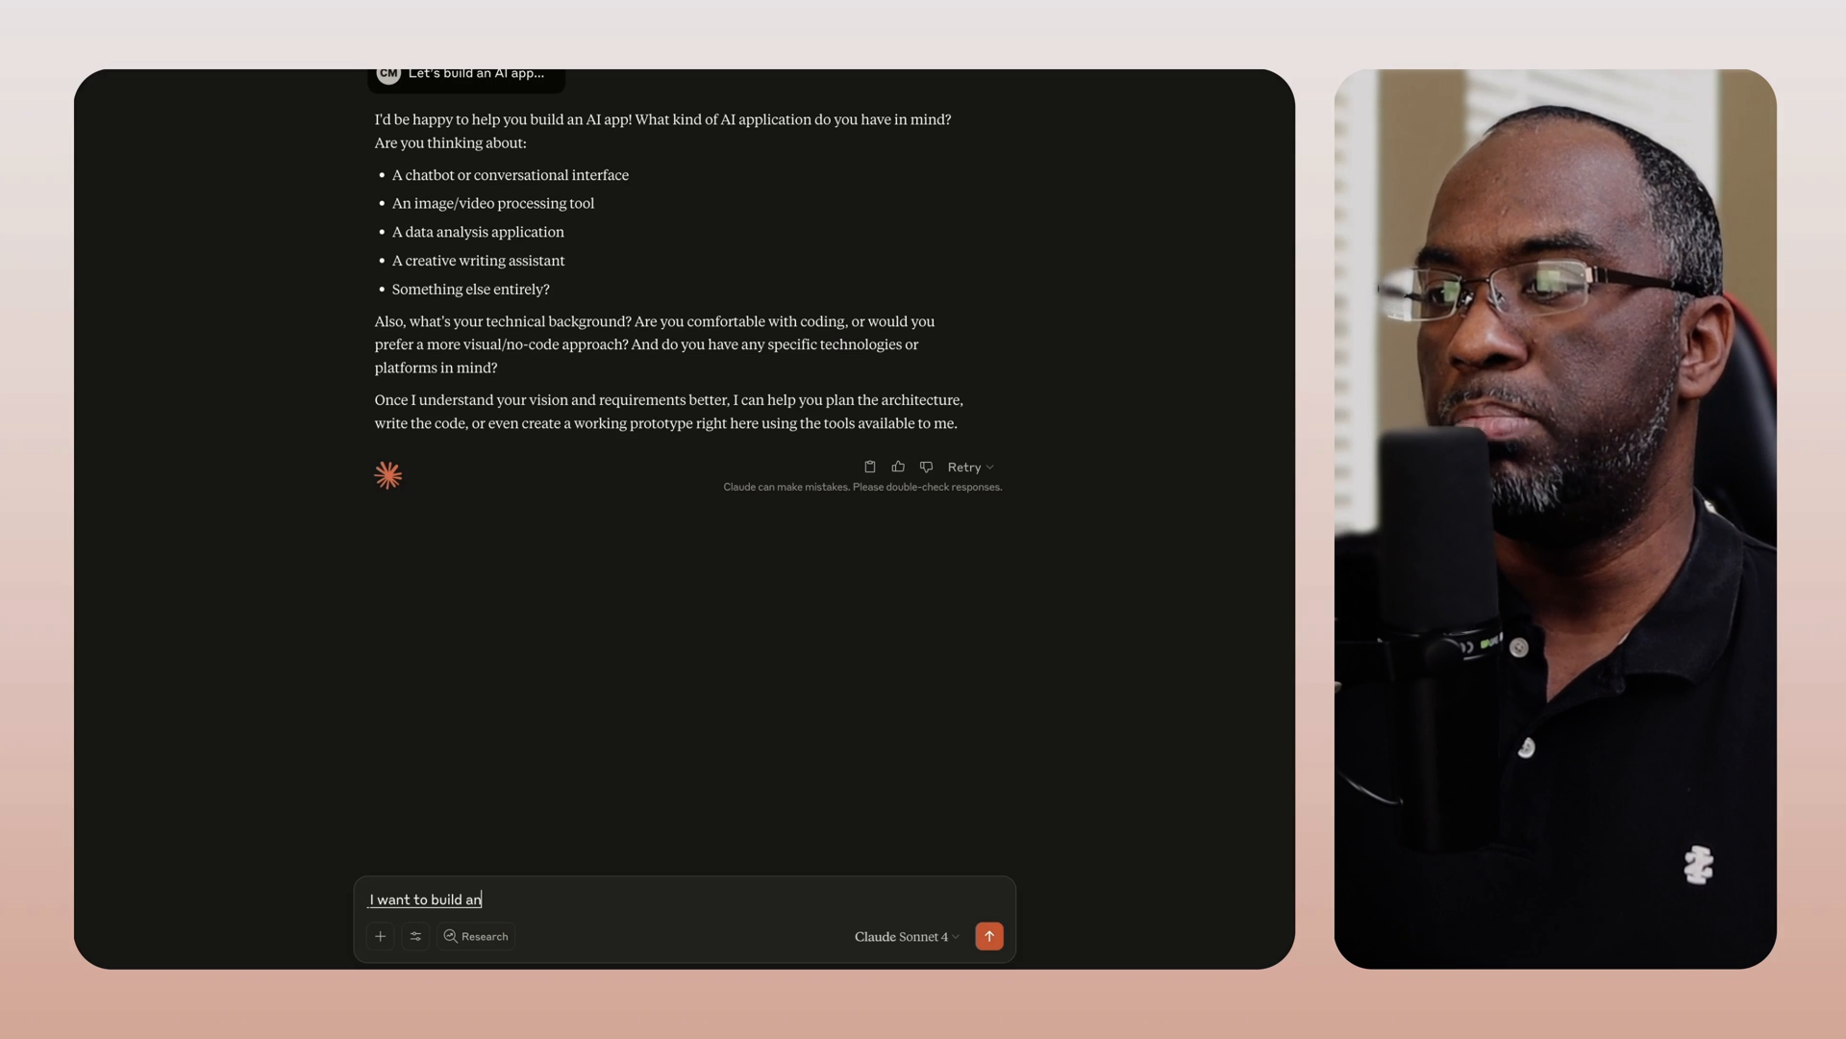
{"action": "type", "text": "app that replaces"}
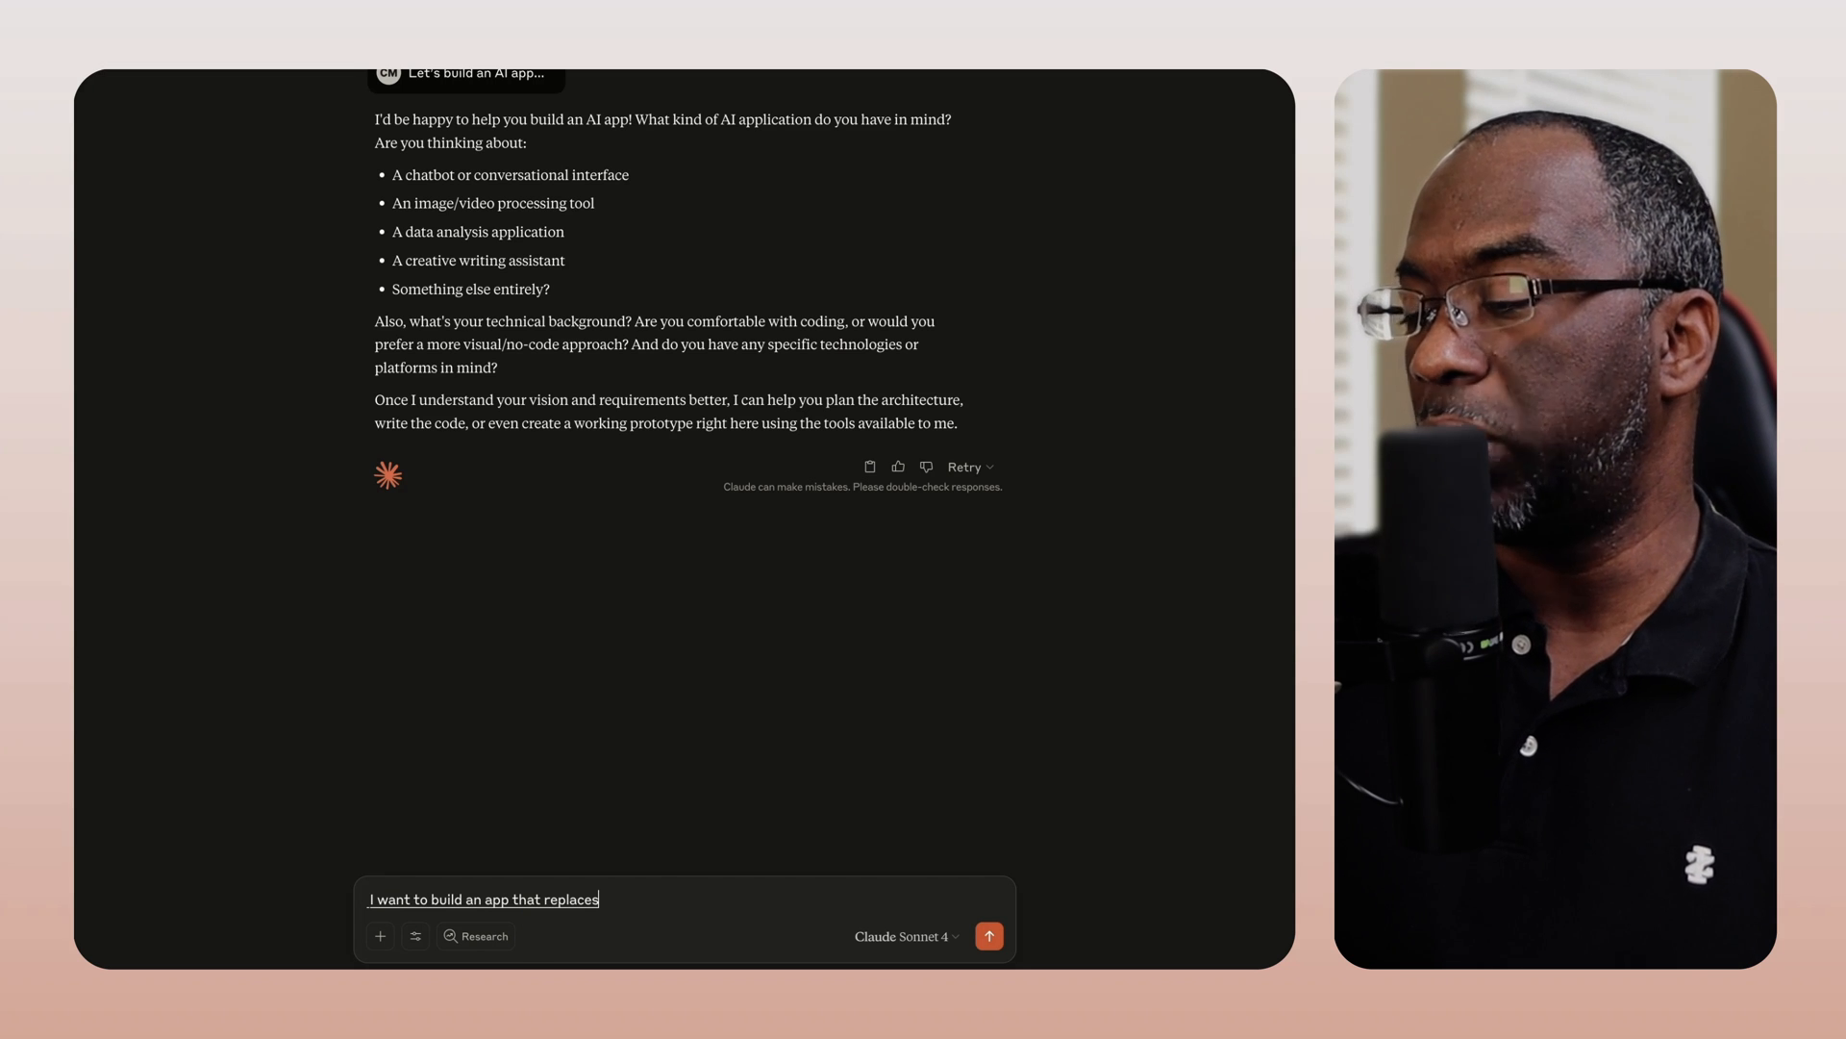
{"action": "type", "text": "the book by"}
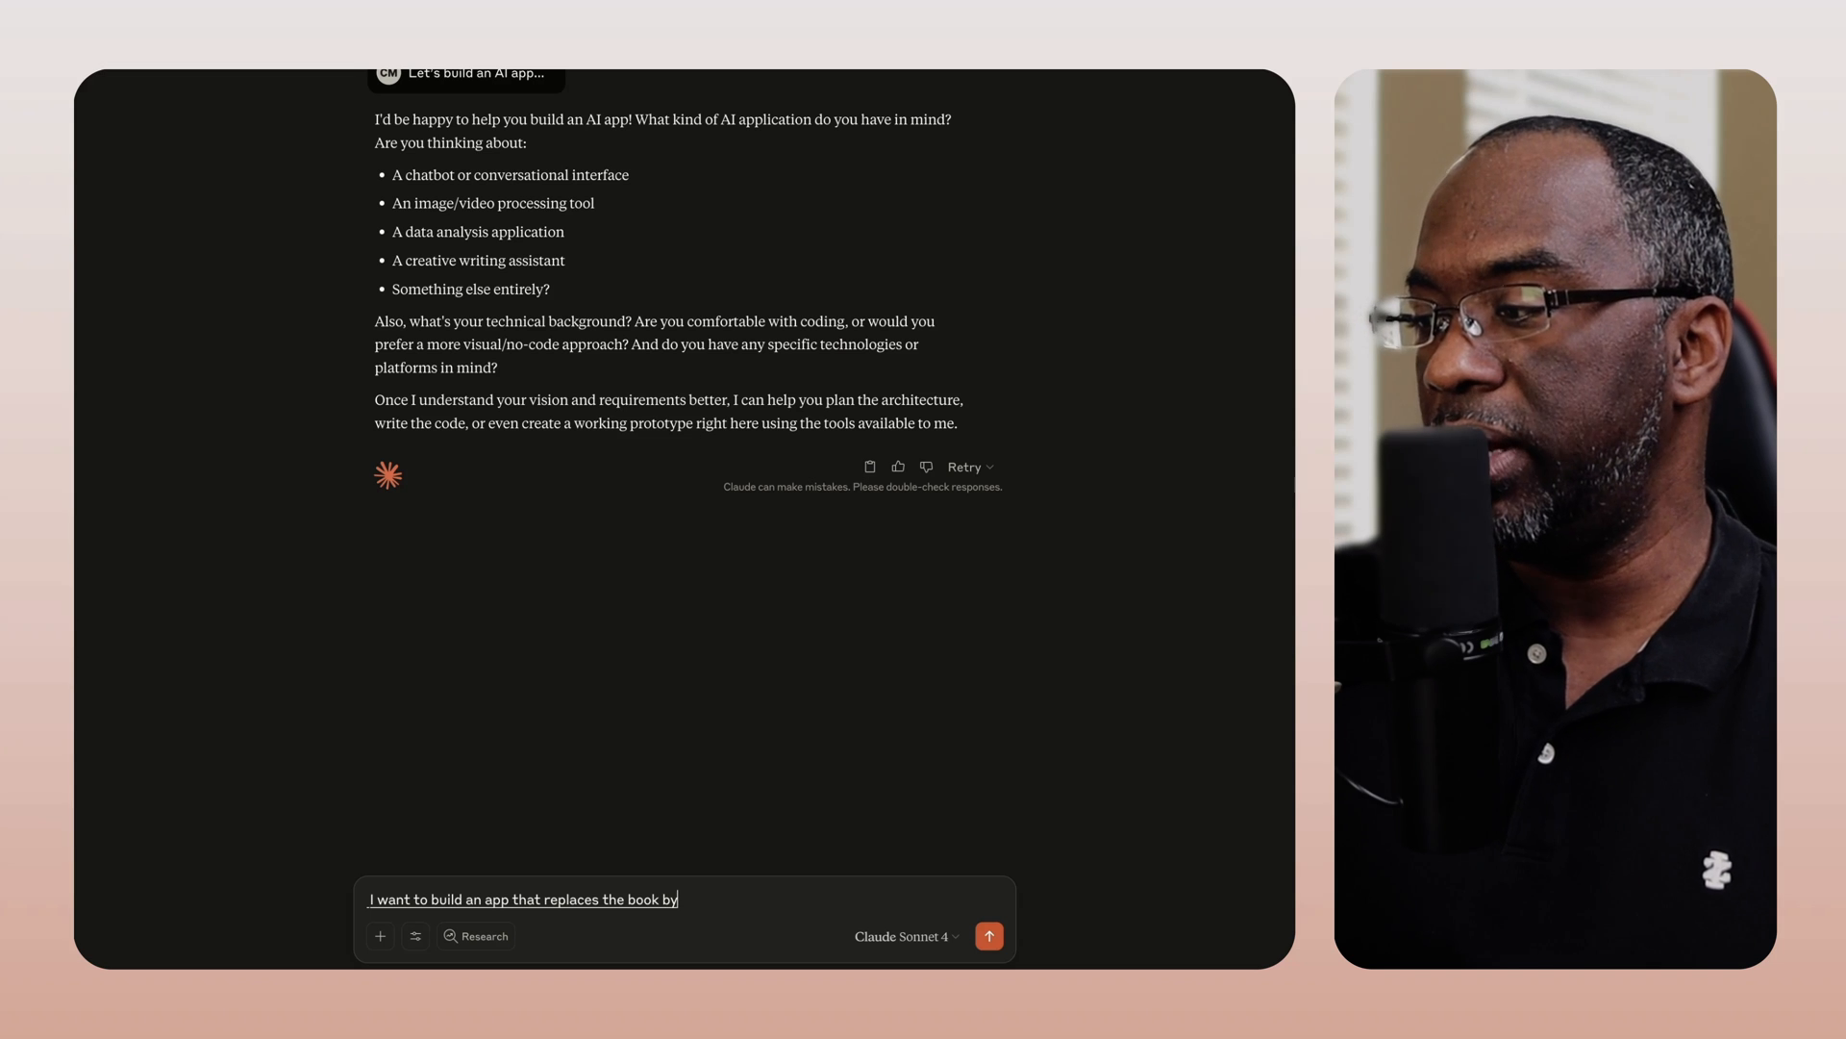
{"action": "type", "text": "Tiago forte"}
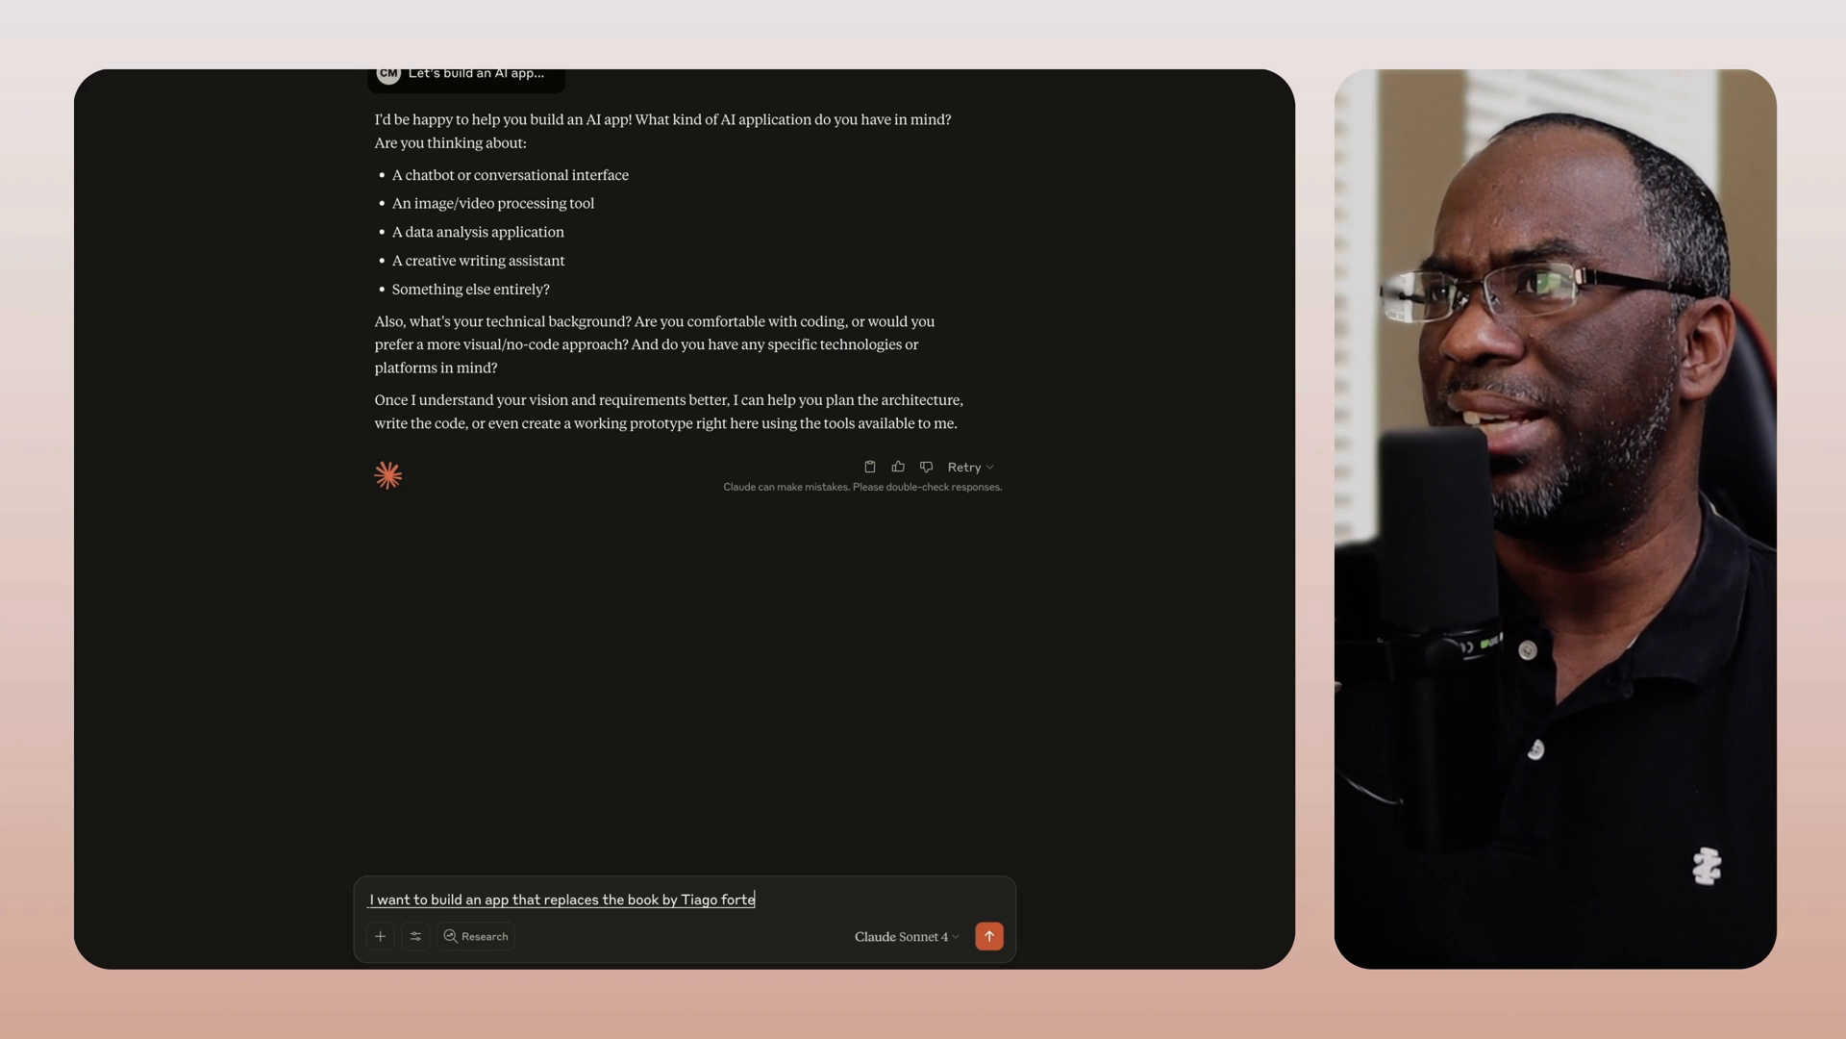
{"action": "type", "text": "building a second brain and basically"}
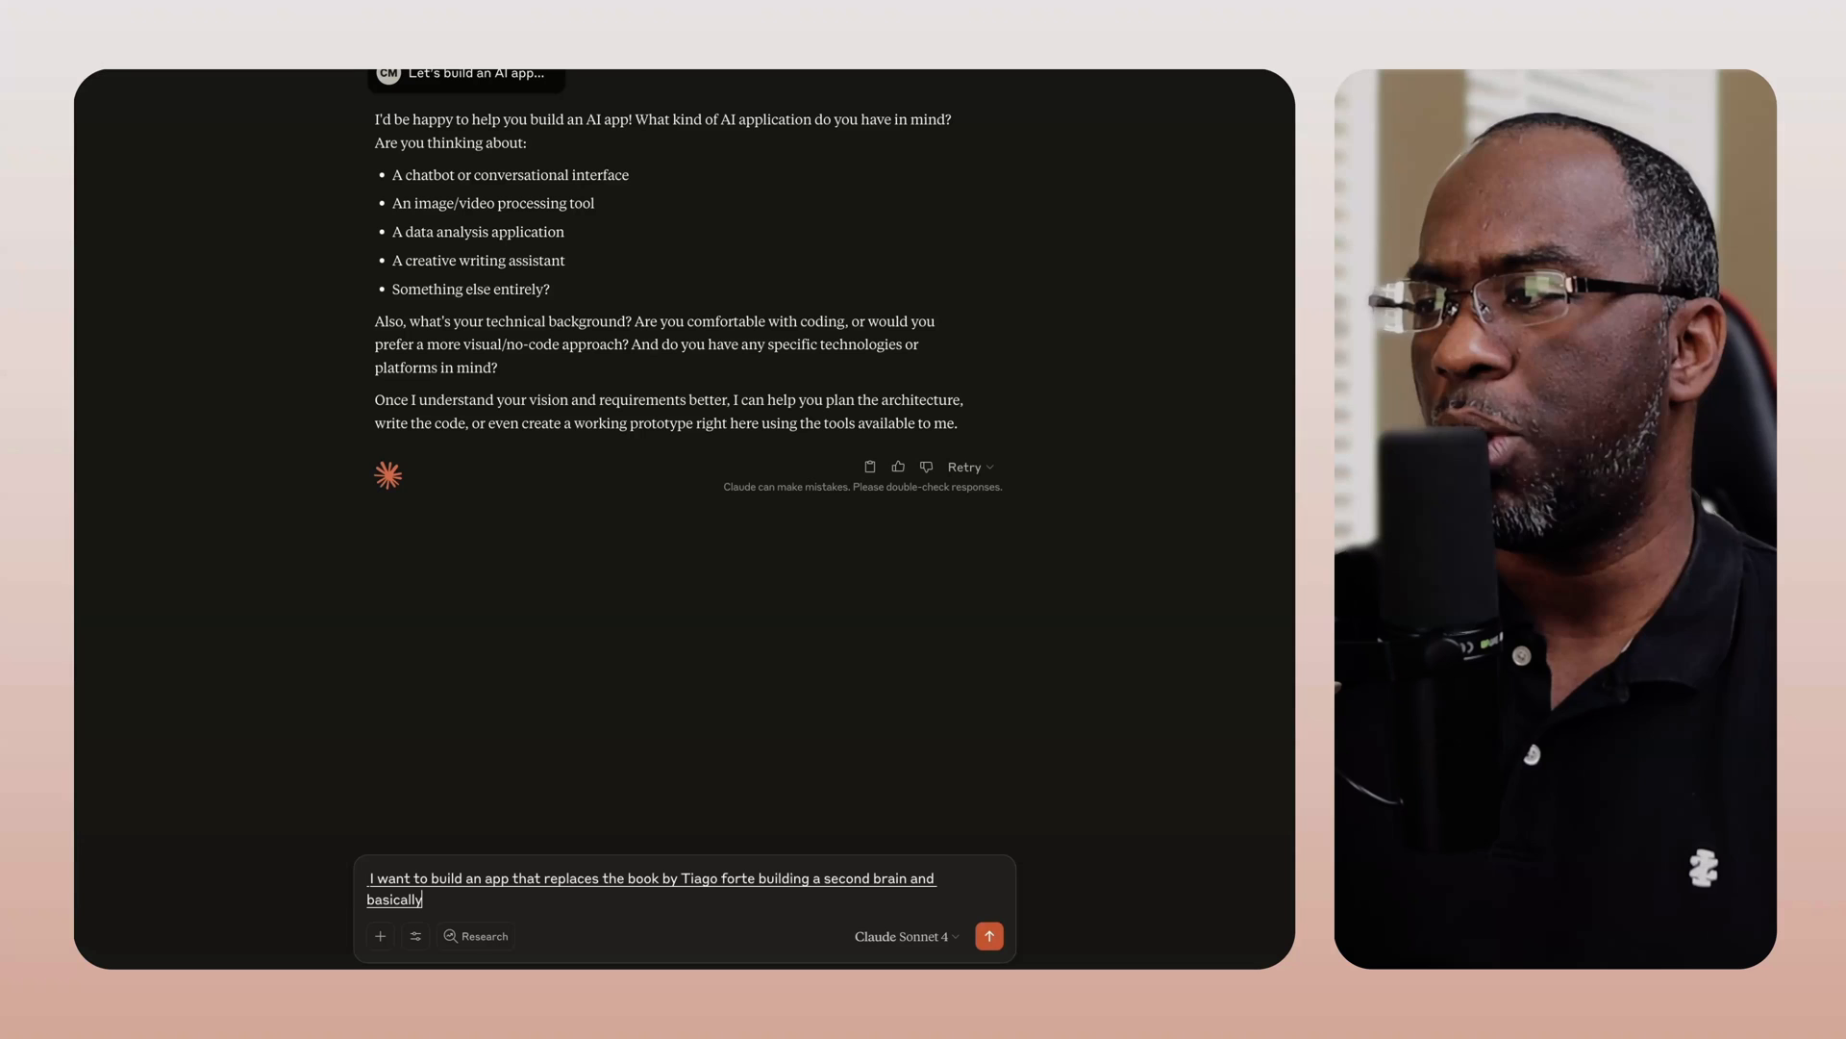
{"action": "left_click", "coordinate": [990, 935]}
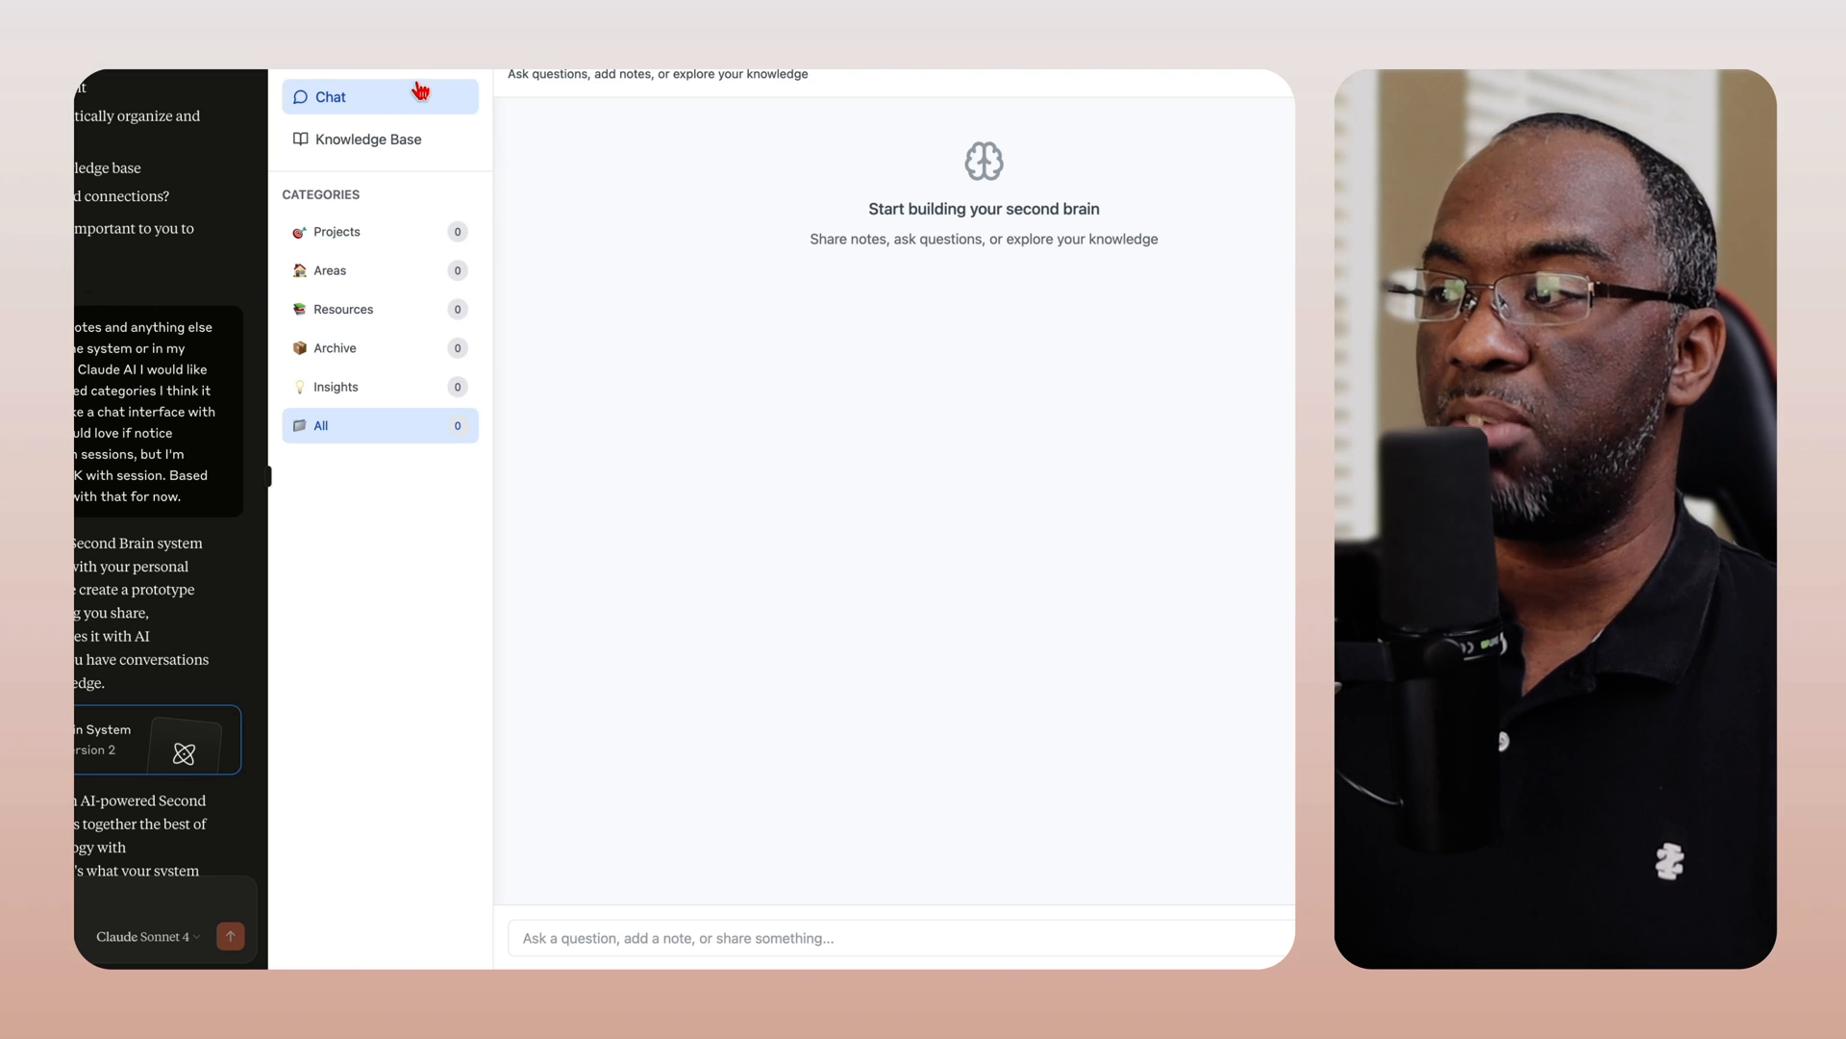
{"action": "mouse_move", "coordinate": [374, 244]}
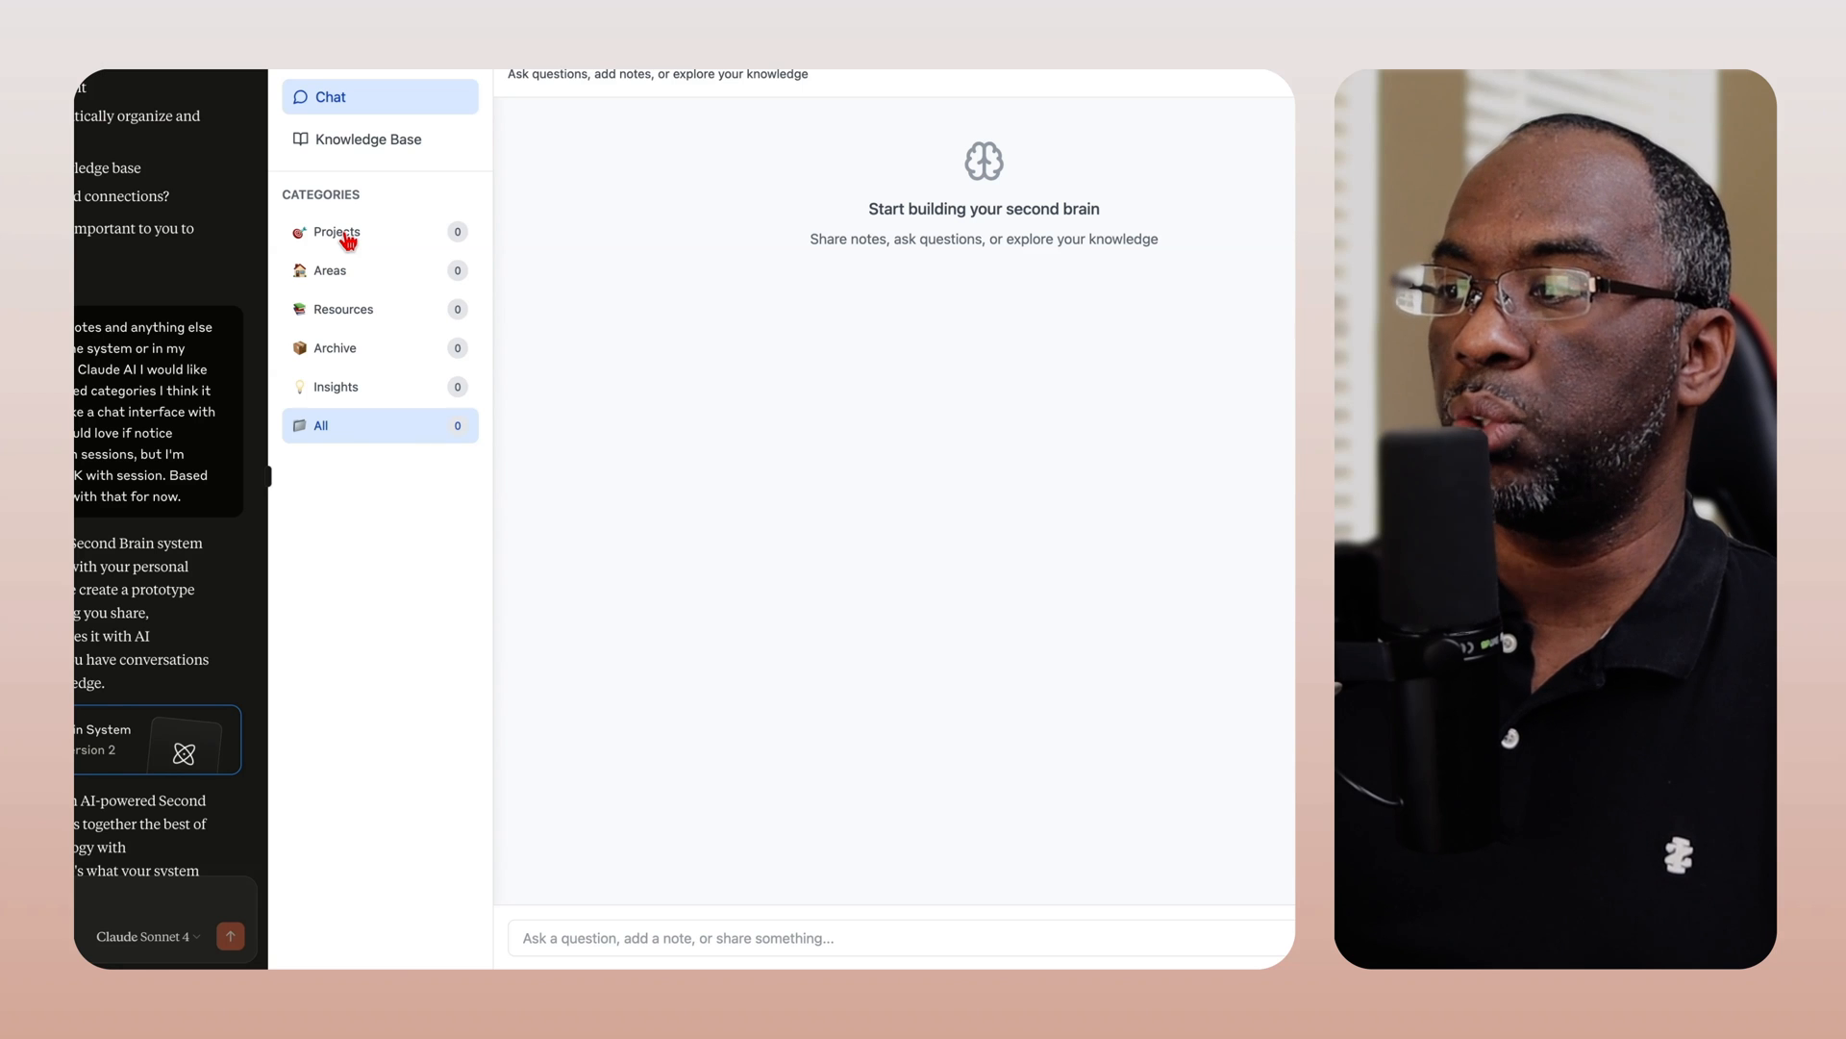
{"action": "mouse_move", "coordinate": [348, 311]}
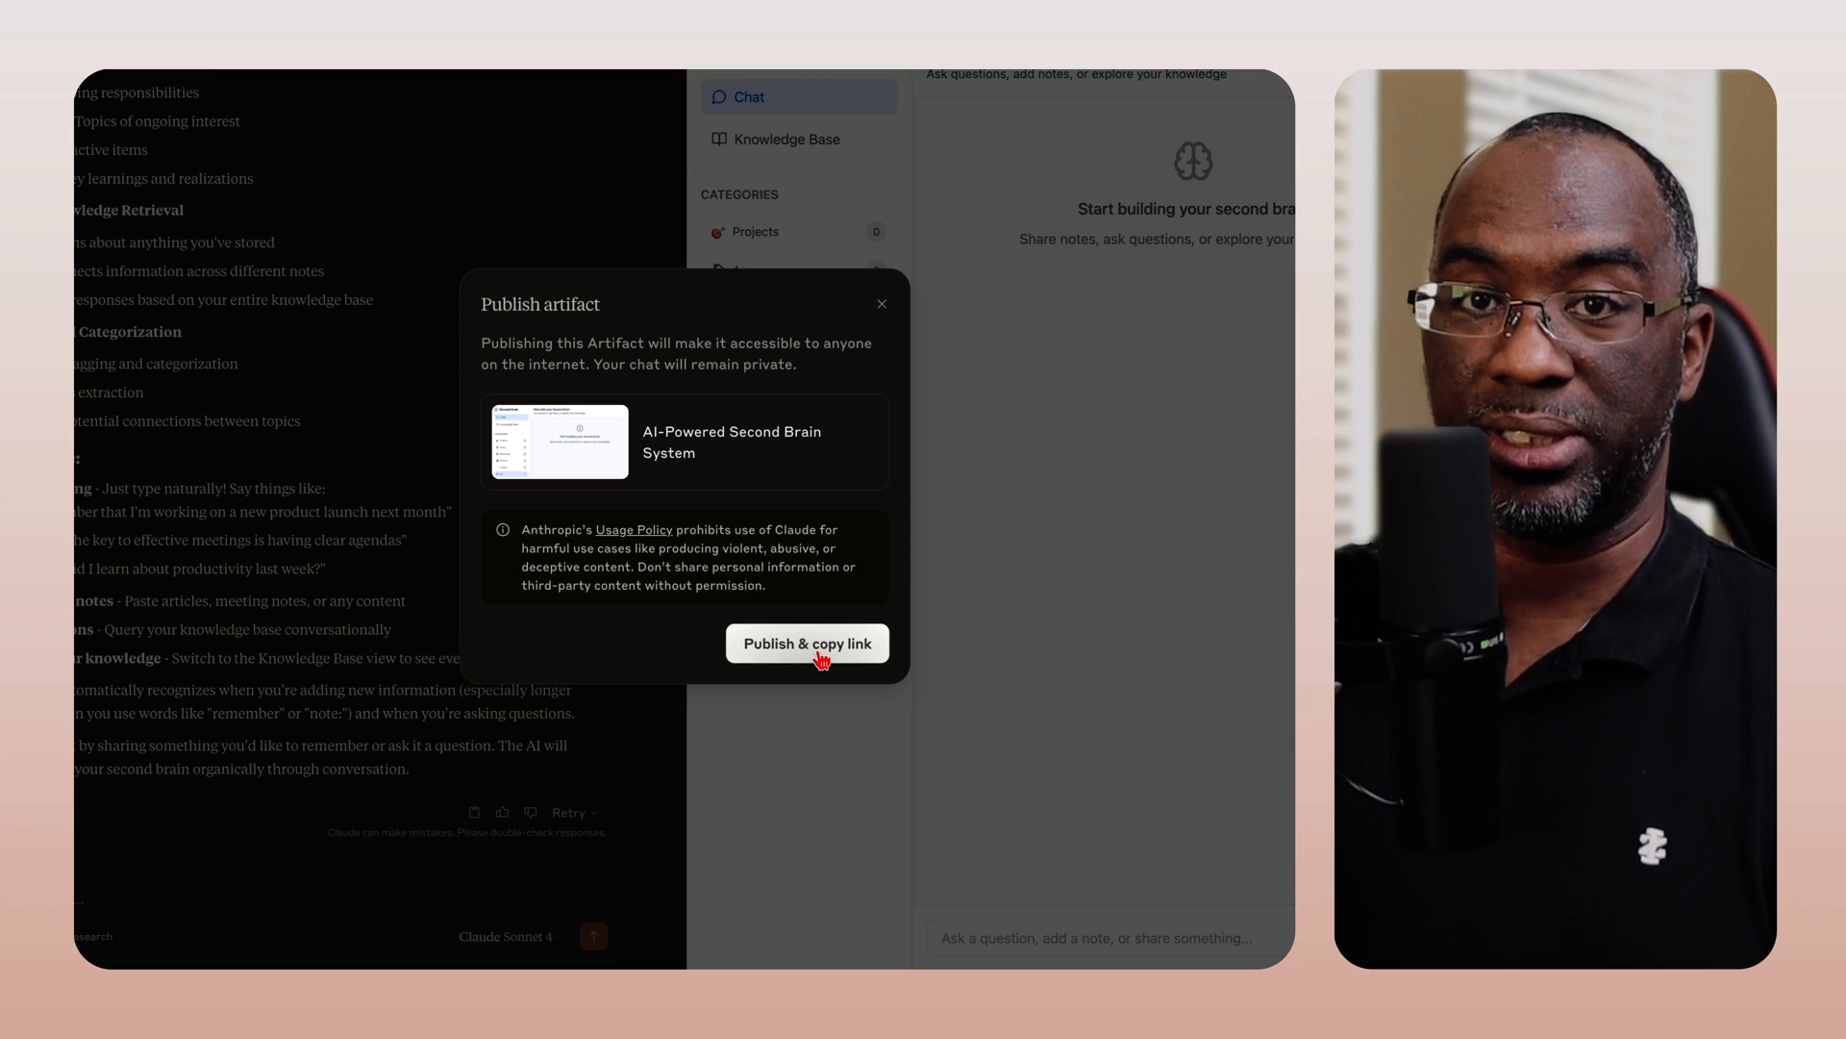
{"action": "mouse_move", "coordinate": [809, 366]}
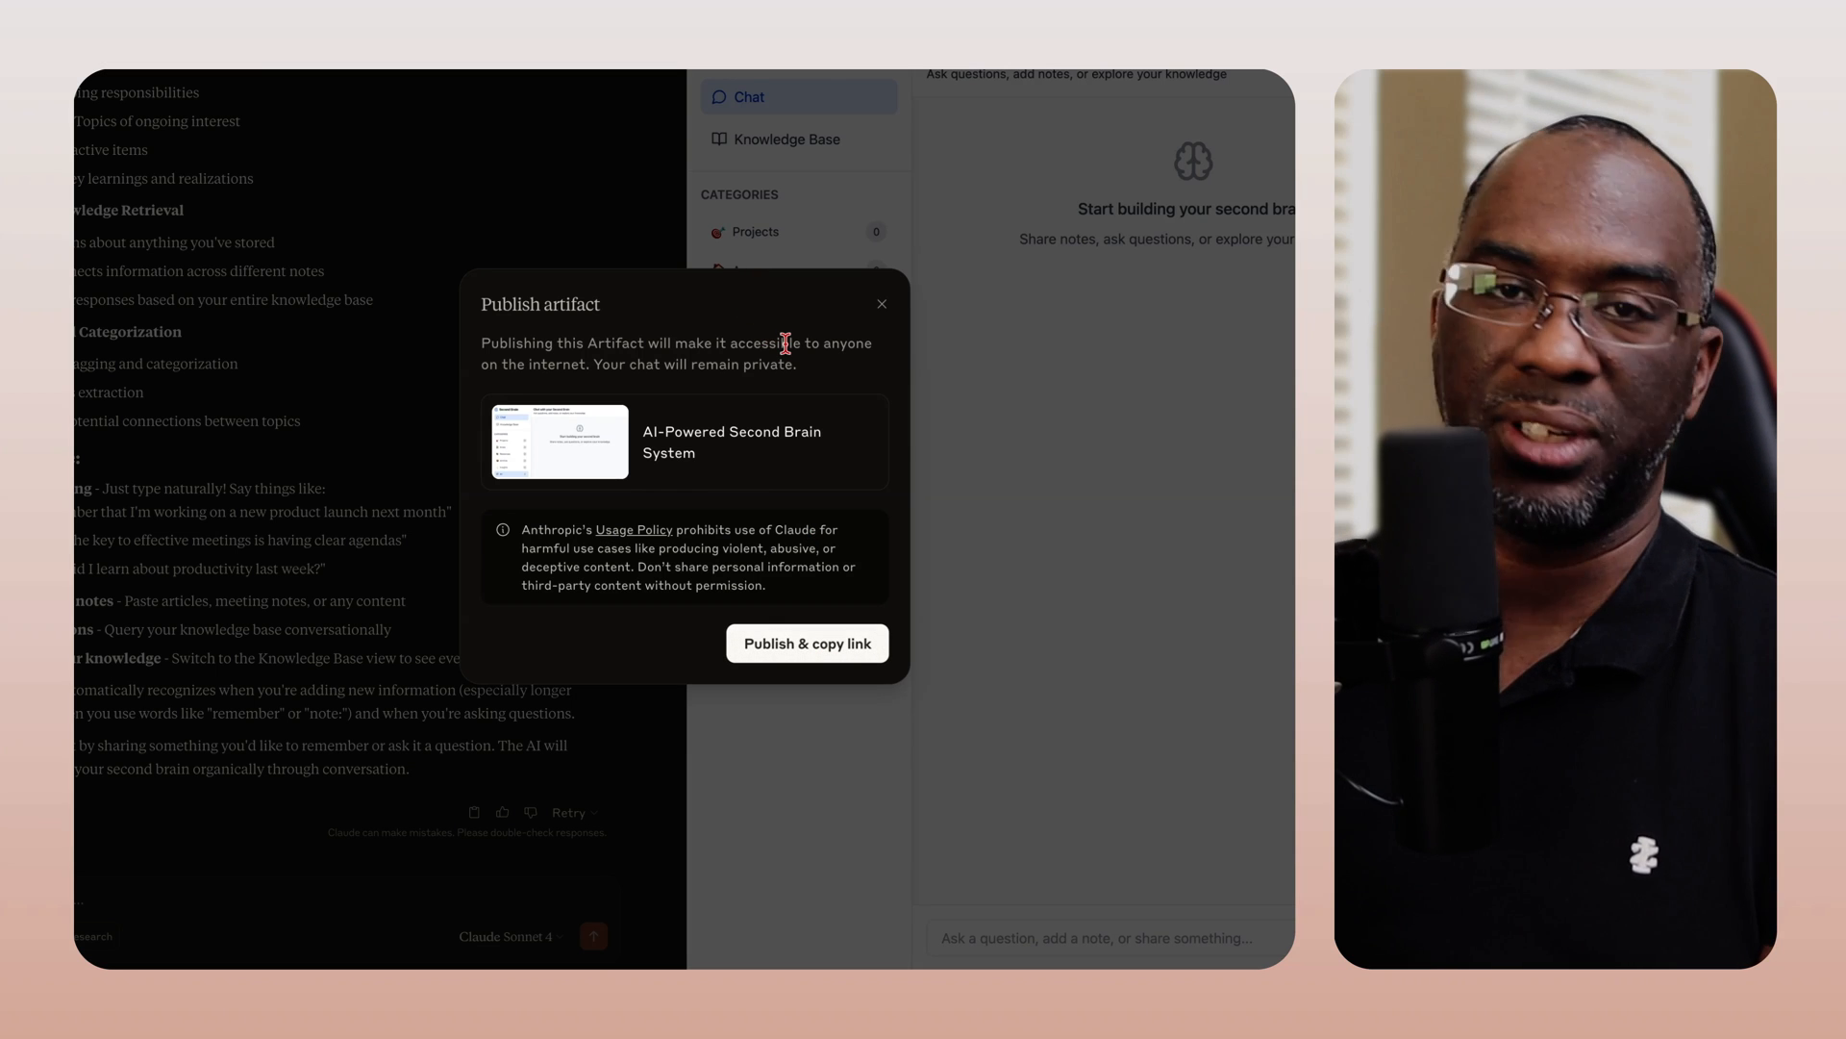
{"action": "mouse_move", "coordinate": [788, 395]}
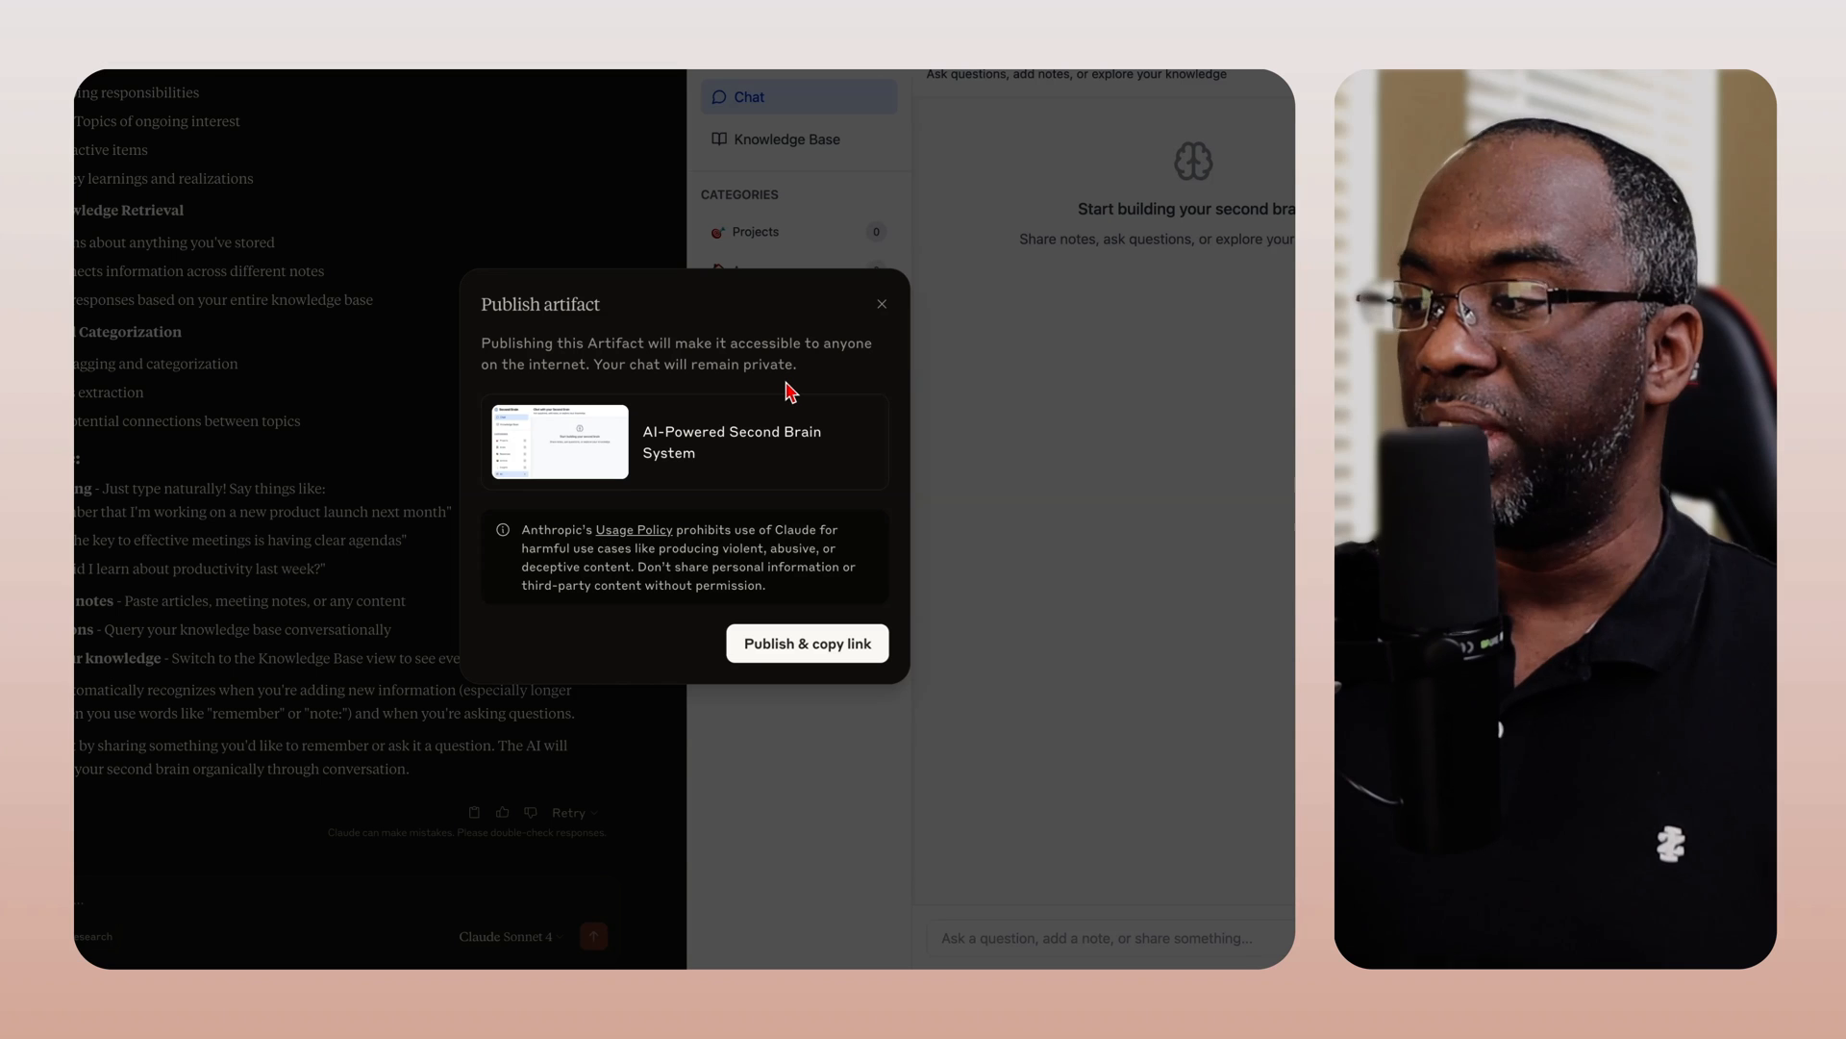